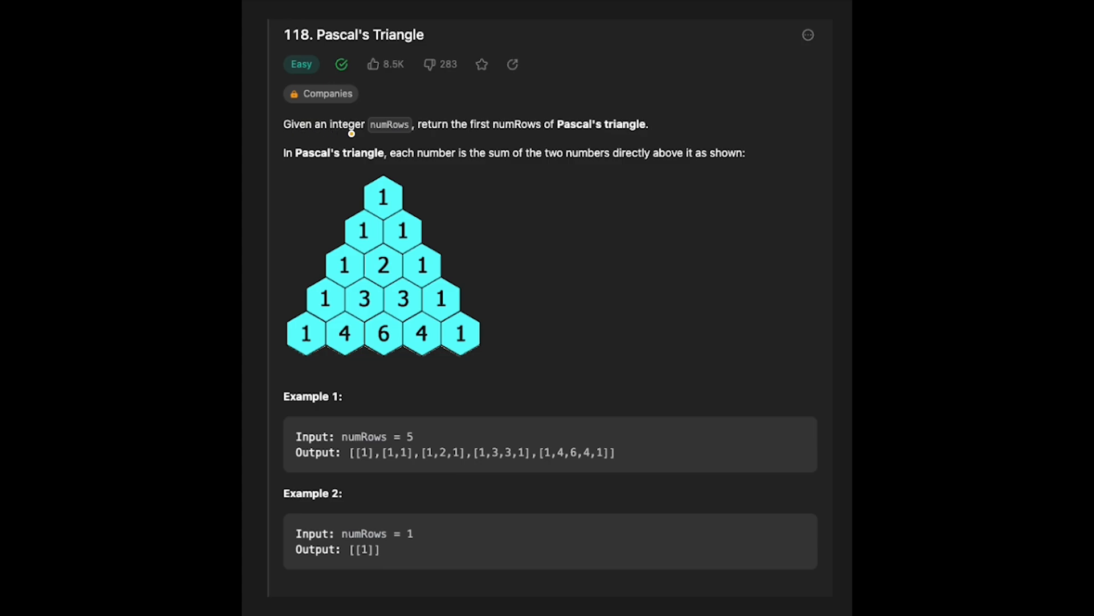
pyautogui.moveTo(474, 141)
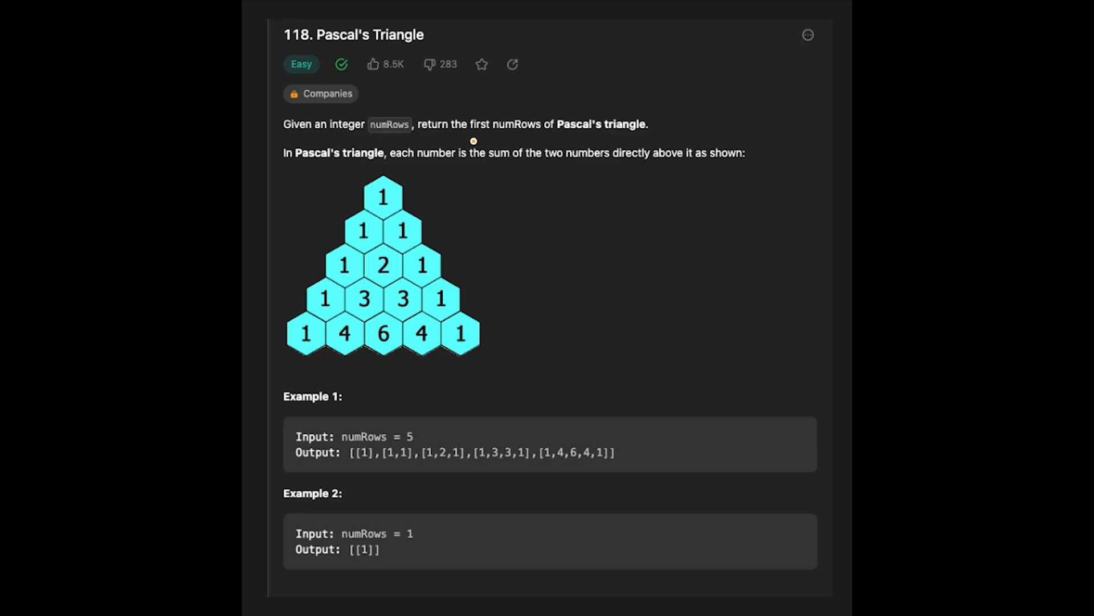
pyautogui.moveTo(614, 134)
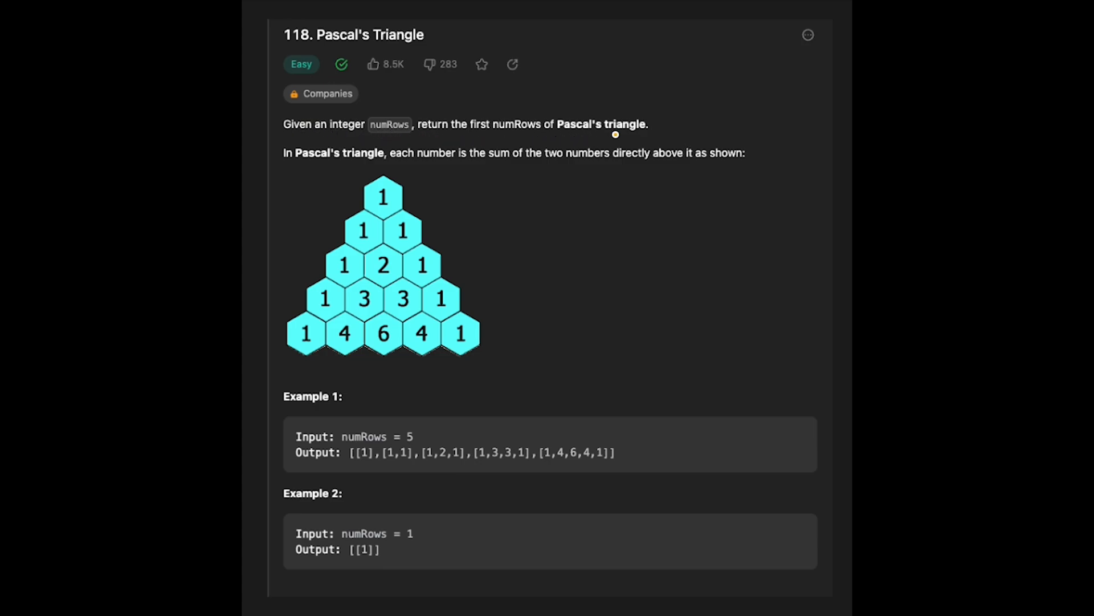
pyautogui.moveTo(369, 165)
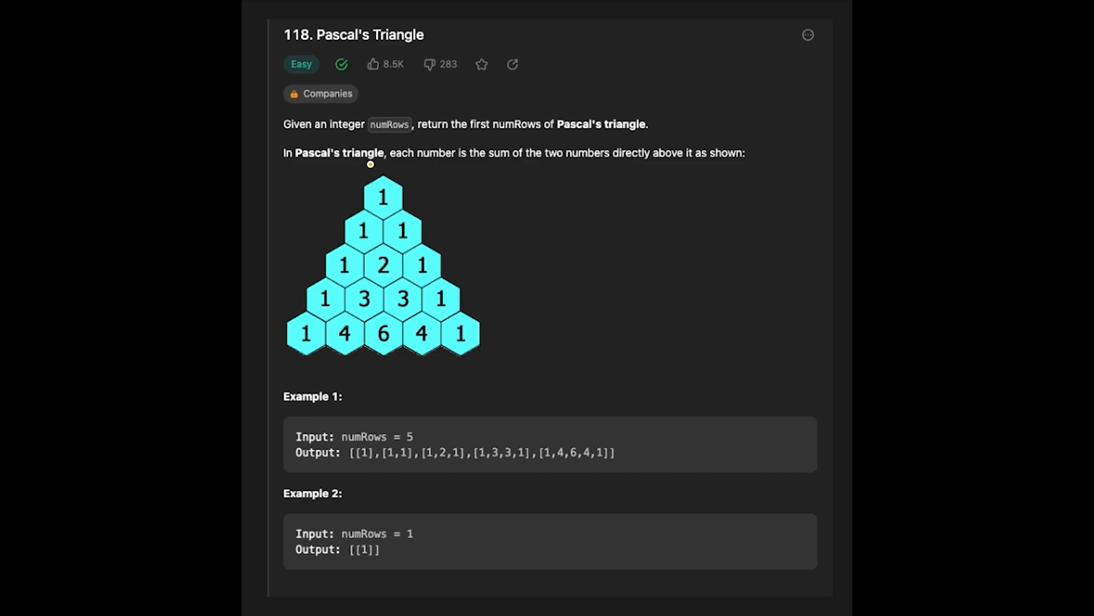
pyautogui.moveTo(518, 164)
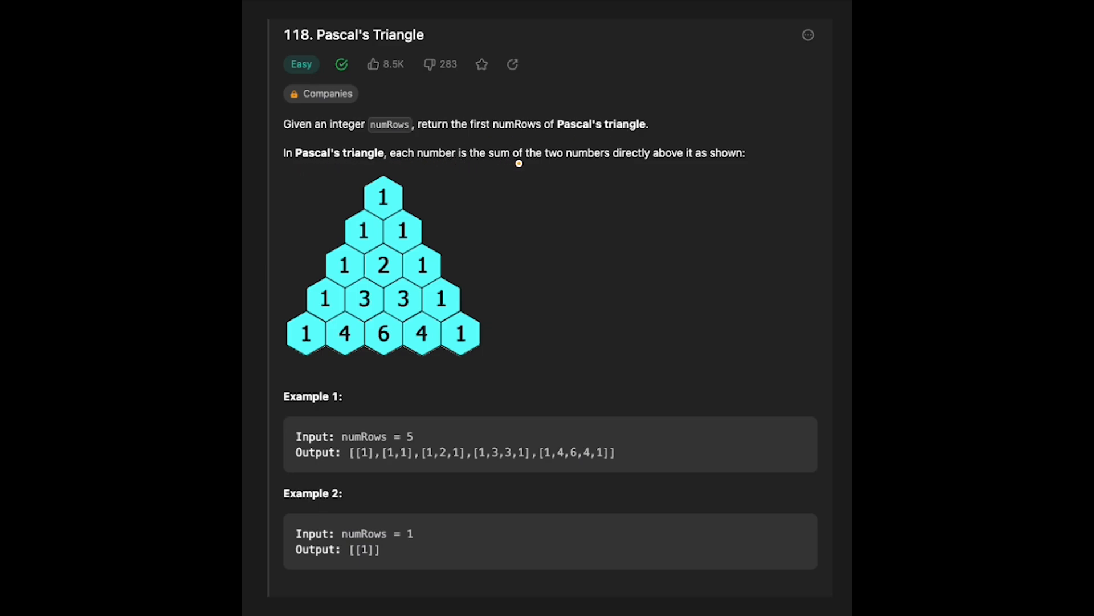
pyautogui.moveTo(685, 164)
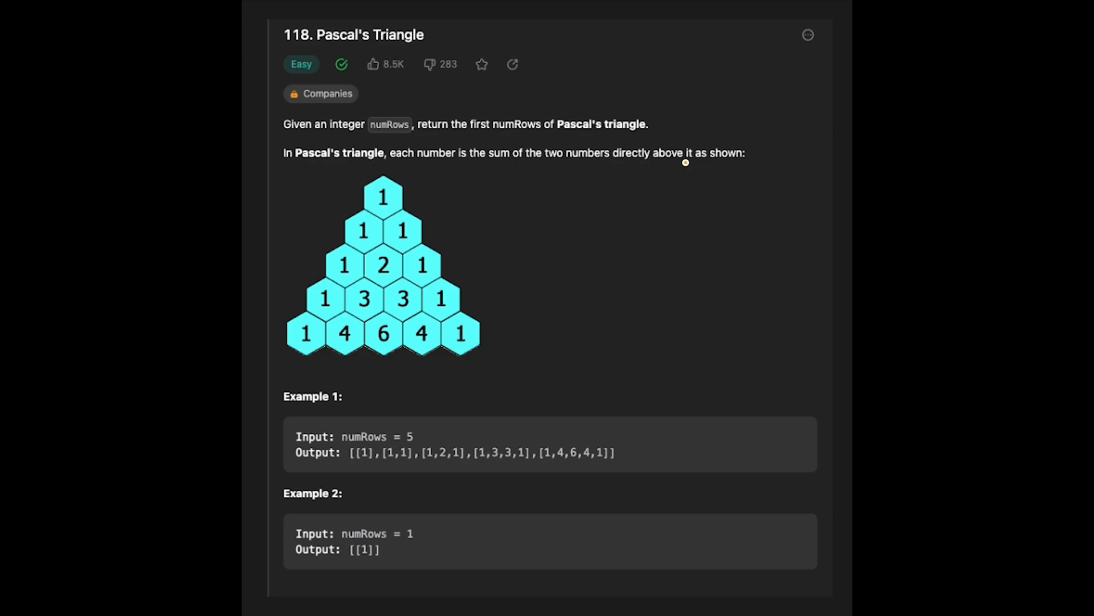
pyautogui.moveTo(397, 337)
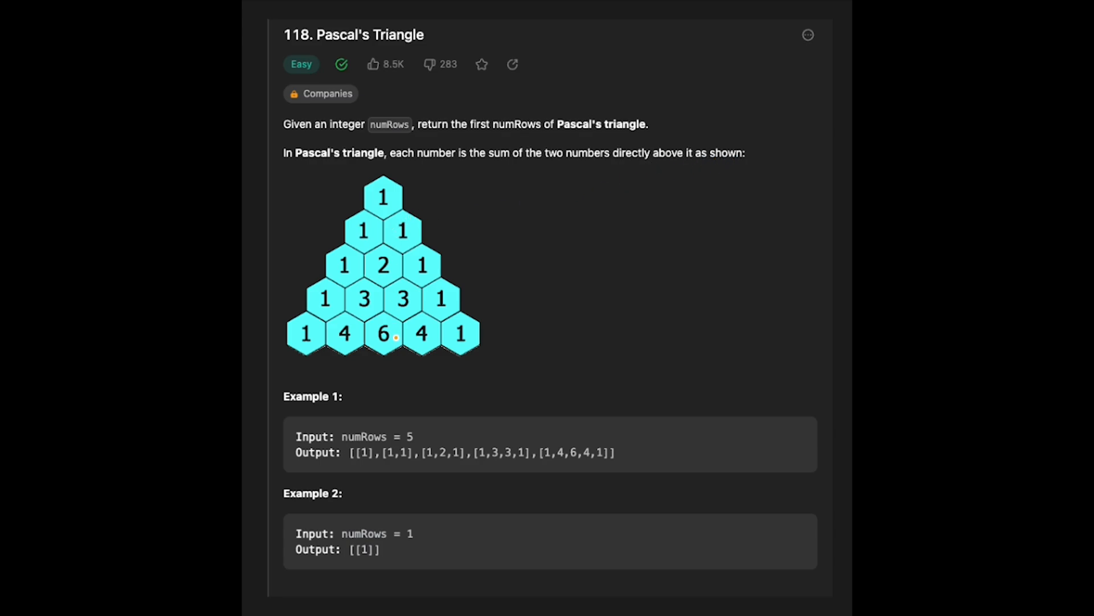
pyautogui.moveTo(397, 418)
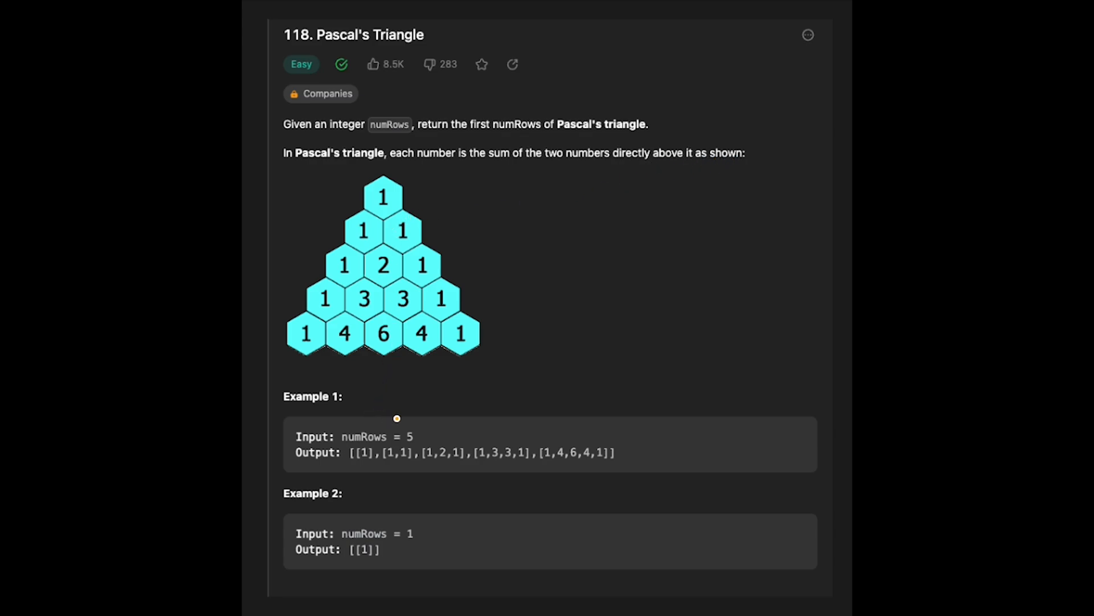
pyautogui.moveTo(396, 458)
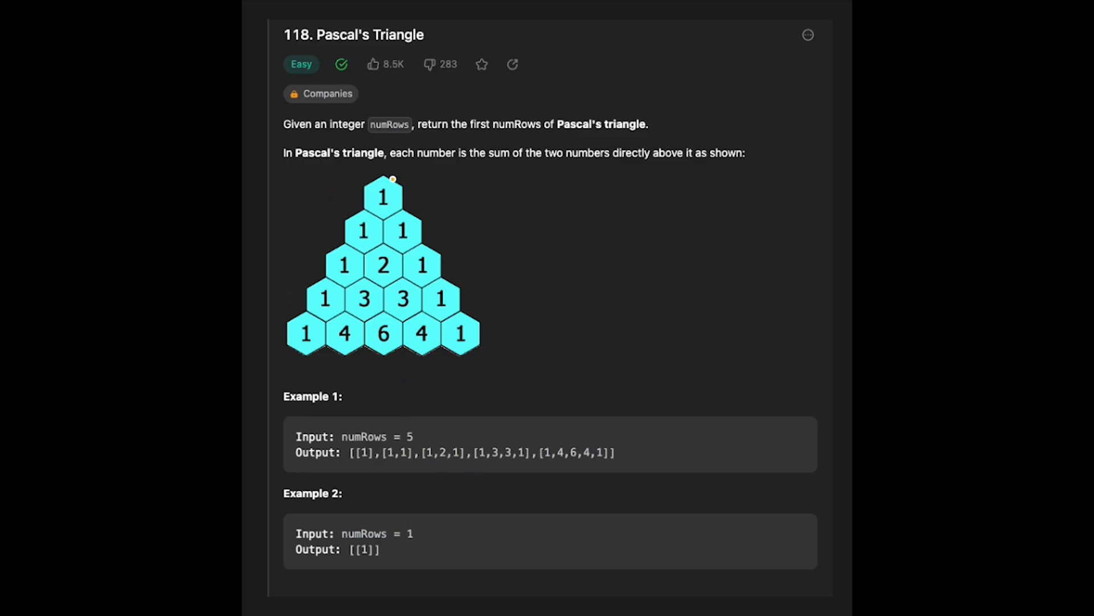
pyautogui.moveTo(303, 206)
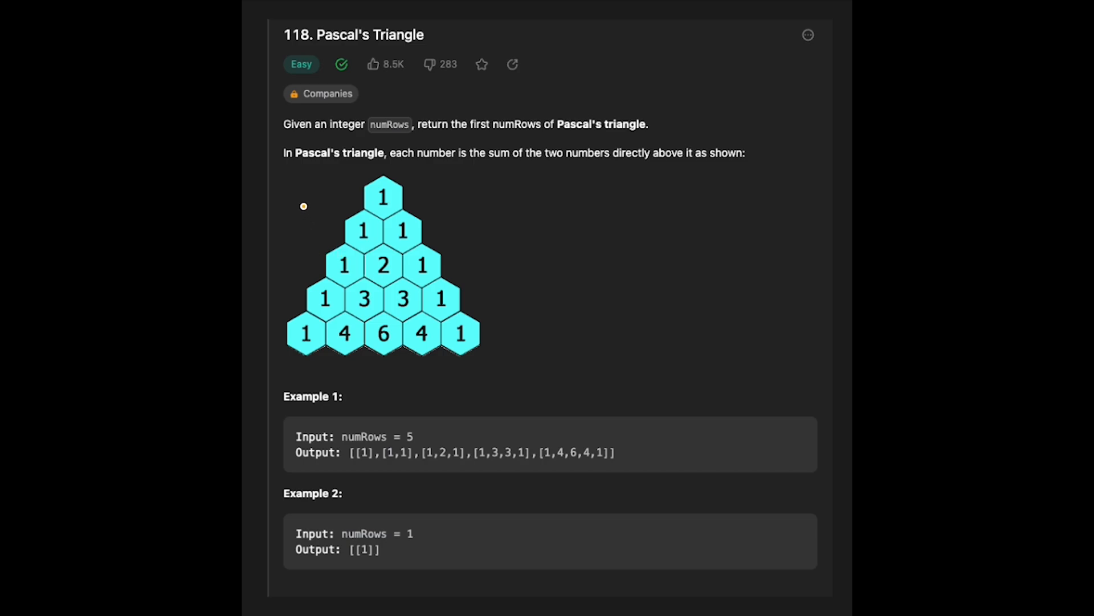
pyautogui.moveTo(395, 202)
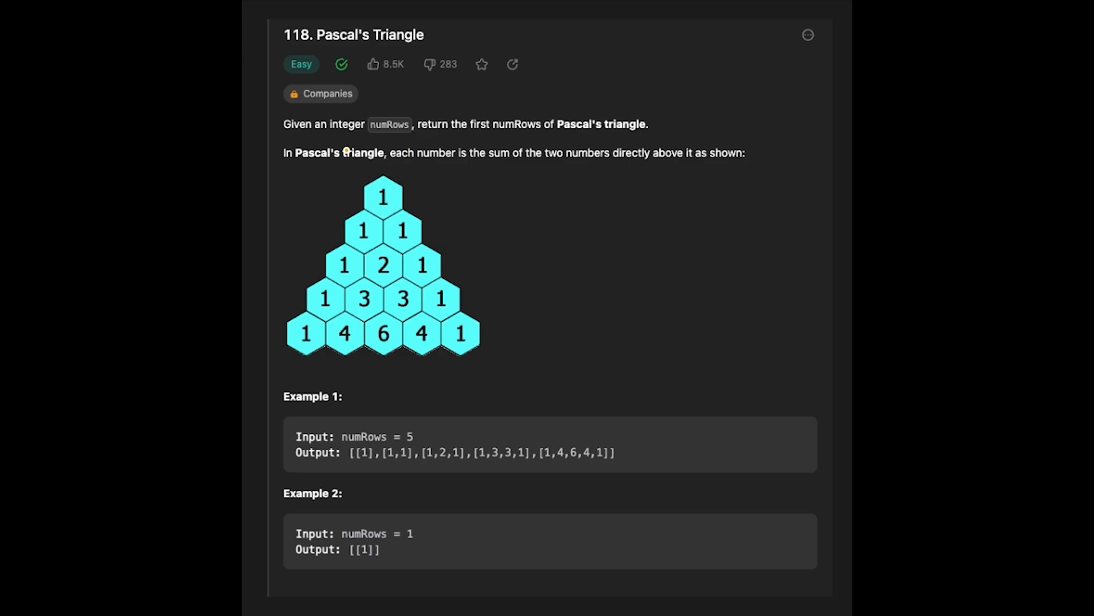
pyautogui.moveTo(390, 191)
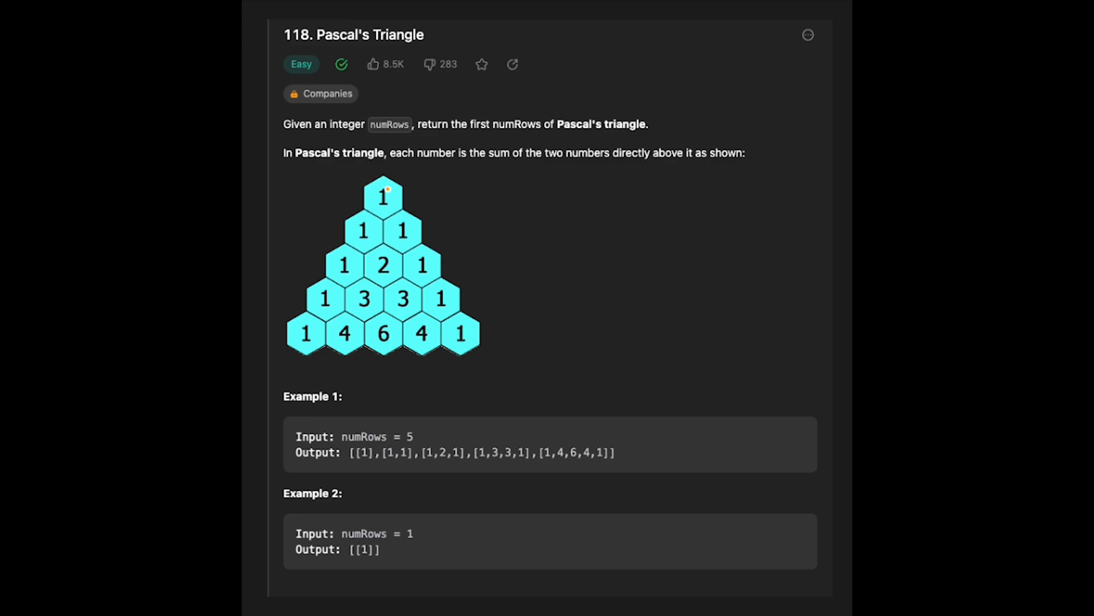
pyautogui.moveTo(369, 221)
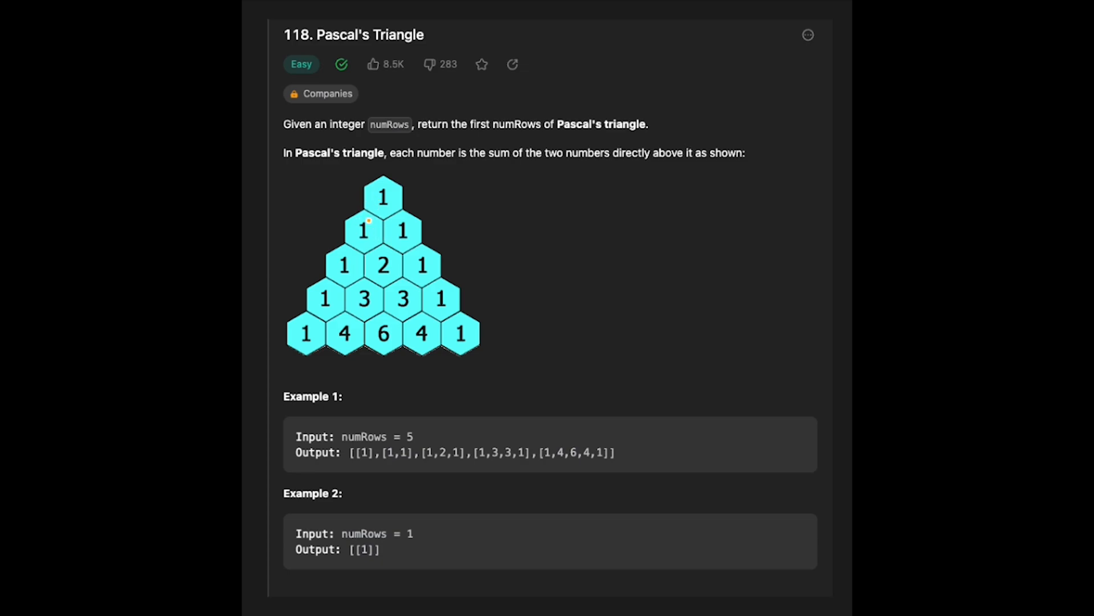
pyautogui.moveTo(380, 245)
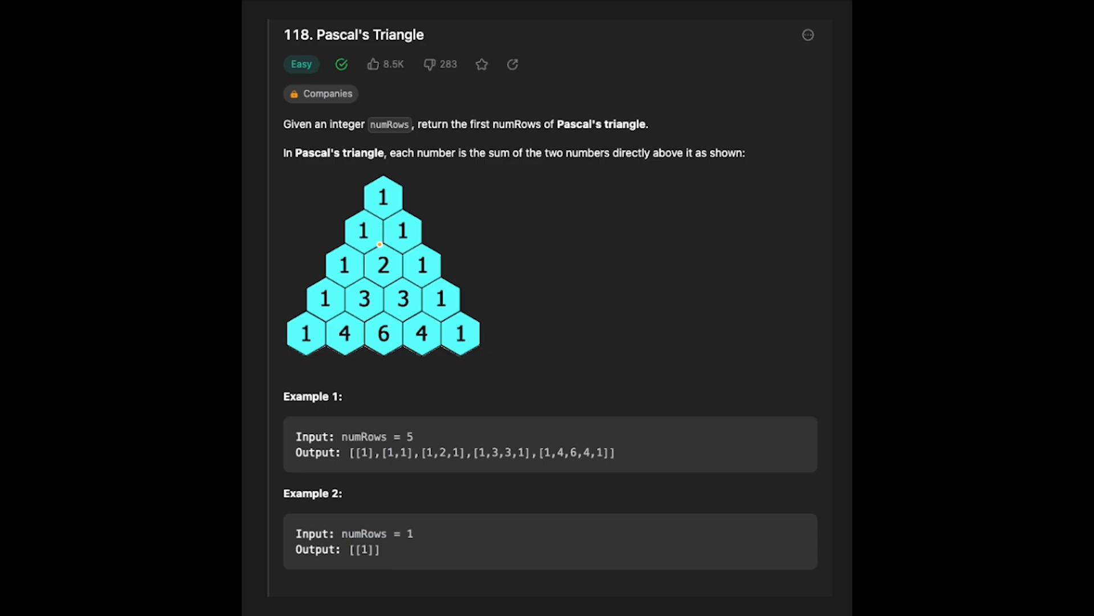
pyautogui.moveTo(346, 200)
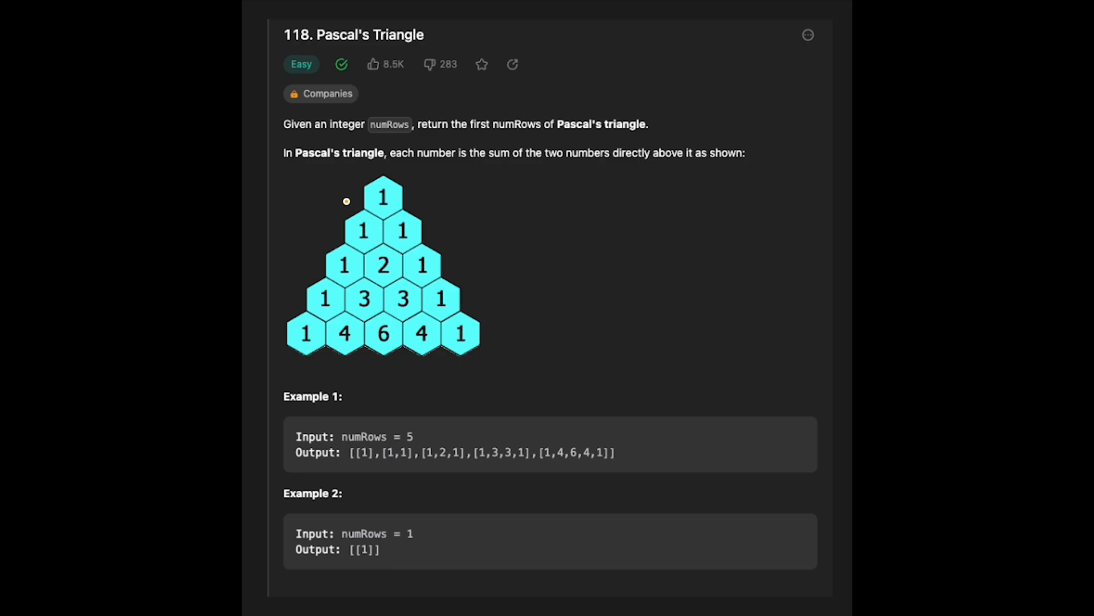
pyautogui.moveTo(379, 218)
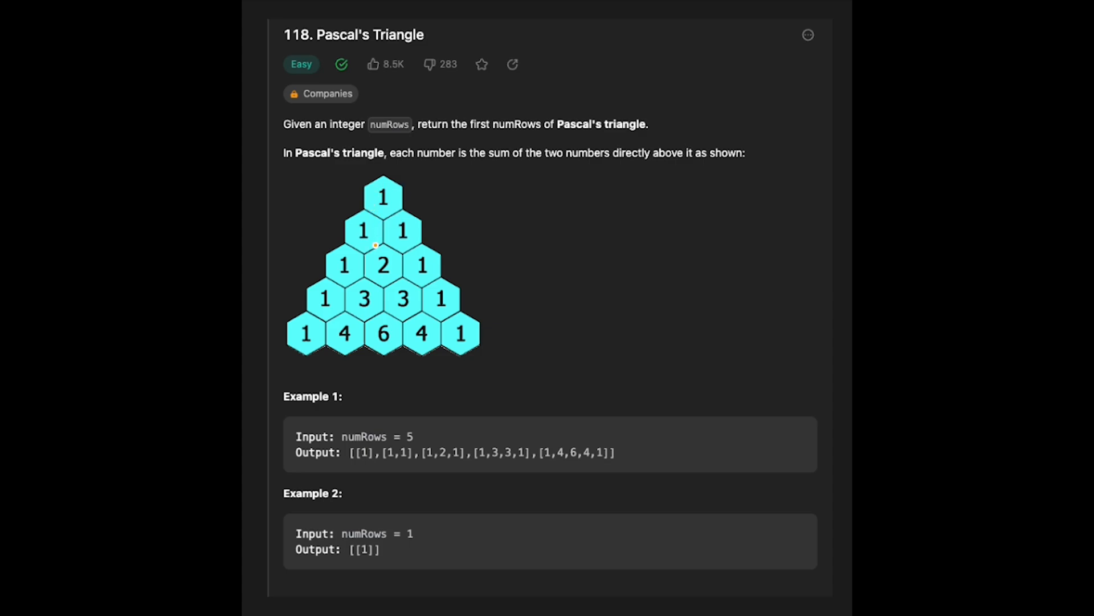
pyautogui.moveTo(375, 221)
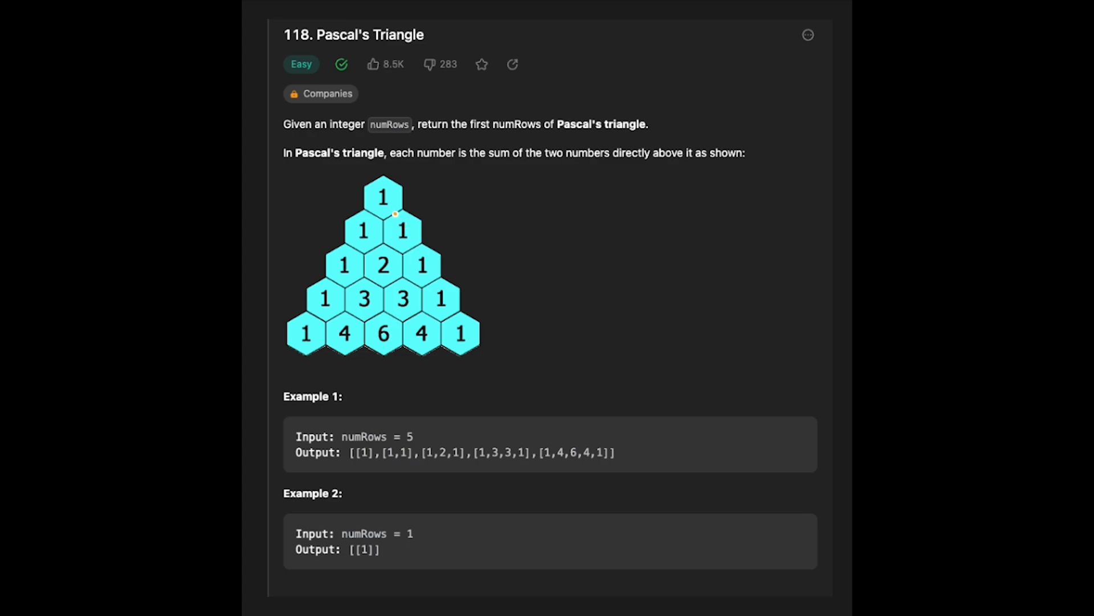
pyautogui.moveTo(429, 206)
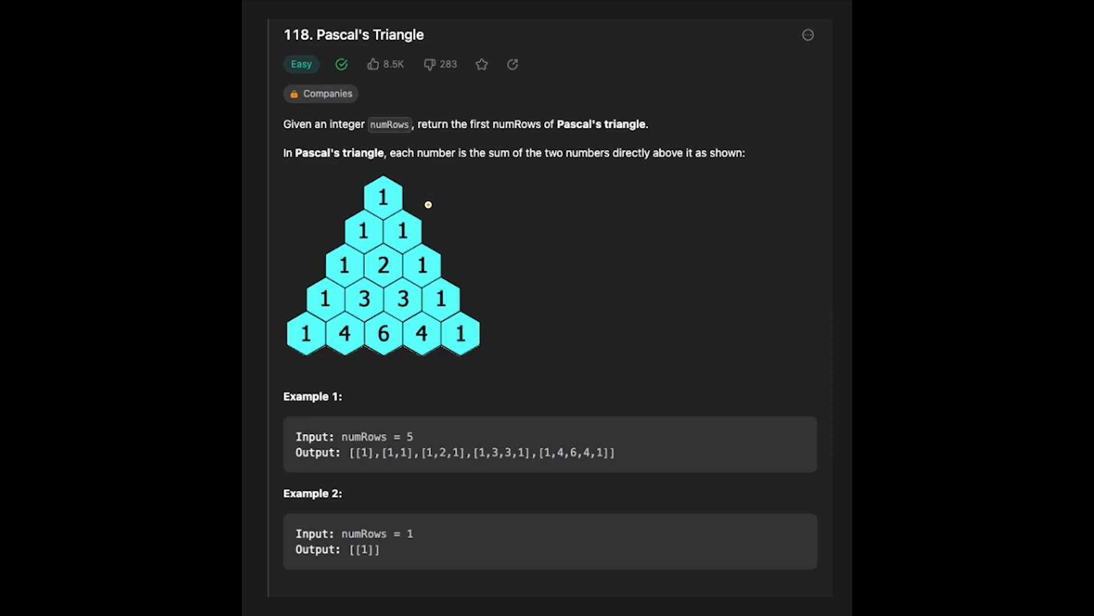
pyautogui.moveTo(406, 237)
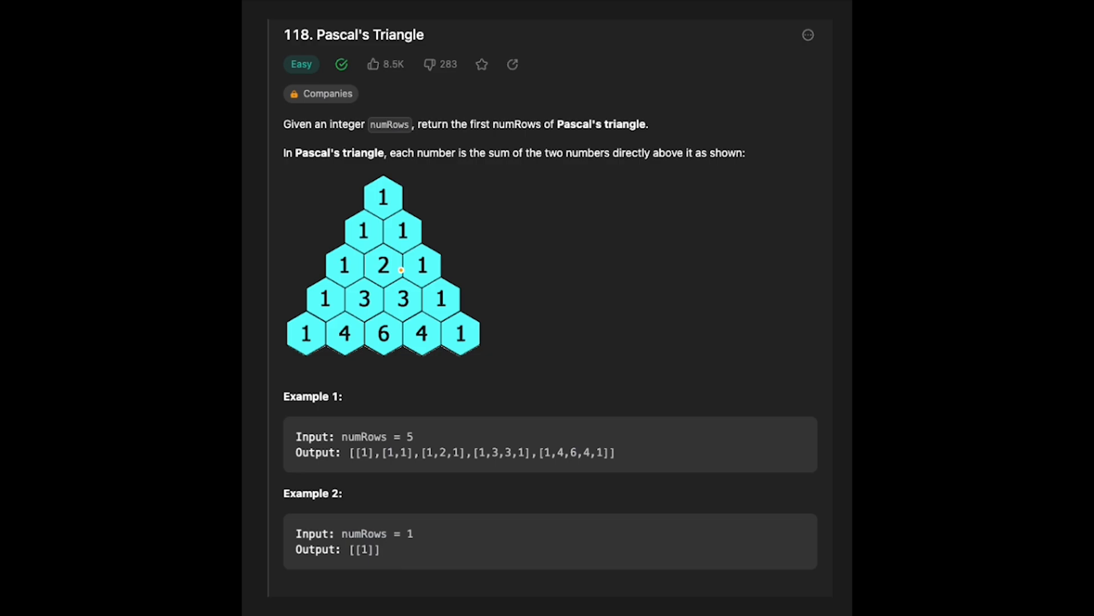
pyautogui.moveTo(376, 272)
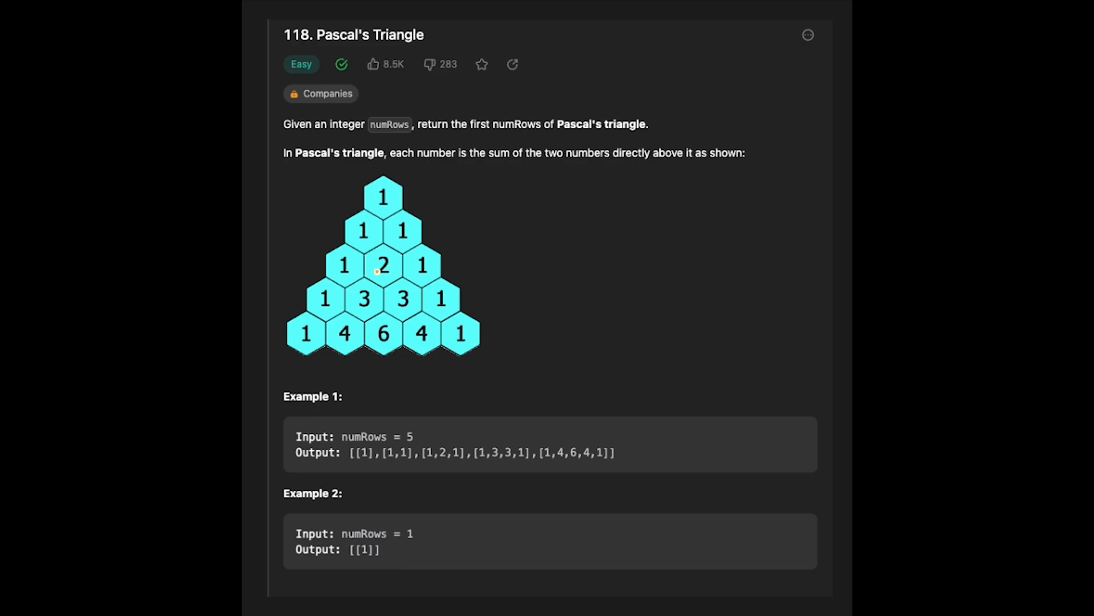
pyautogui.moveTo(354, 270)
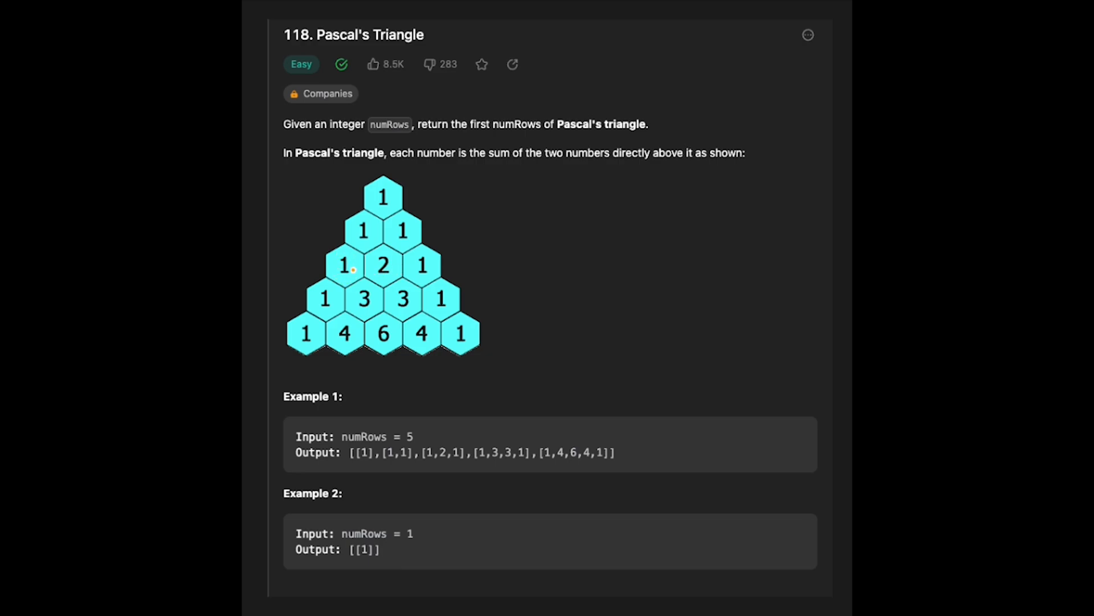
pyautogui.moveTo(343, 255)
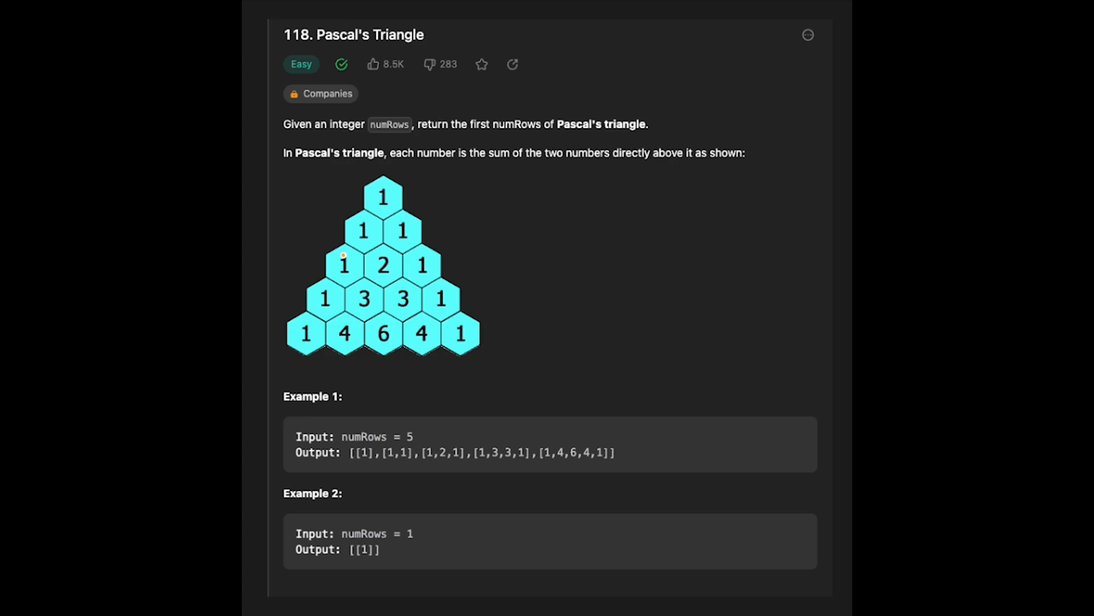
pyautogui.moveTo(342, 218)
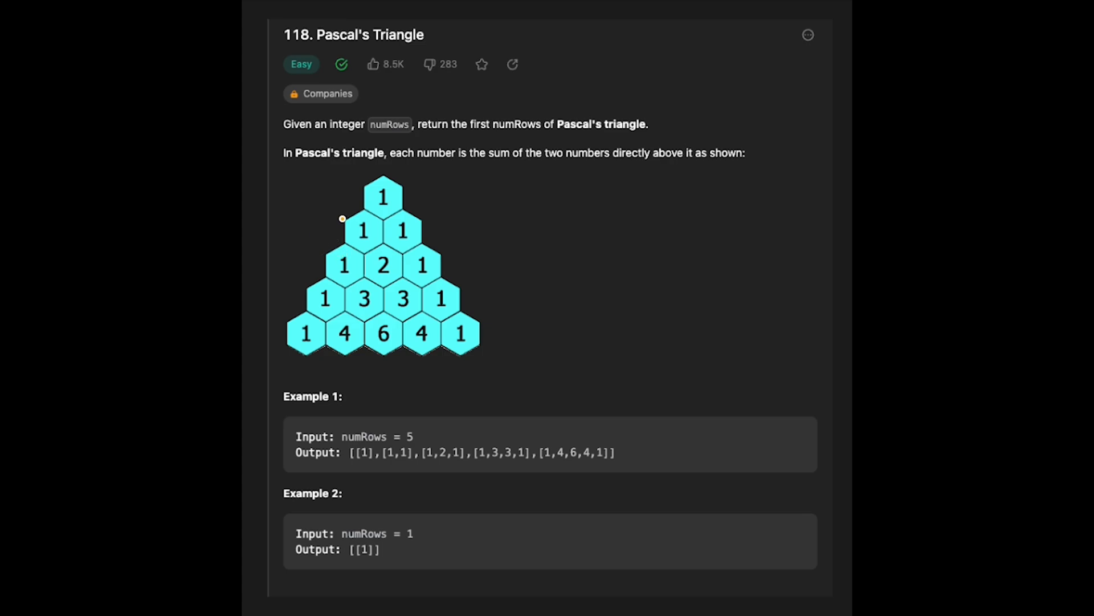
pyautogui.moveTo(369, 248)
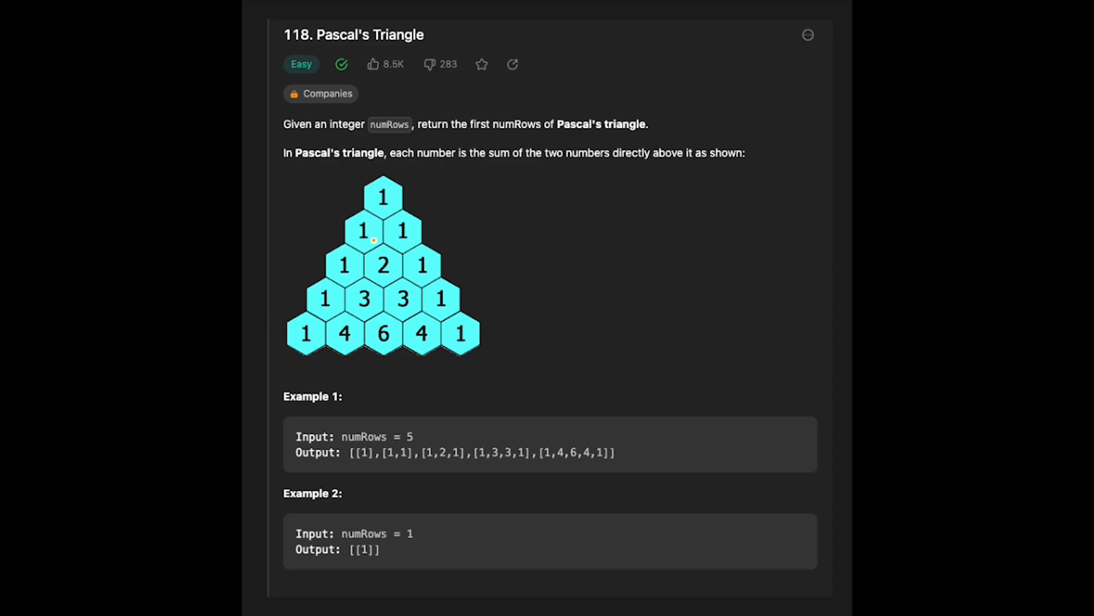
pyautogui.moveTo(400, 254)
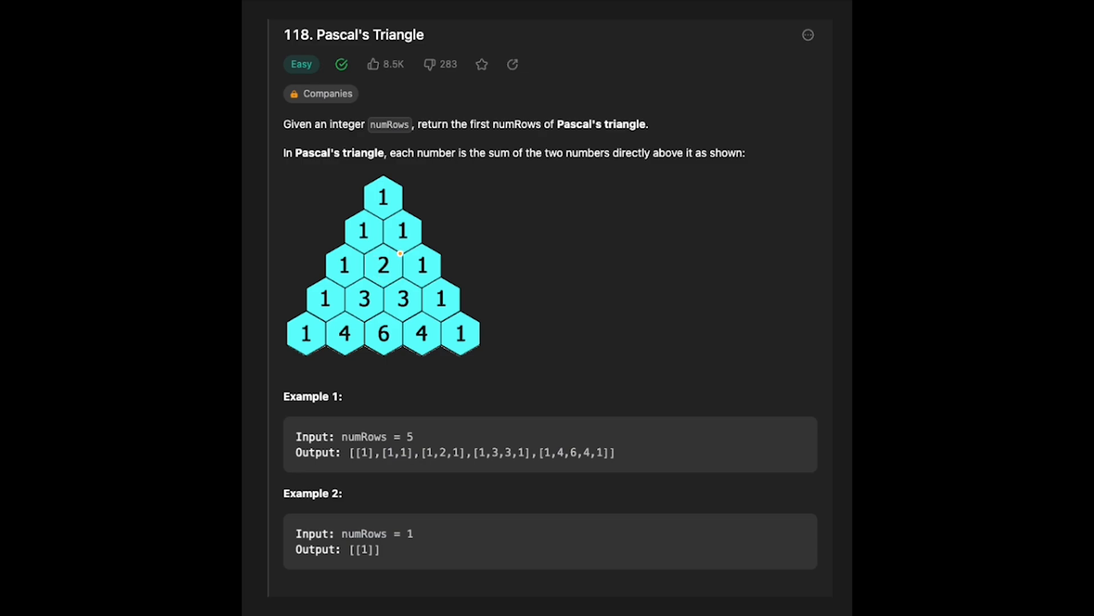
pyautogui.moveTo(379, 280)
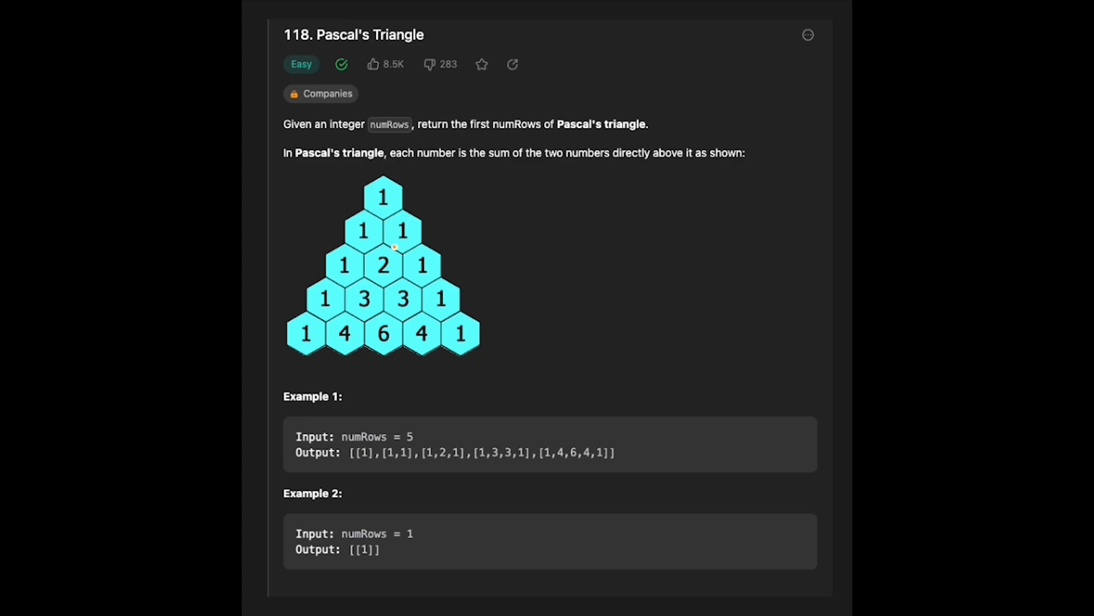
pyautogui.moveTo(390, 254)
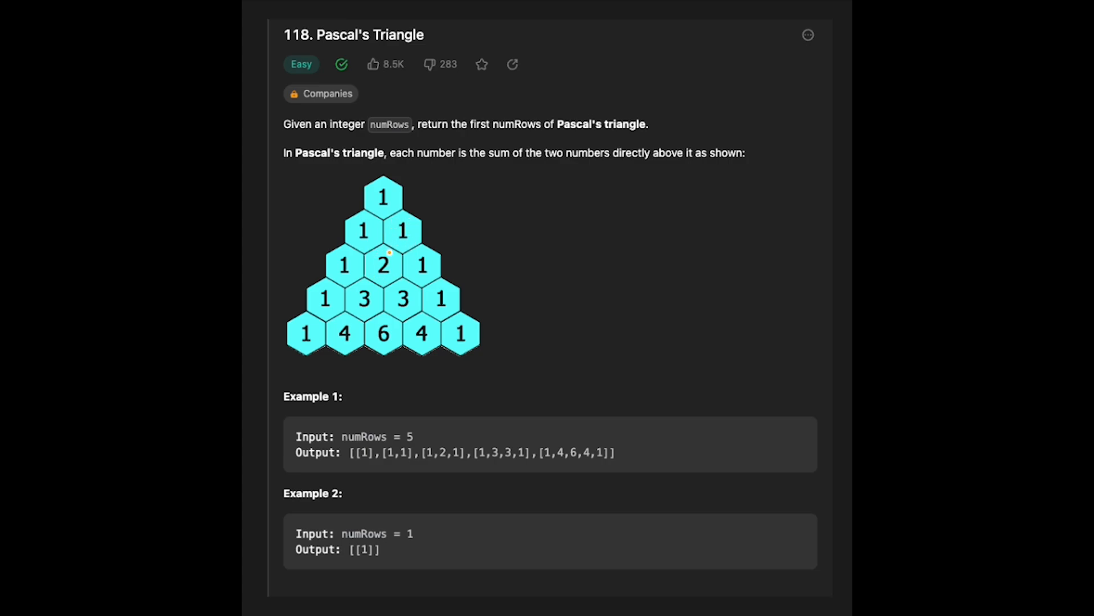
pyautogui.moveTo(392, 273)
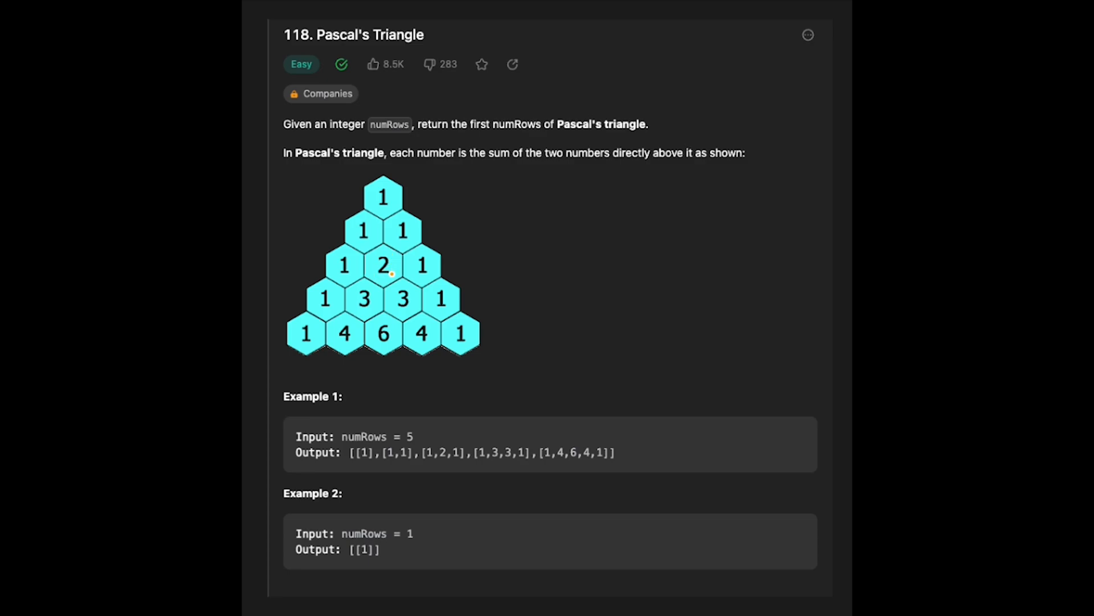
pyautogui.moveTo(403, 243)
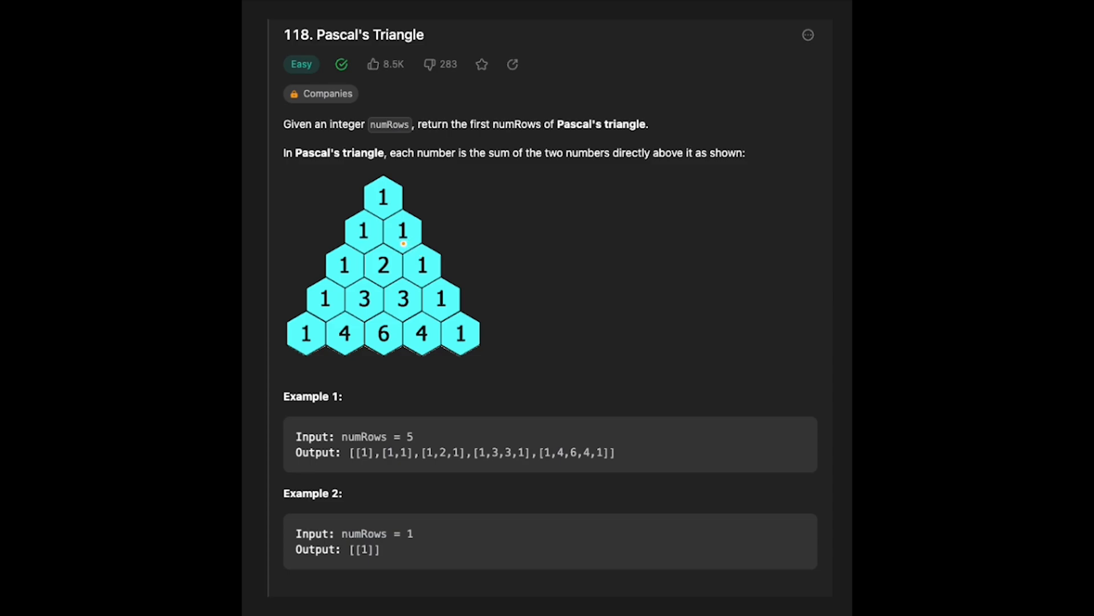
pyautogui.moveTo(440, 246)
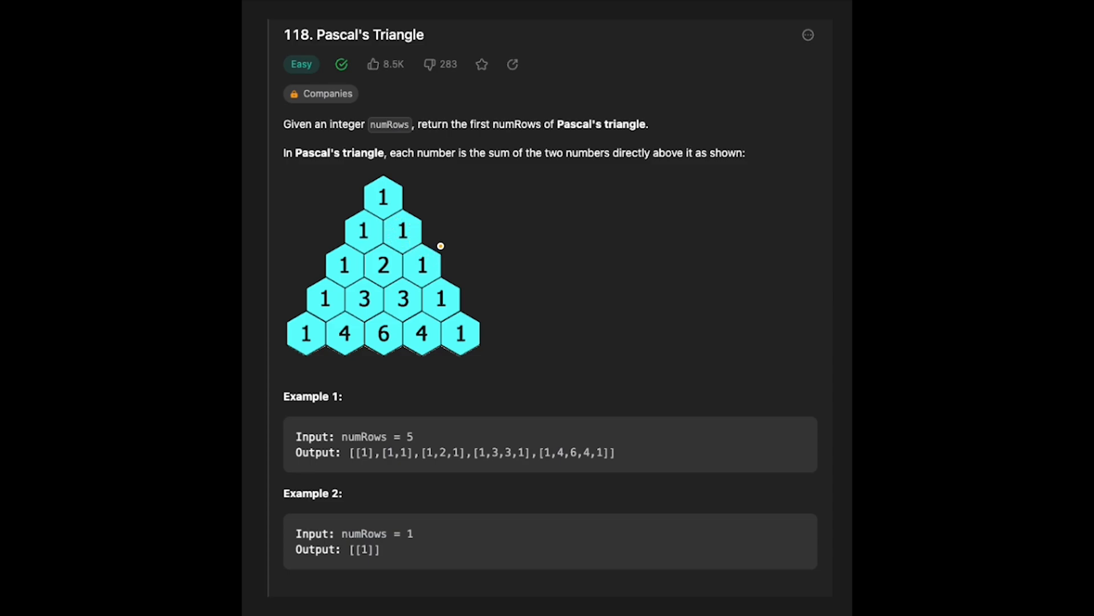
pyautogui.moveTo(451, 242)
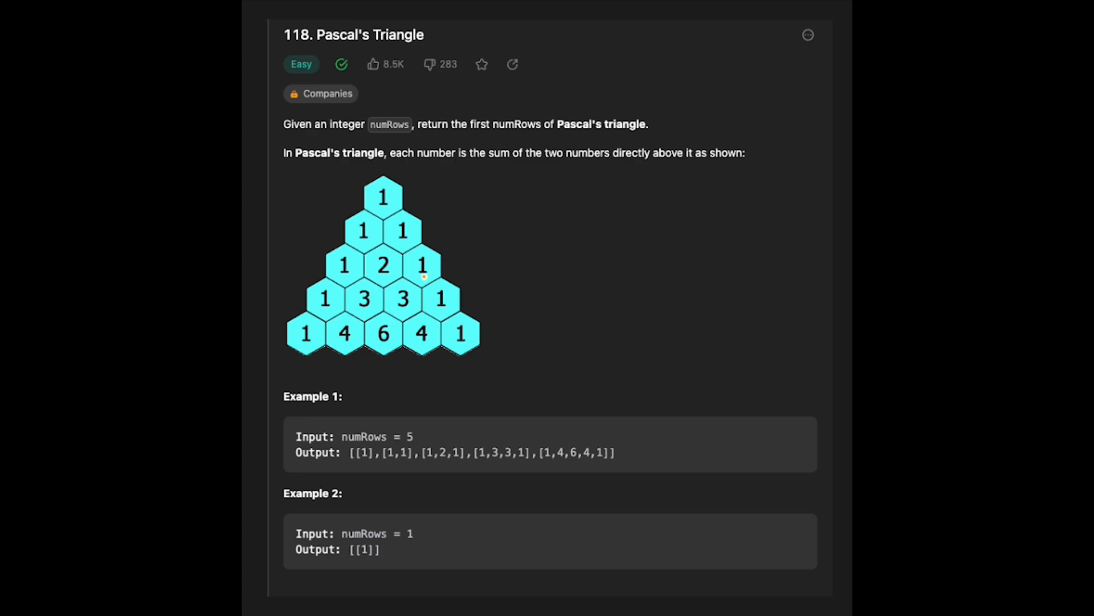
pyautogui.moveTo(456, 353)
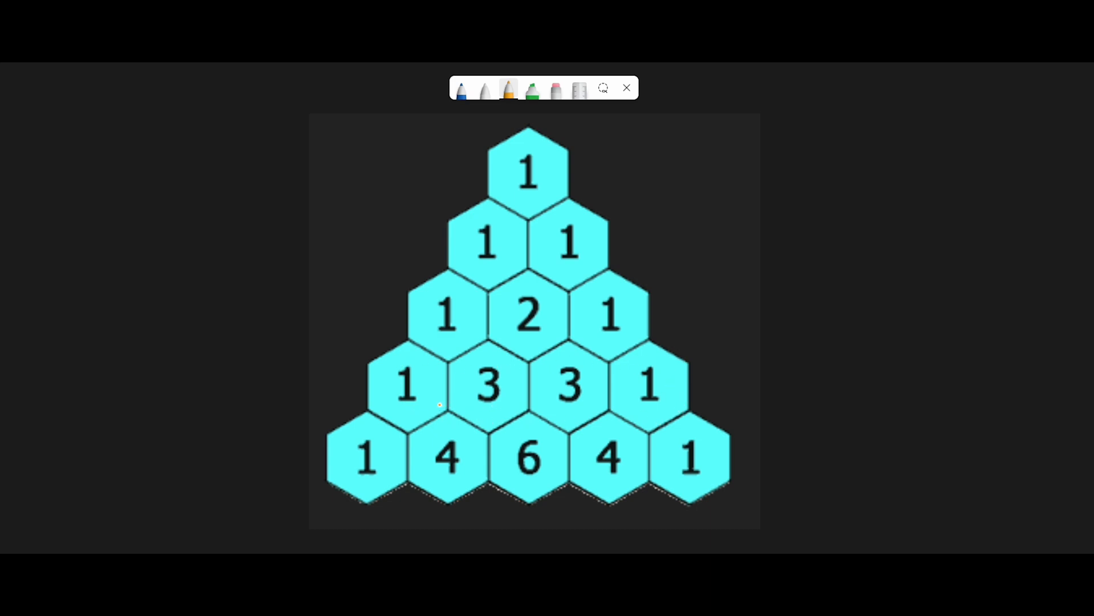
pyautogui.moveTo(479, 415)
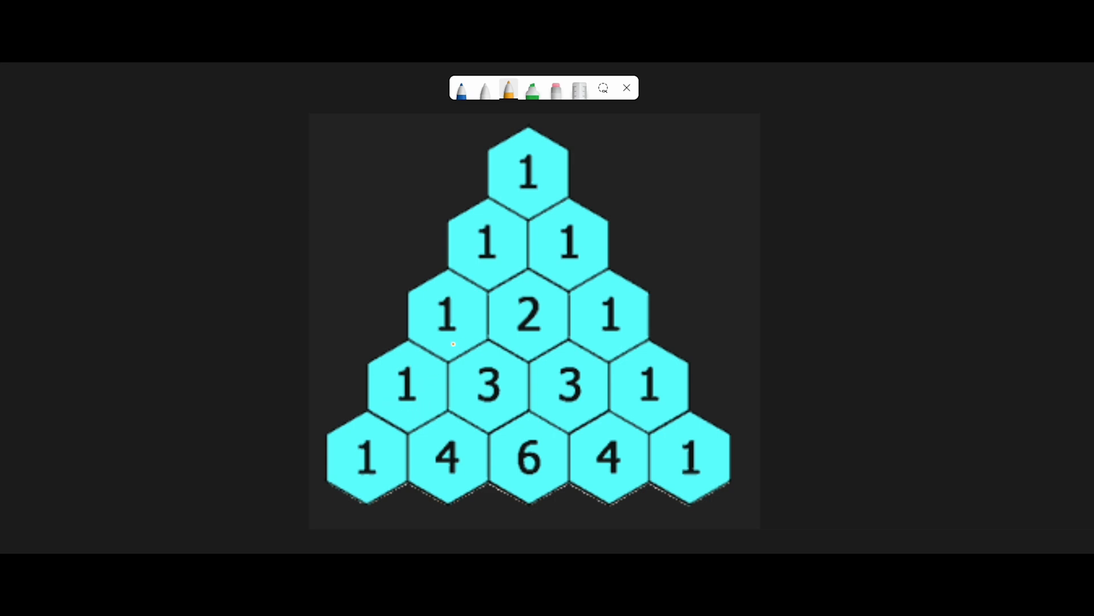
pyautogui.moveTo(383, 355)
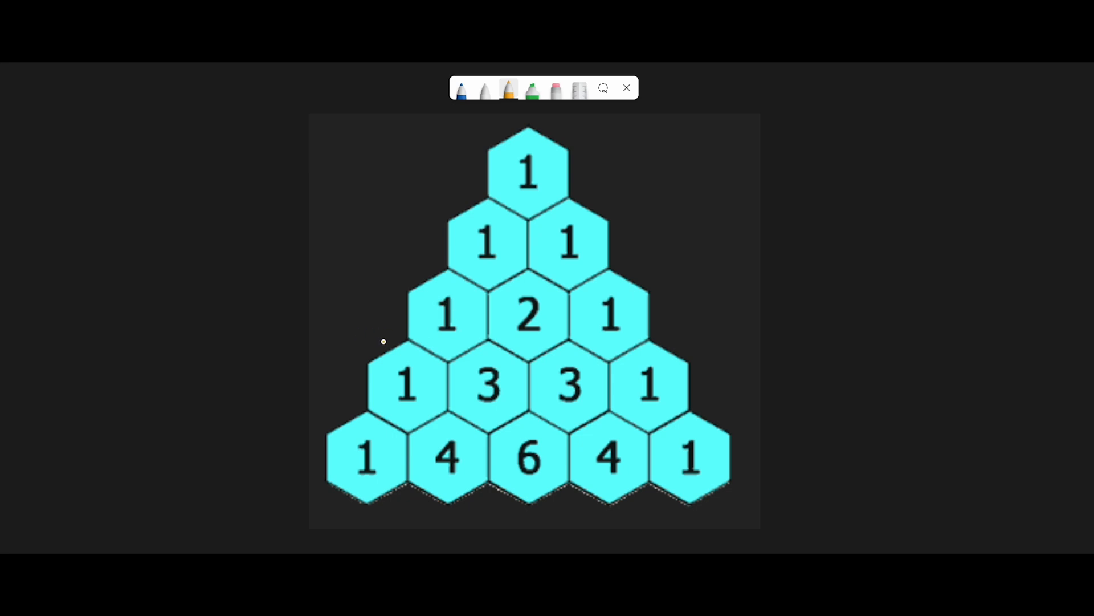
pyautogui.moveTo(376, 342)
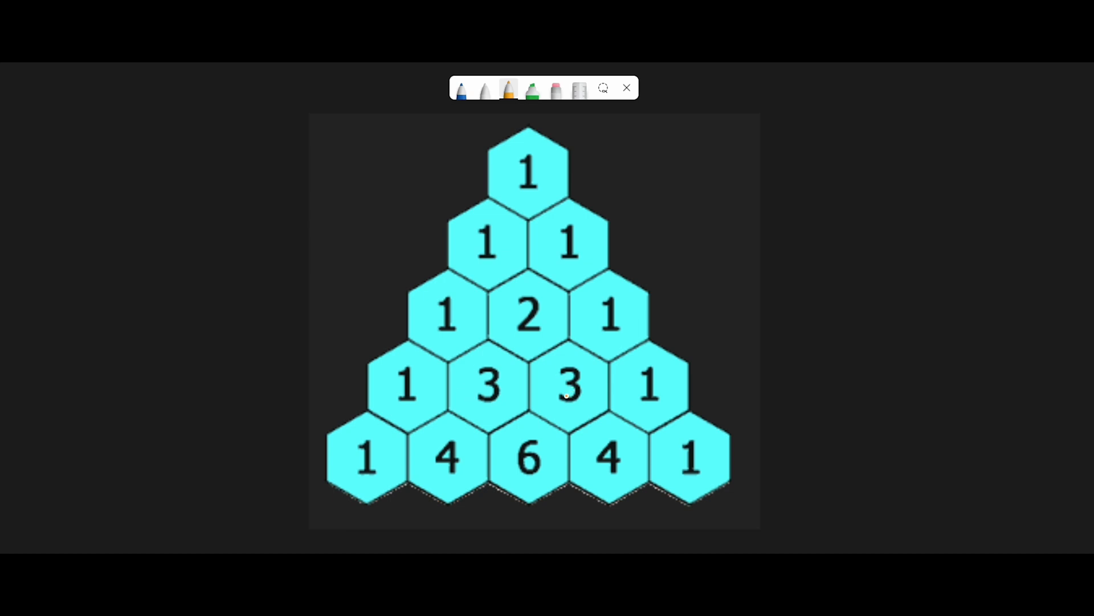
pyautogui.moveTo(685, 330)
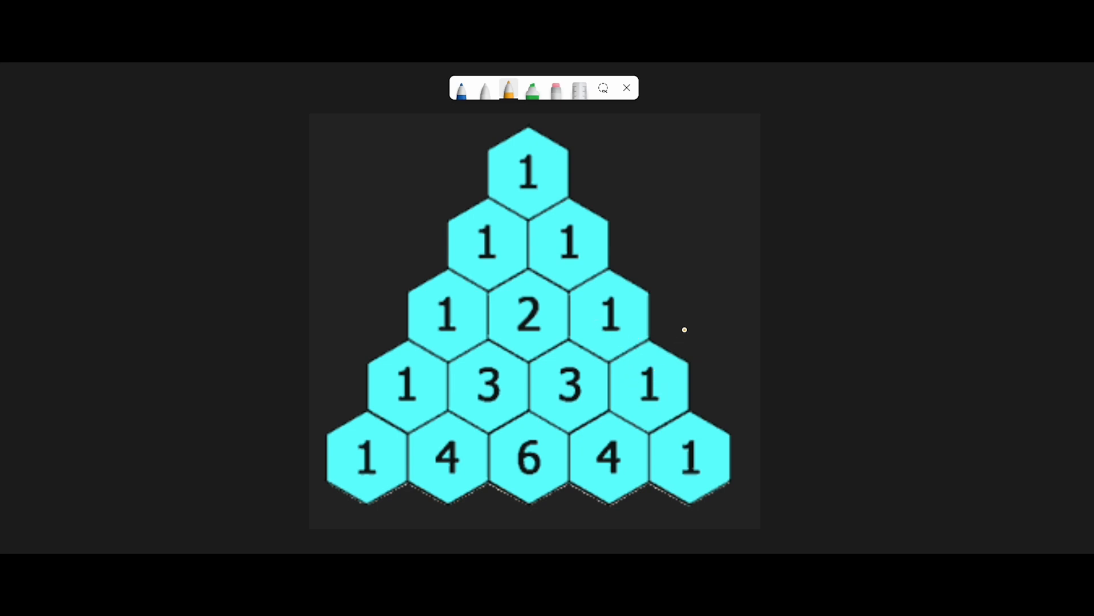
pyautogui.moveTo(713, 351)
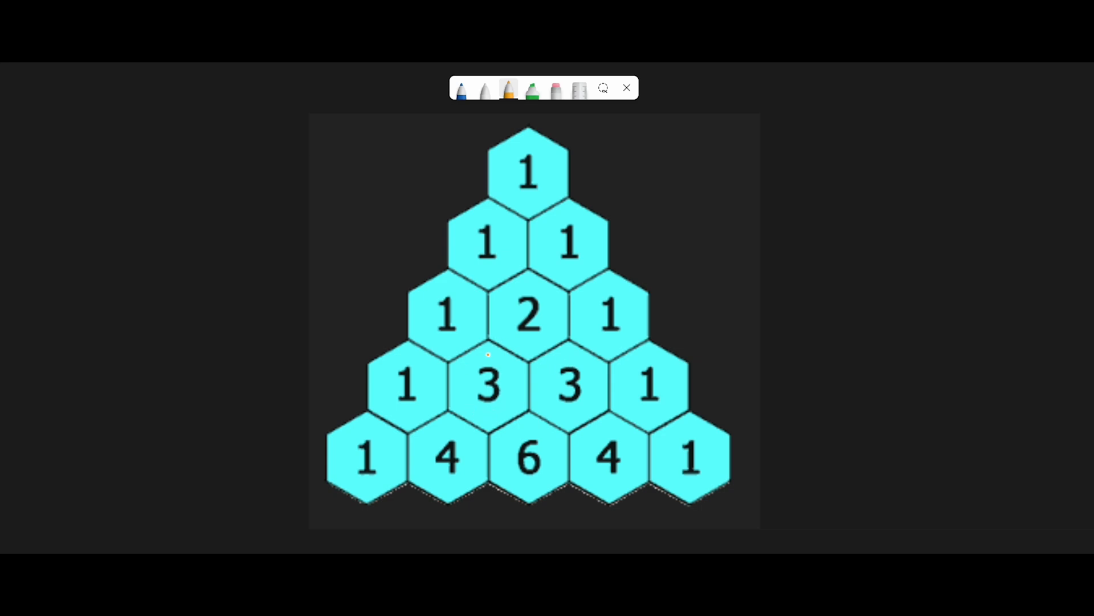
pyautogui.moveTo(468, 354)
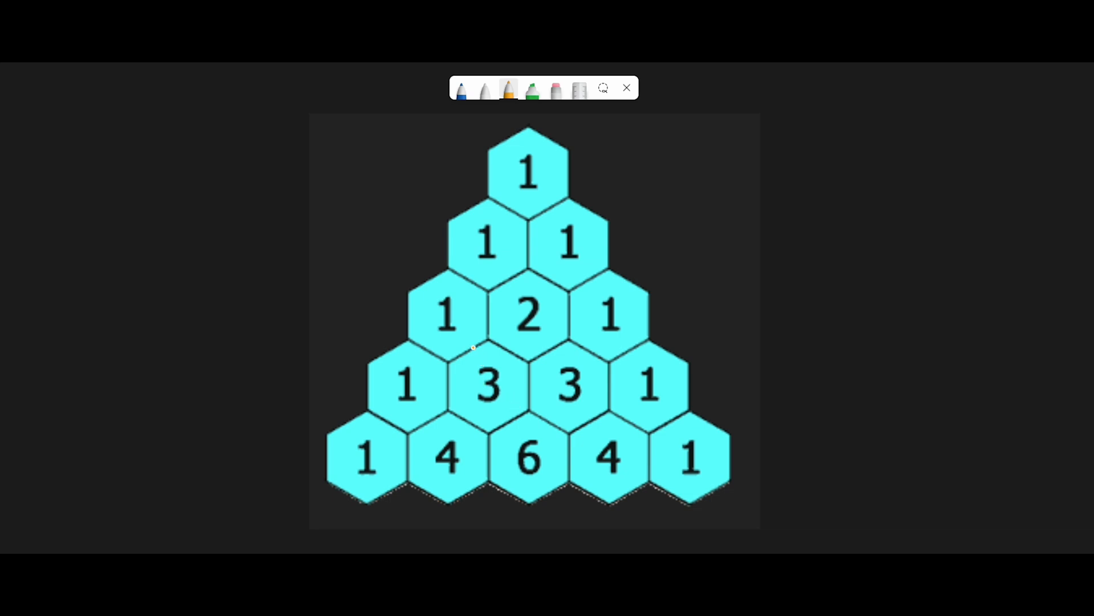
pyautogui.moveTo(428, 301)
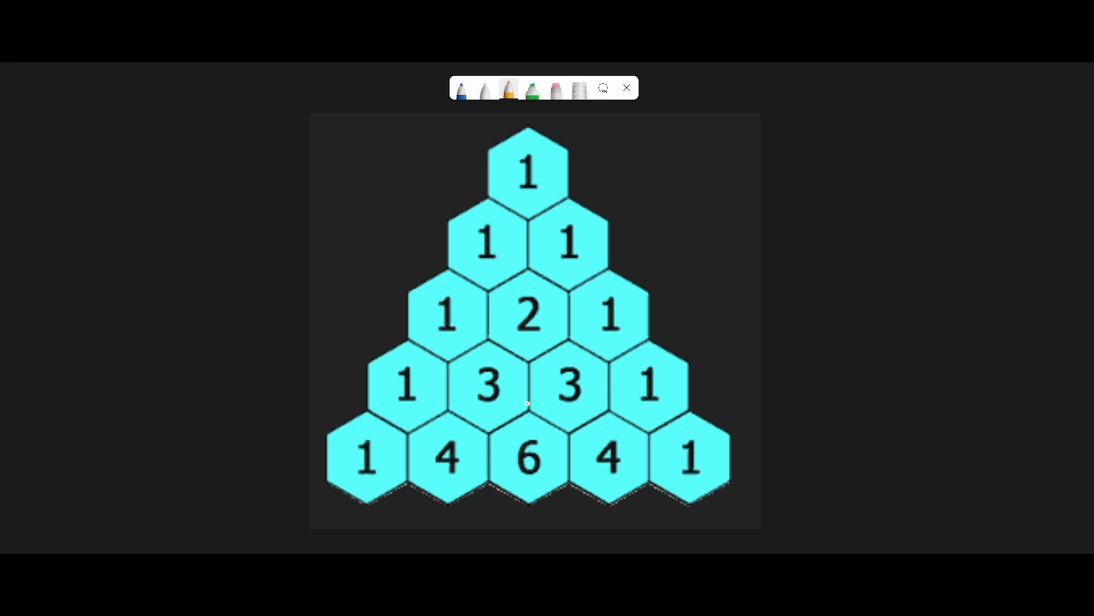
pyautogui.moveTo(403, 408)
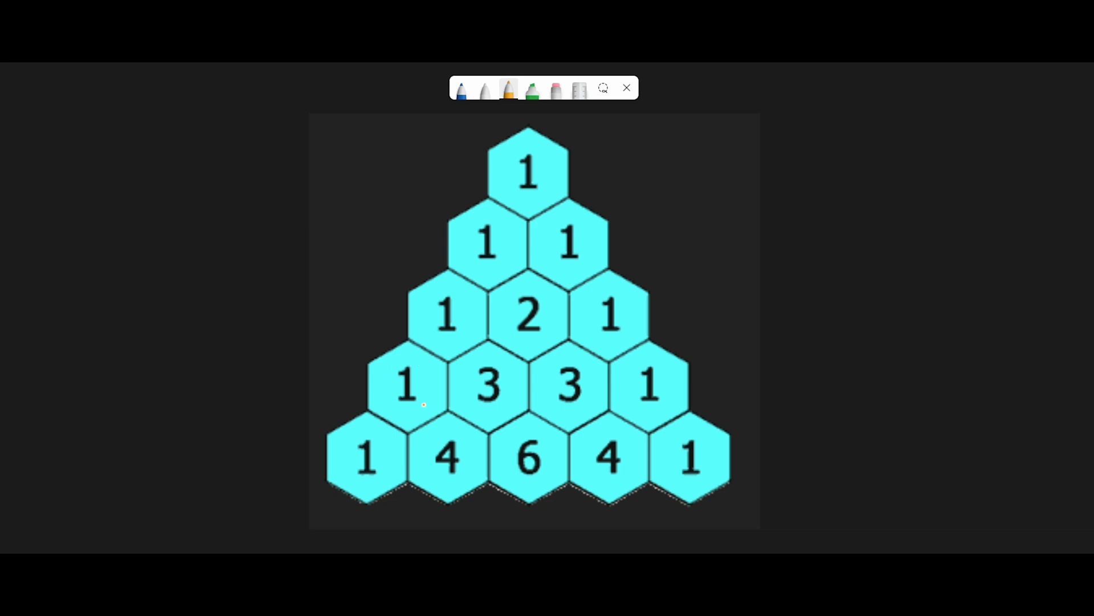
pyautogui.moveTo(664, 396)
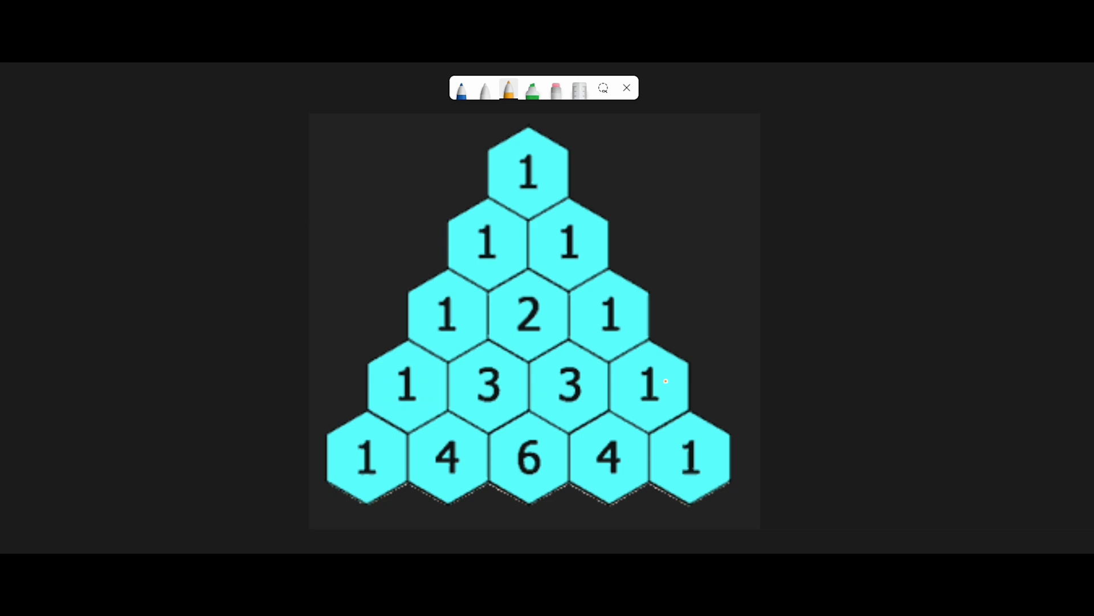
pyautogui.moveTo(392, 342)
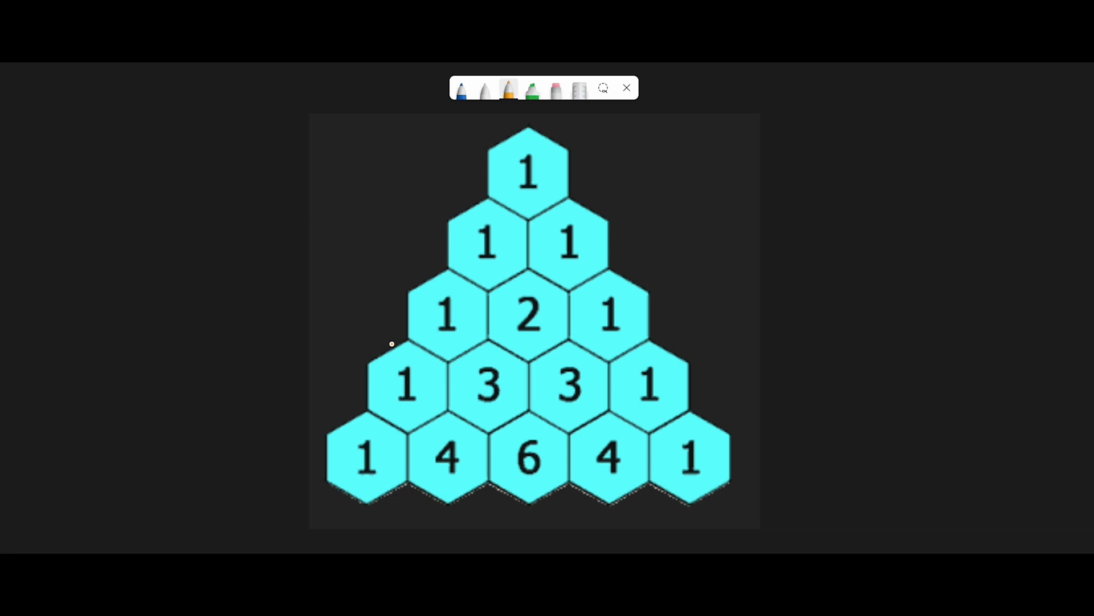
pyautogui.moveTo(387, 291)
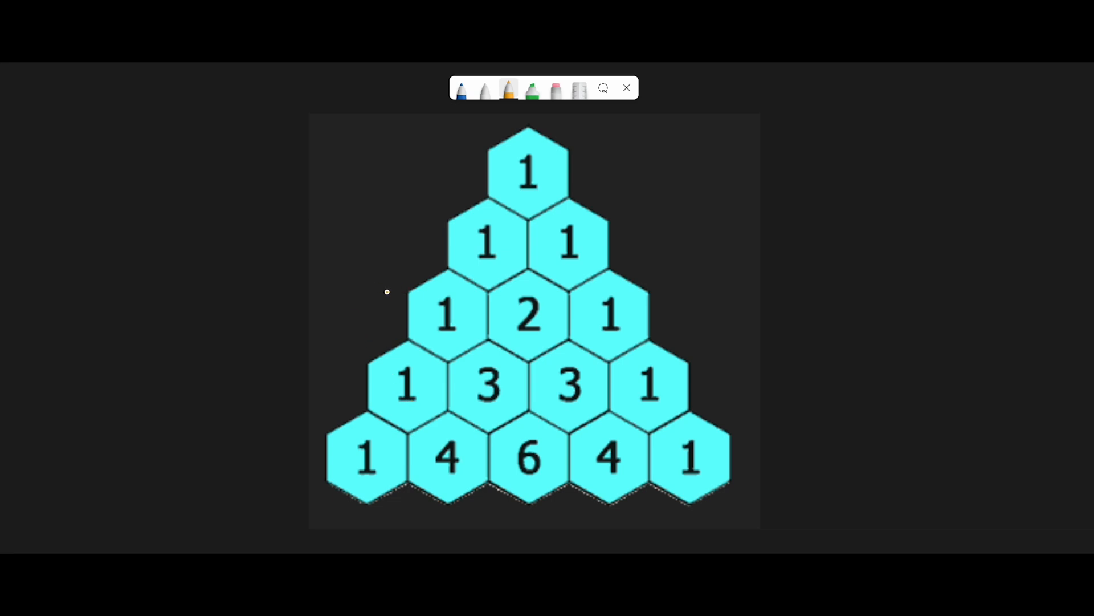
pyautogui.moveTo(716, 294)
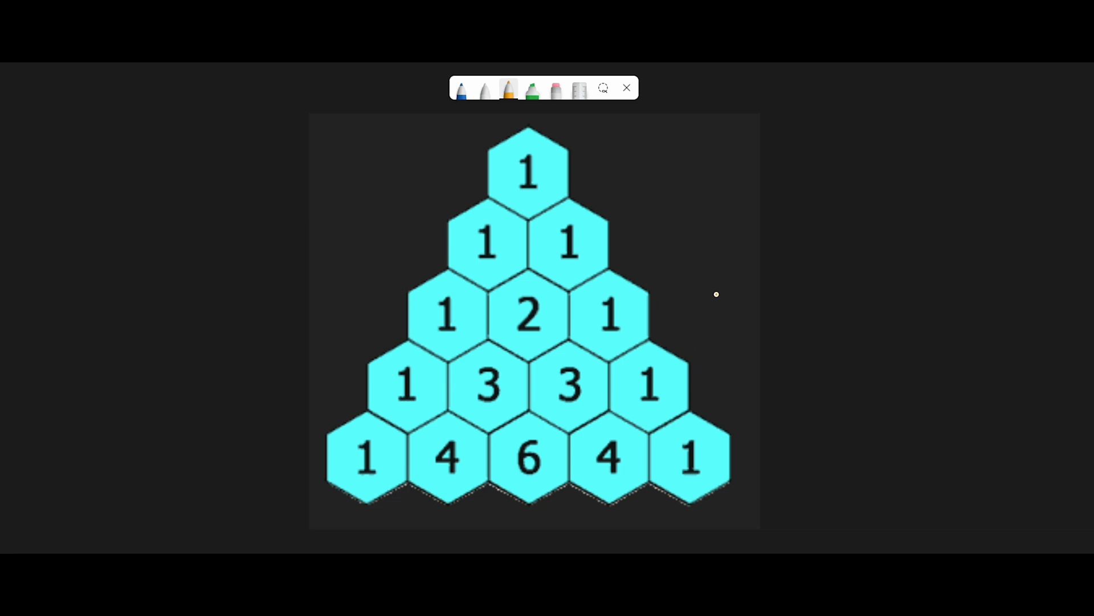
pyautogui.moveTo(675, 340)
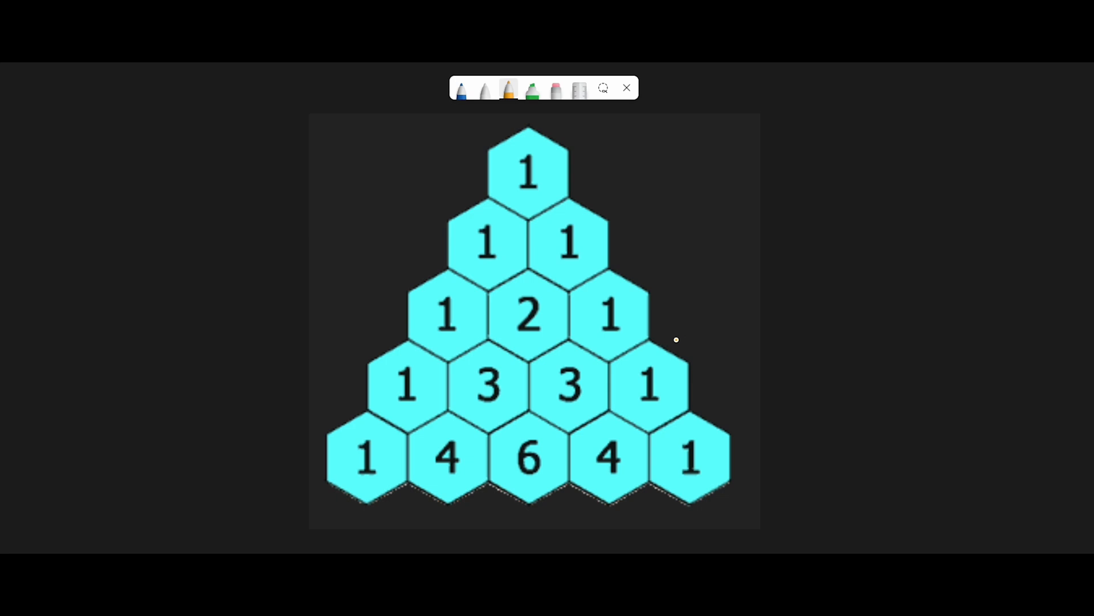
pyautogui.moveTo(439, 364)
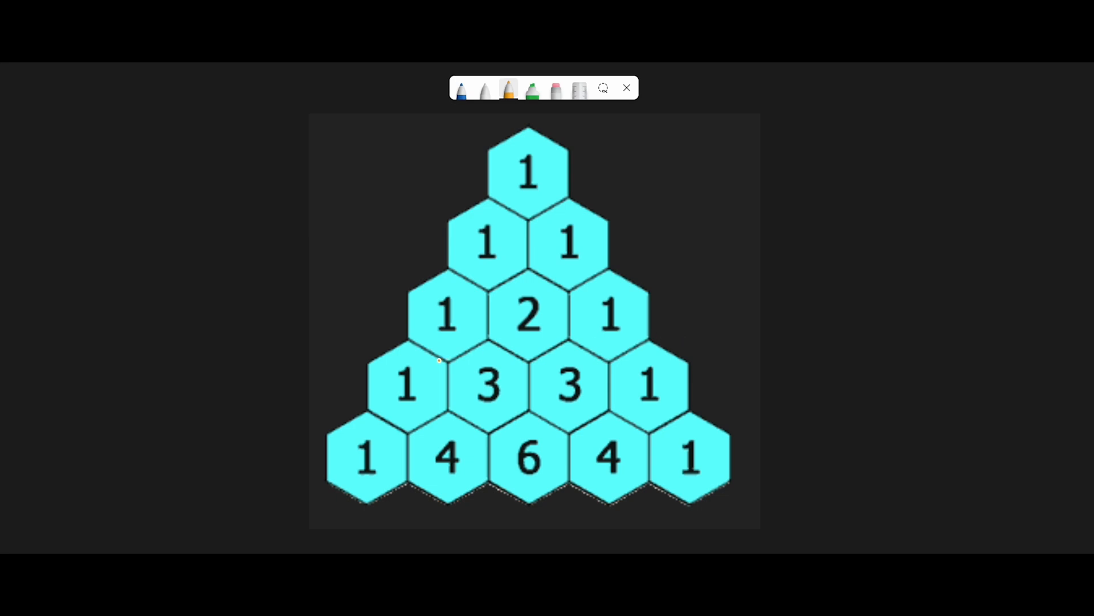
pyautogui.moveTo(367, 297)
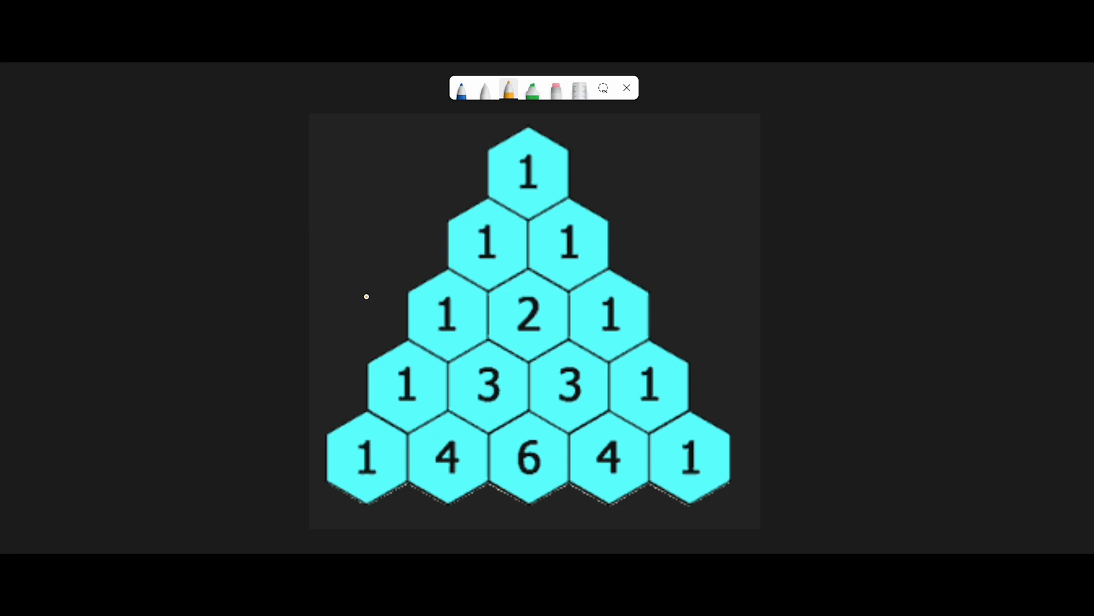
# Step: Draw orange 0s flanking both edges of the triangle's 1 2 1 row
pyautogui.moveTo(381, 279); pyautogui.dragTo(374, 324)
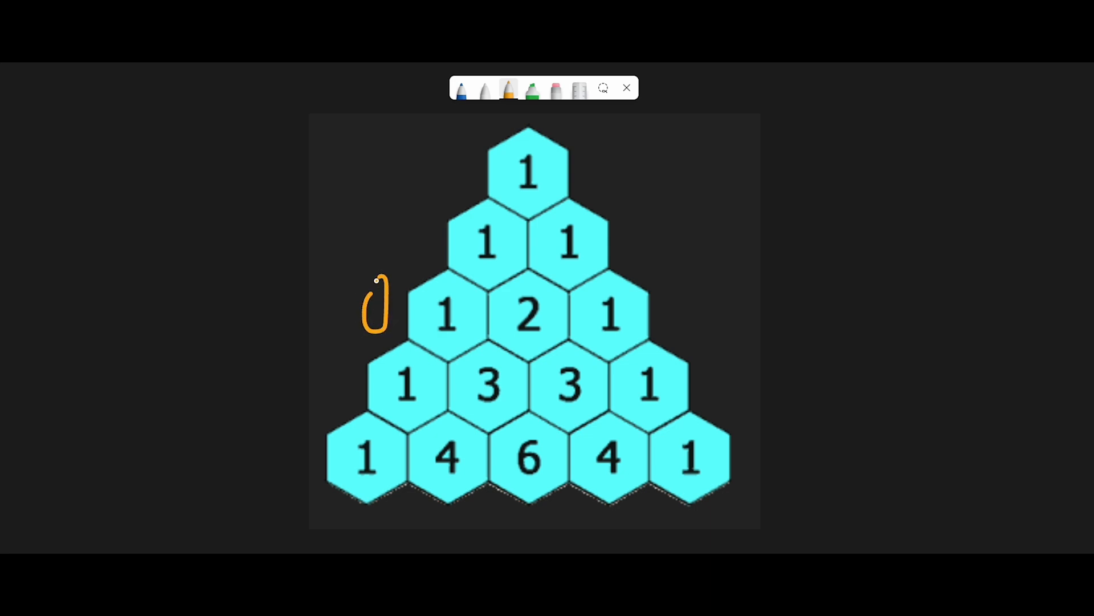
pyautogui.moveTo(677, 286); pyautogui.dragTo(681, 332)
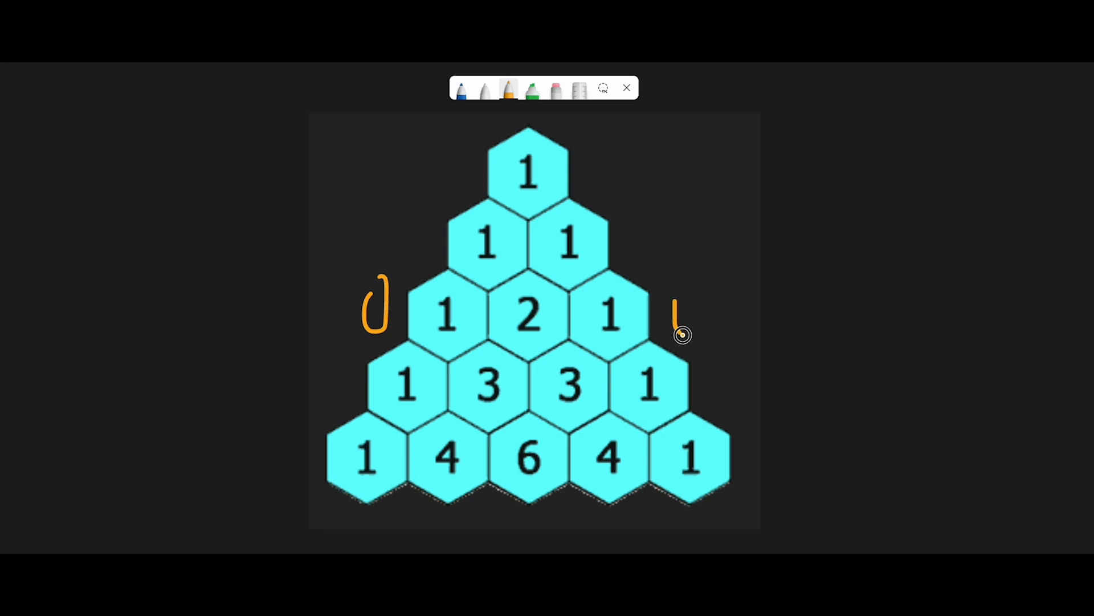
pyautogui.moveTo(681, 286); pyautogui.dragTo(688, 336)
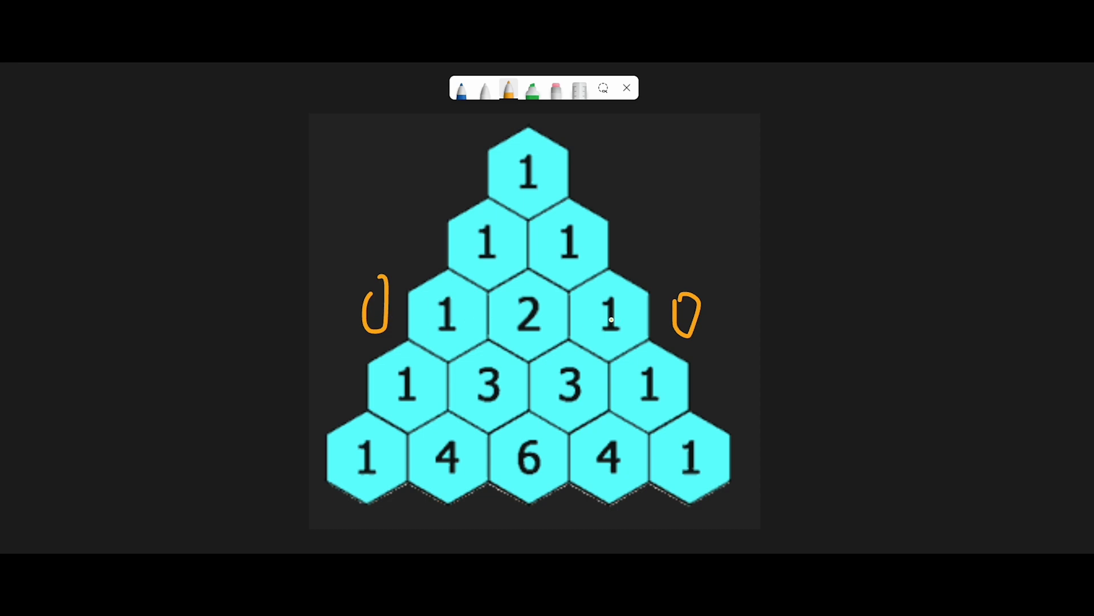
pyautogui.moveTo(646, 285)
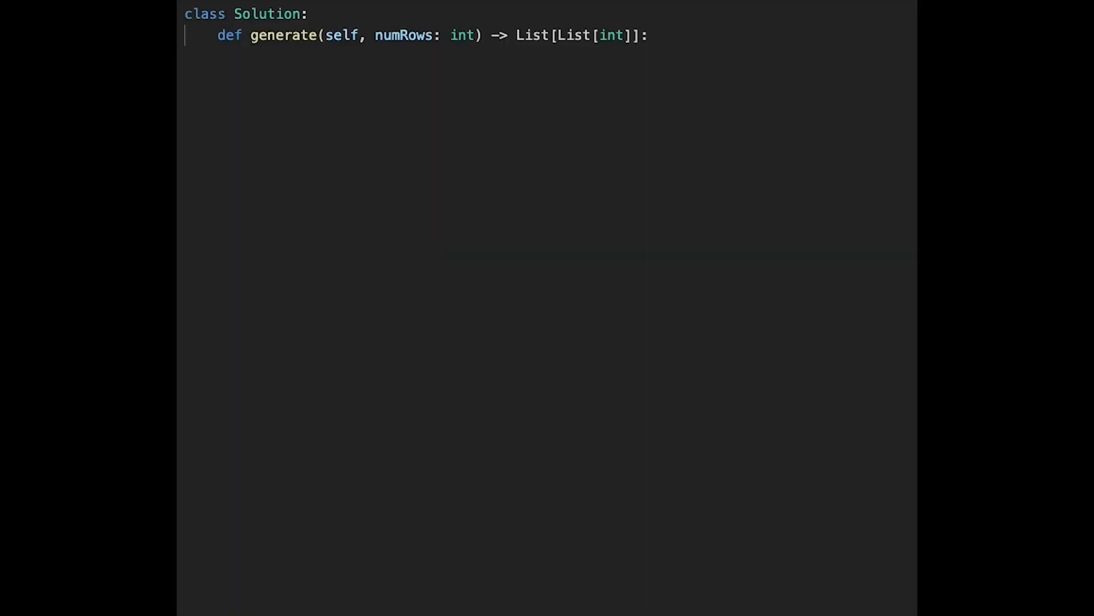
# Step: Initialise res with the first row and loop for _ in range(numRows - 1)
pyautogui.write('res = [[')
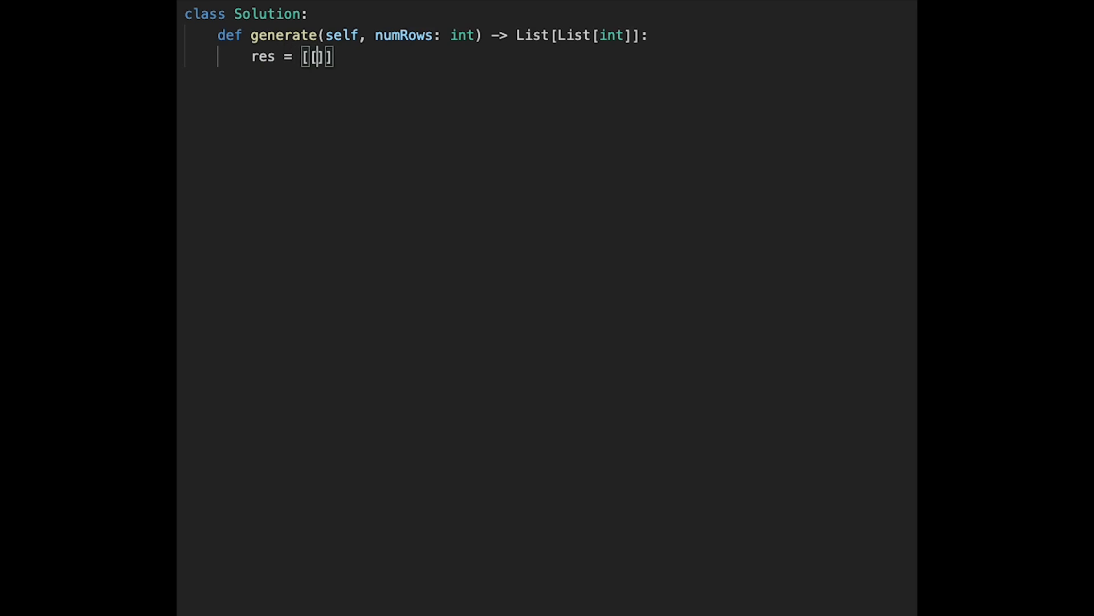
pyautogui.write('1')
pyautogui.write('for')
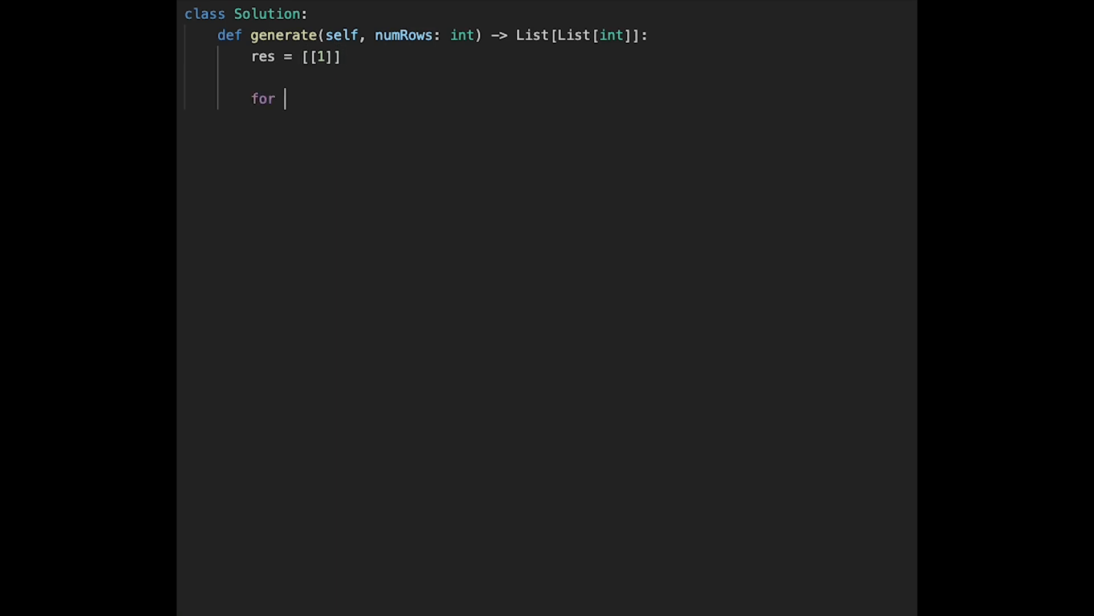
pyautogui.write('_ in ran')
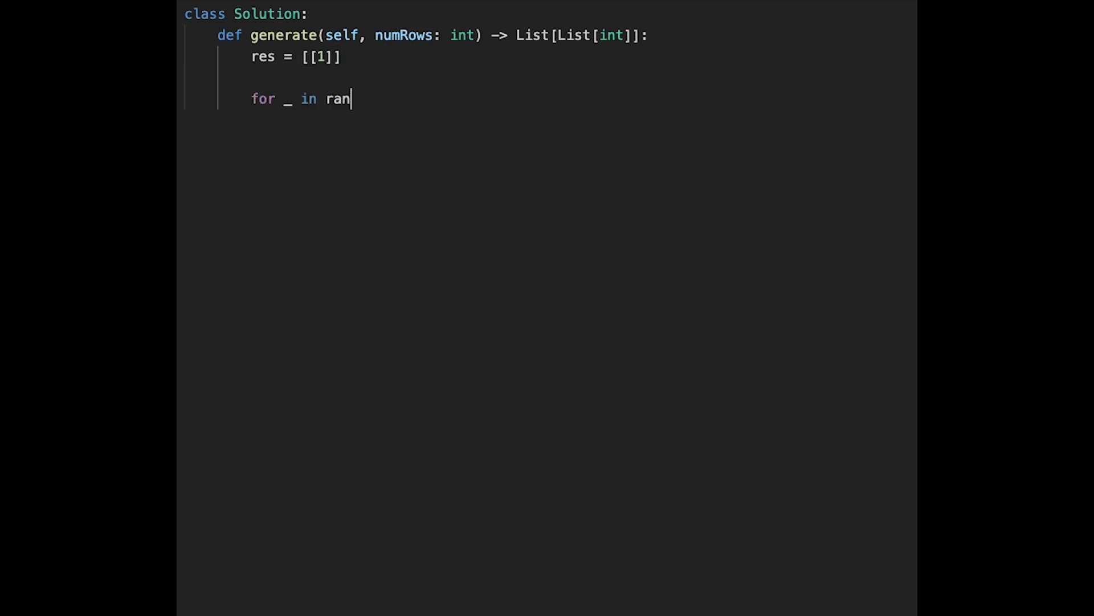
pyautogui.write('ge(numRows')
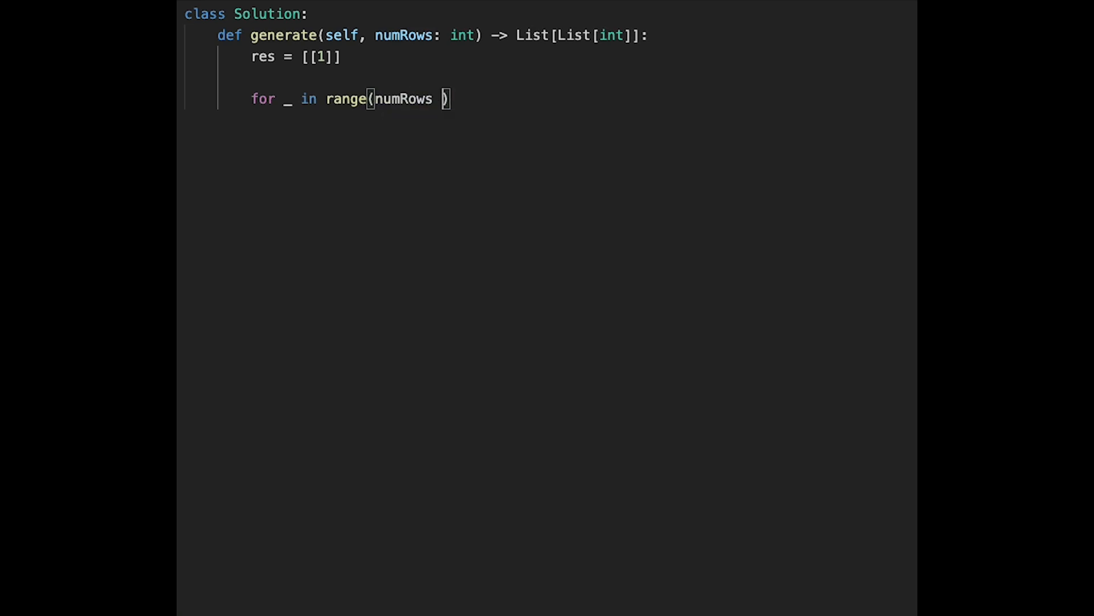
pyautogui.write('- 1):')
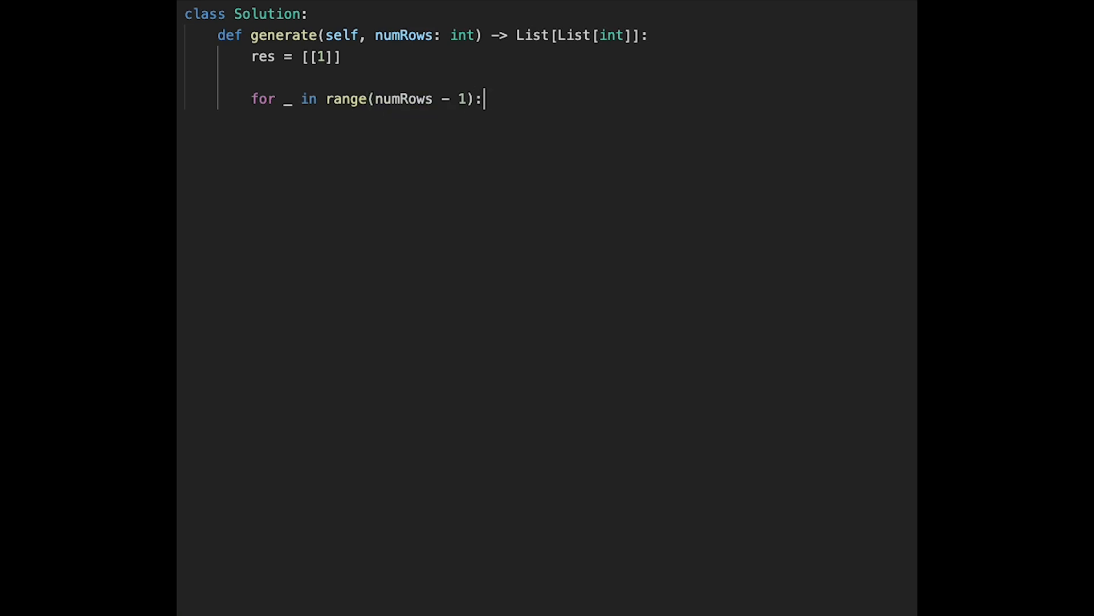
pyautogui.press('Enter')
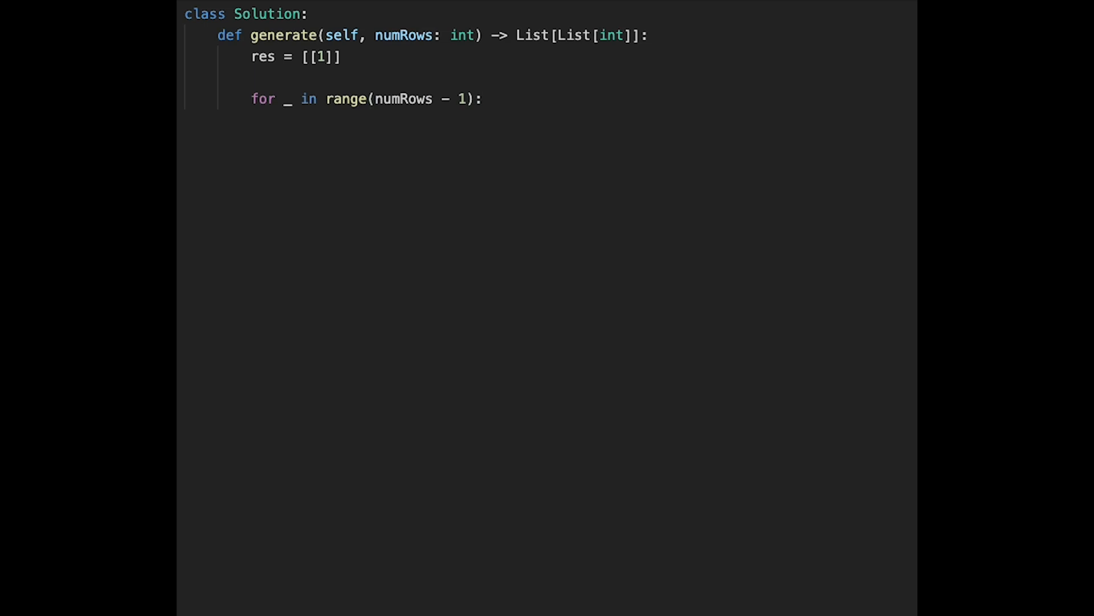
pyautogui.press('enter')
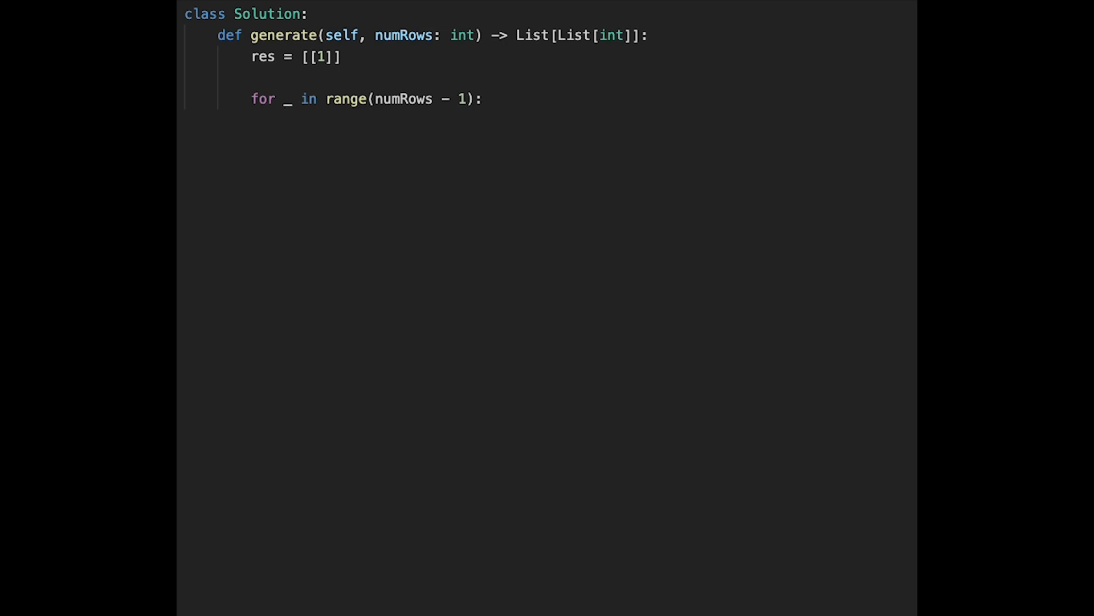
# Step: Inside the loop, set dummy_row = [0] + res[-1] + [0] and highlight res[-1]
pyautogui.write('dummy')
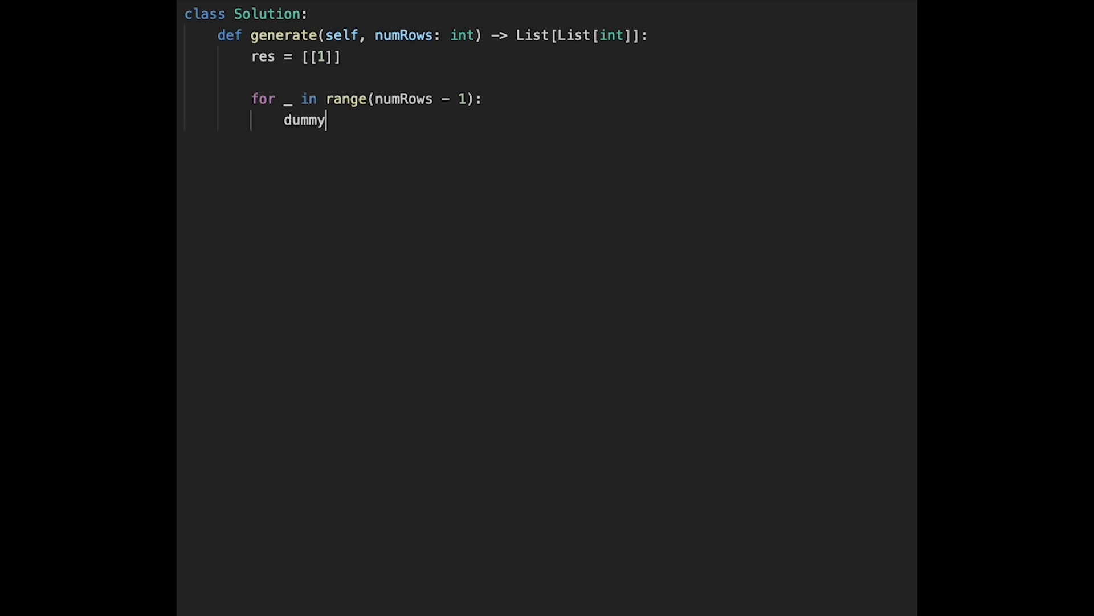
pyautogui.write('_row')
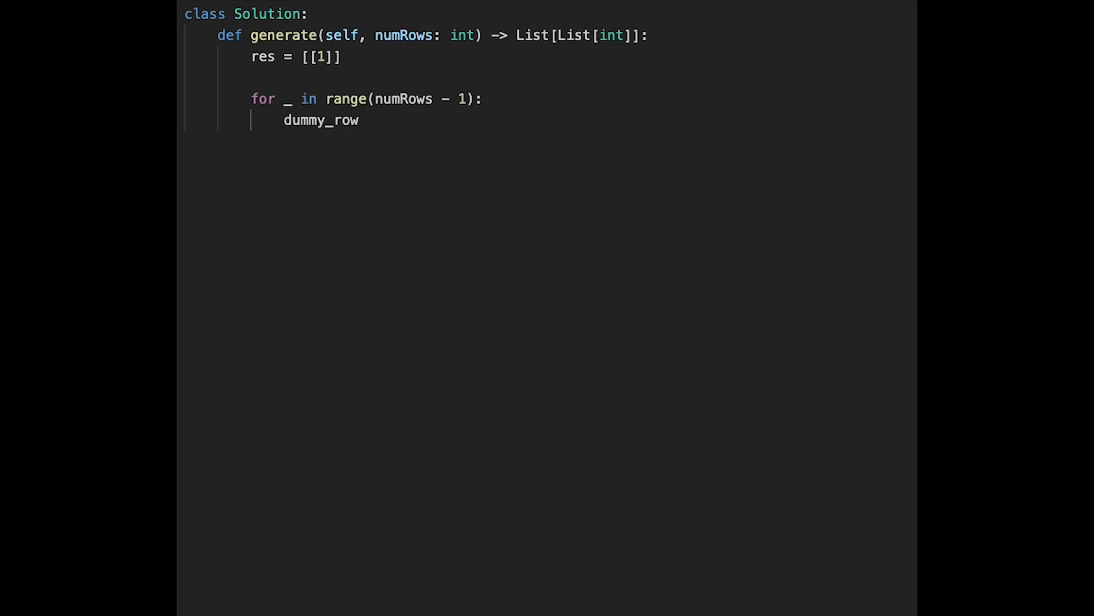
pyautogui.write('= []')
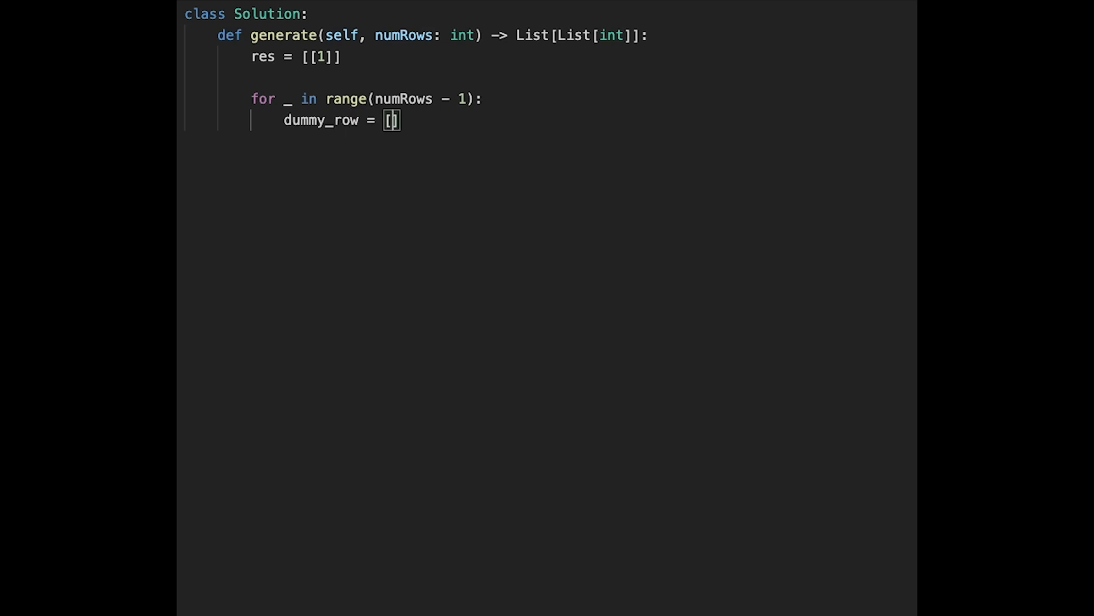
pyautogui.write('0] +')
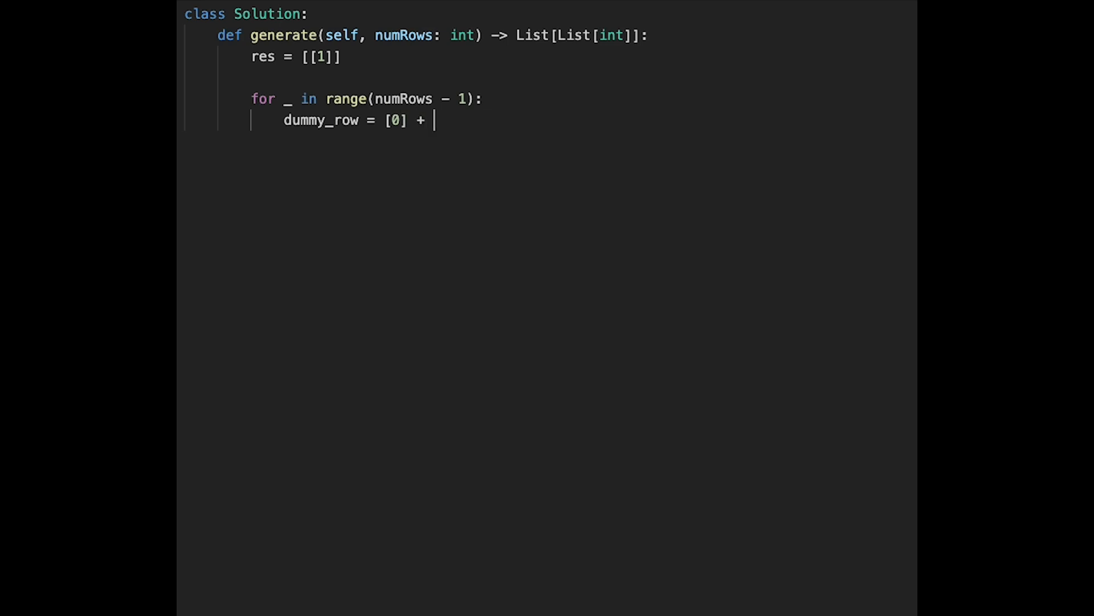
pyautogui.write('res[]')
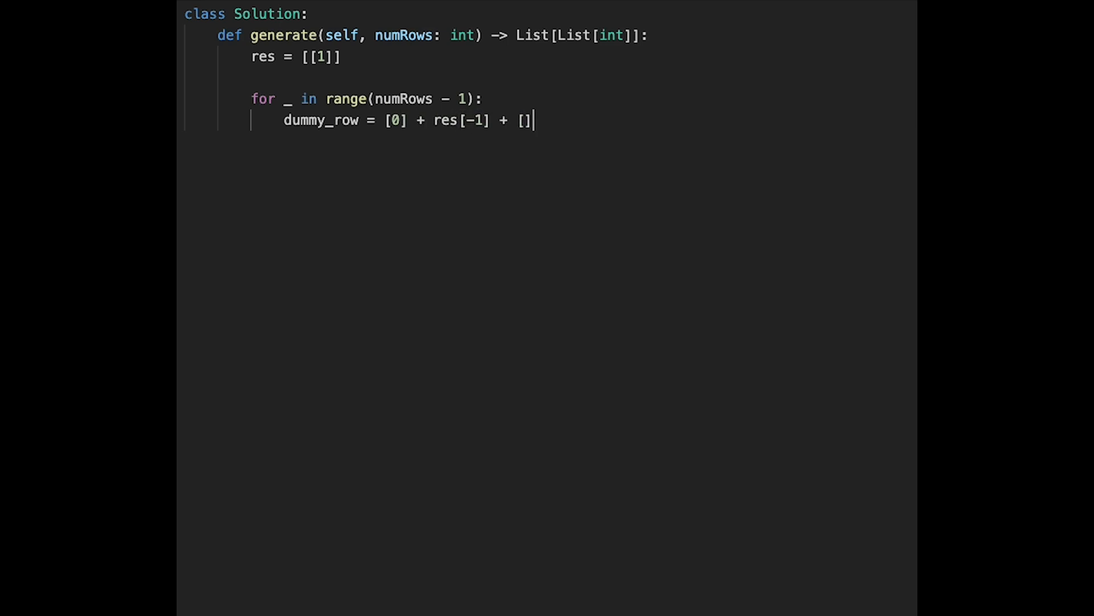
pyautogui.write('0')
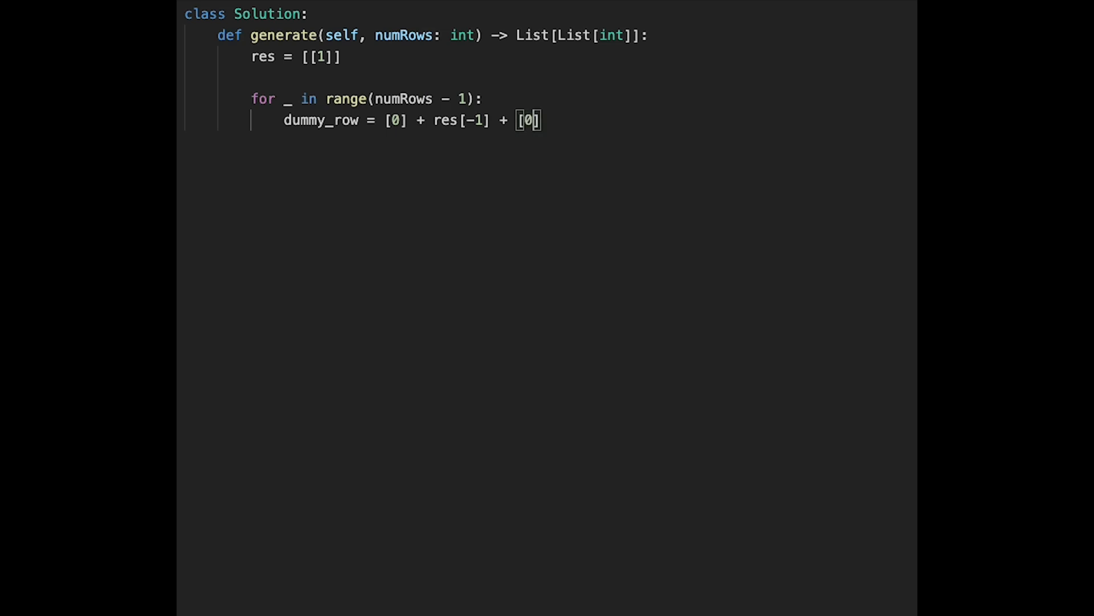
pyautogui.doubleClick(450, 120)
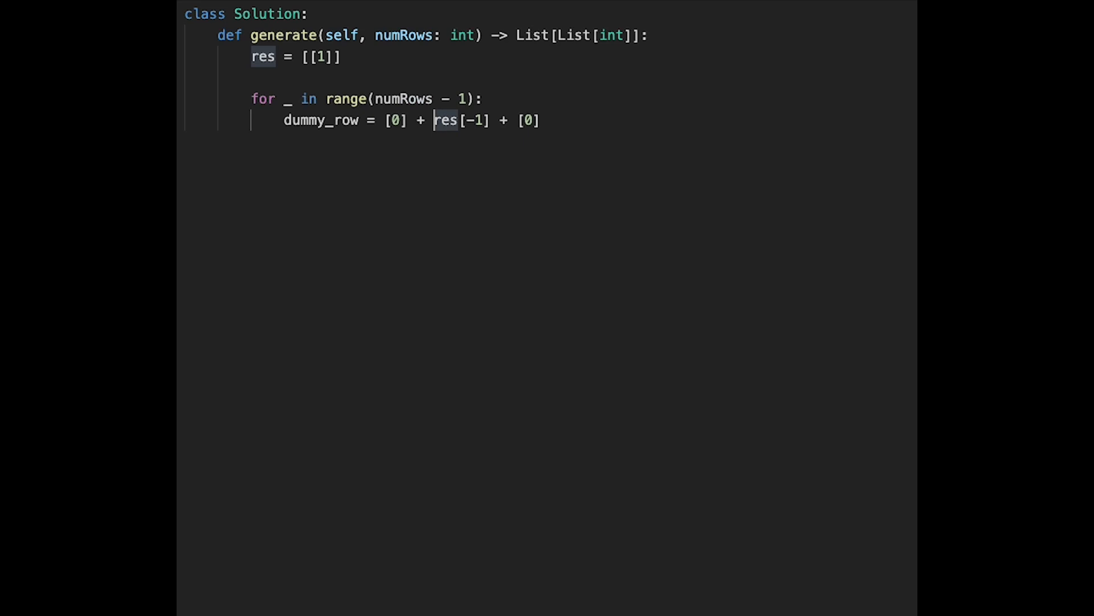
pyautogui.doubleClick(446, 121)
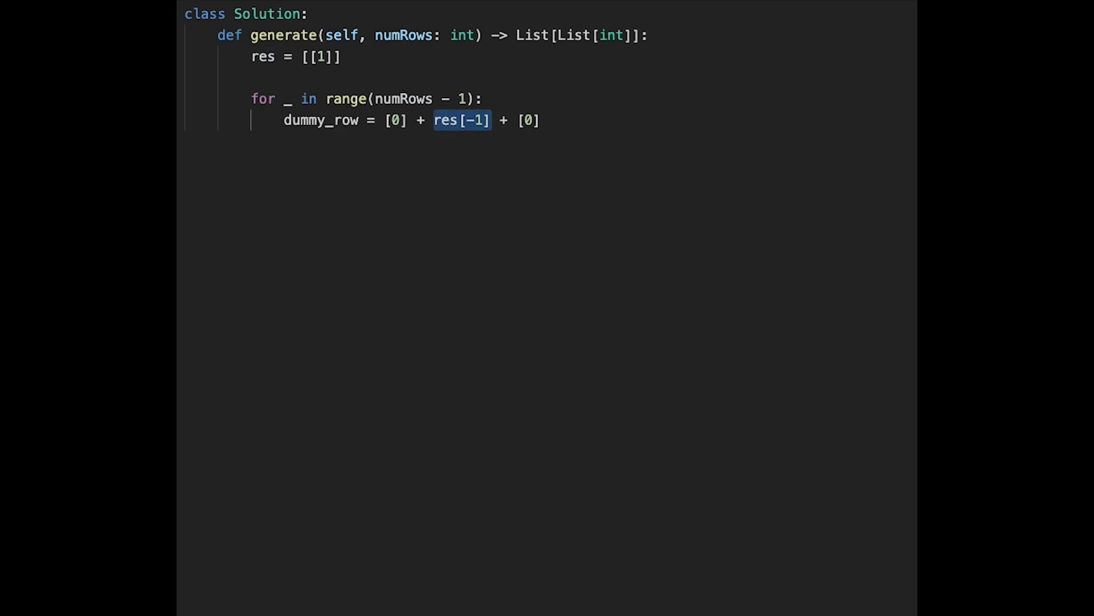
pyautogui.click(397, 121)
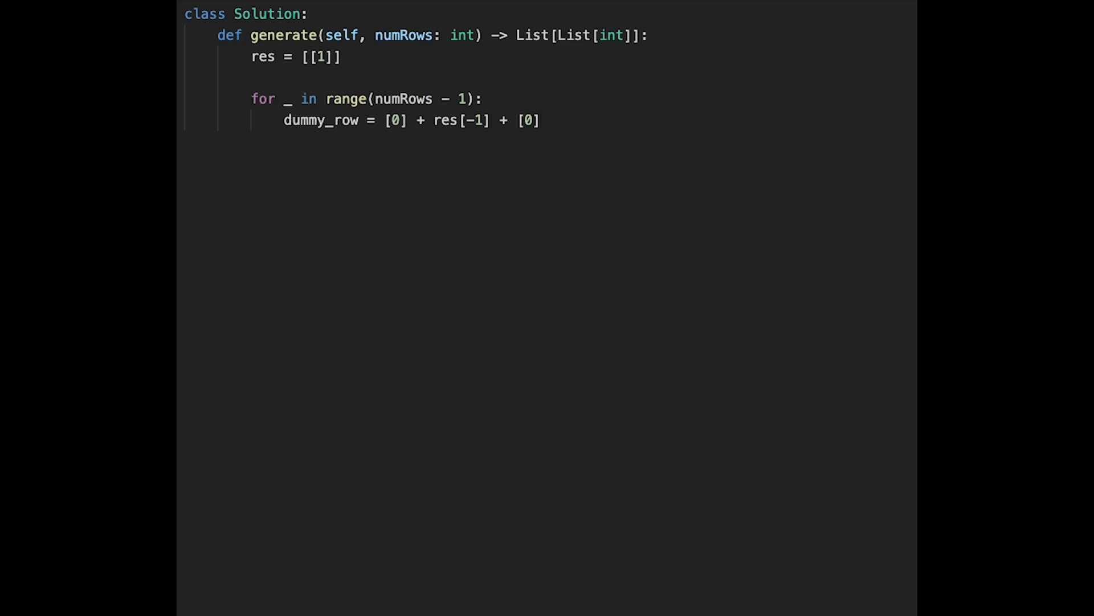
# Step: Start row = [] and an inner loop for i in range(len(res[-1]) + 1)
pyautogui.press('enter')
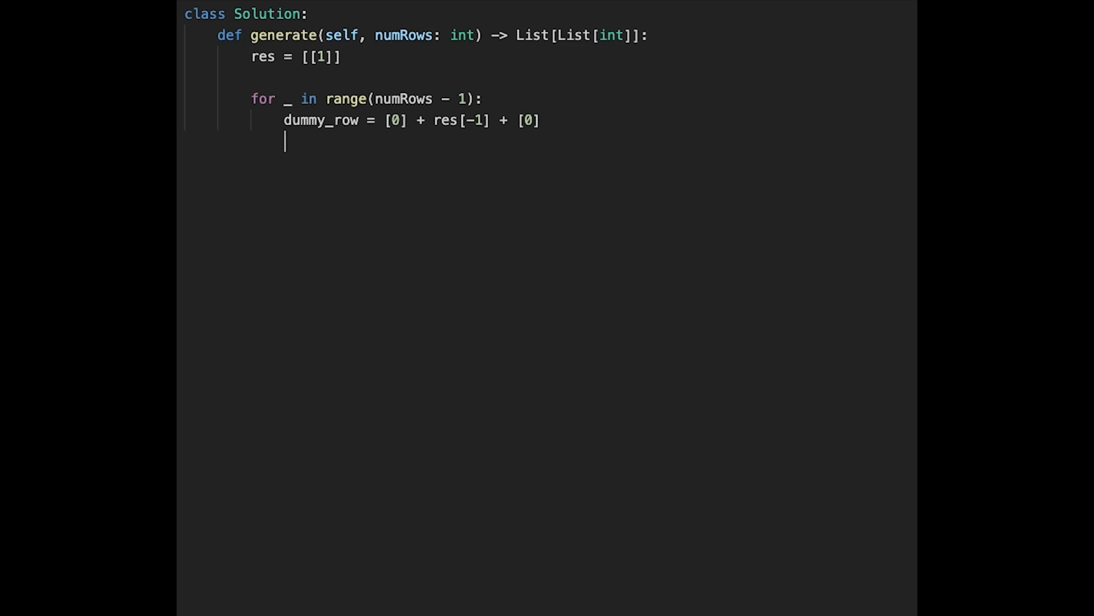
pyautogui.write('row =')
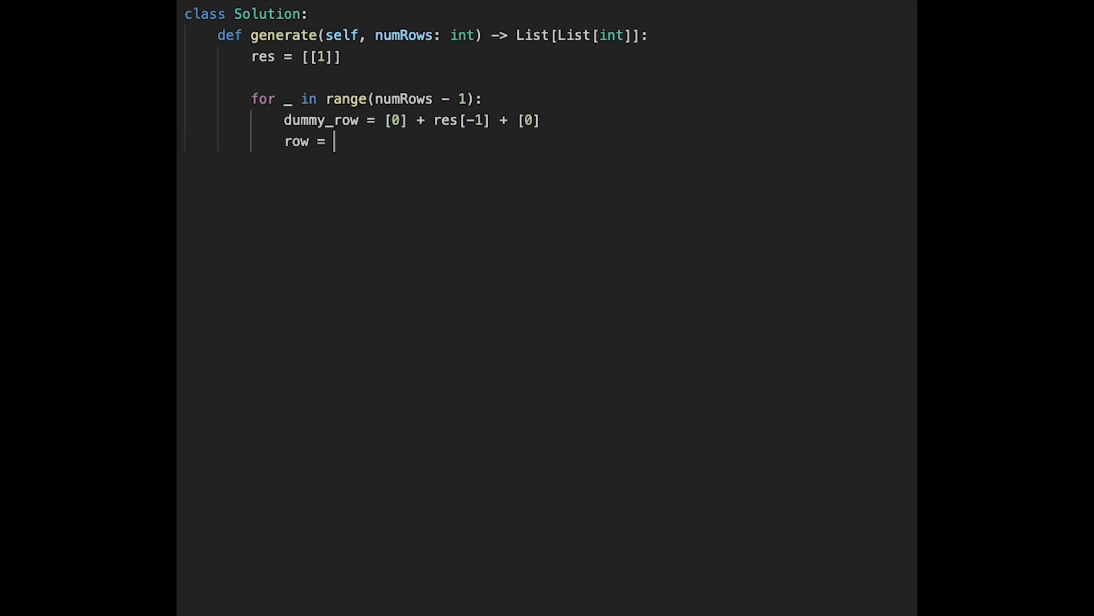
pyautogui.write('[]')
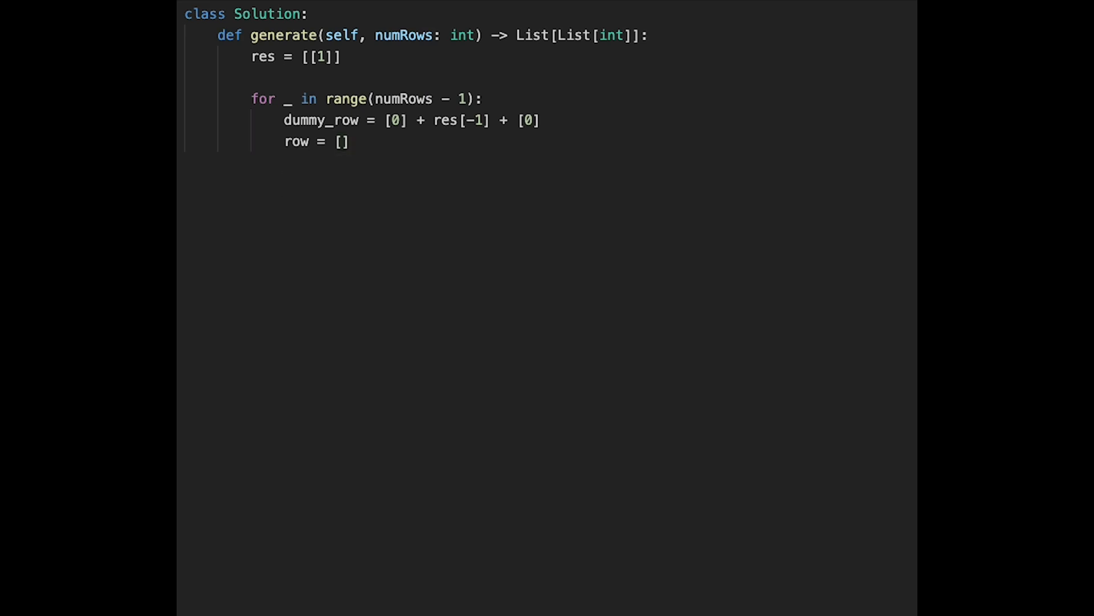
pyautogui.write('for i in range(')
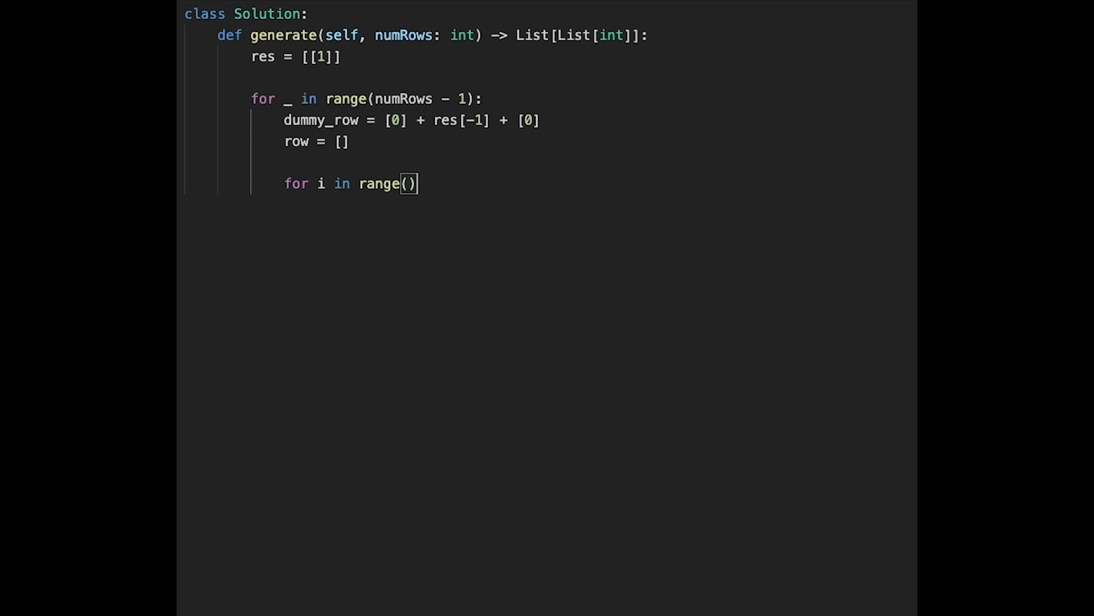
pyautogui.write('len')
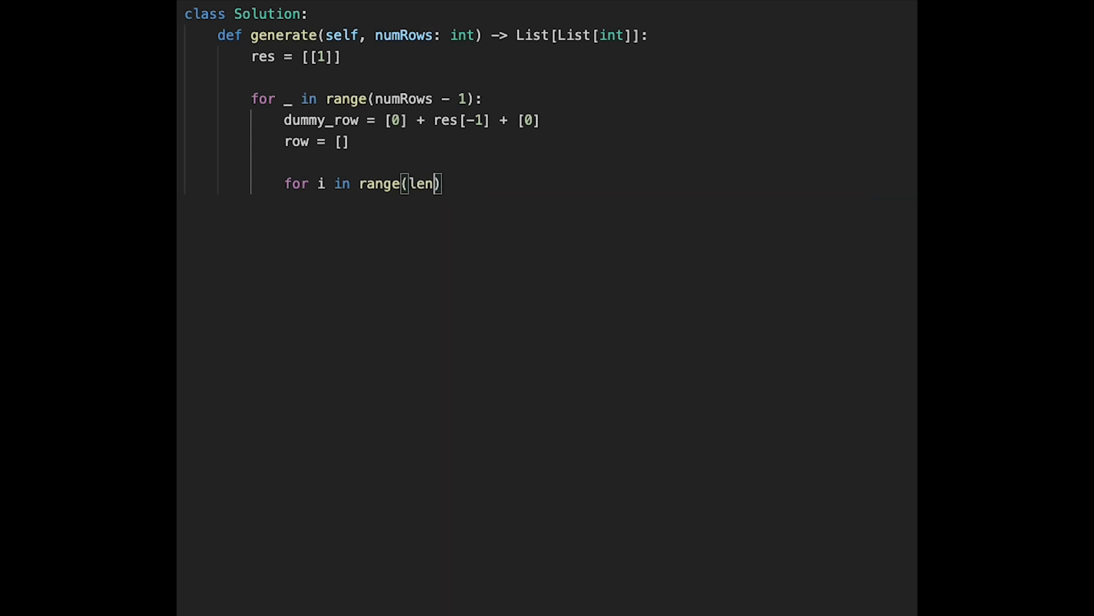
pyautogui.write('(res[')
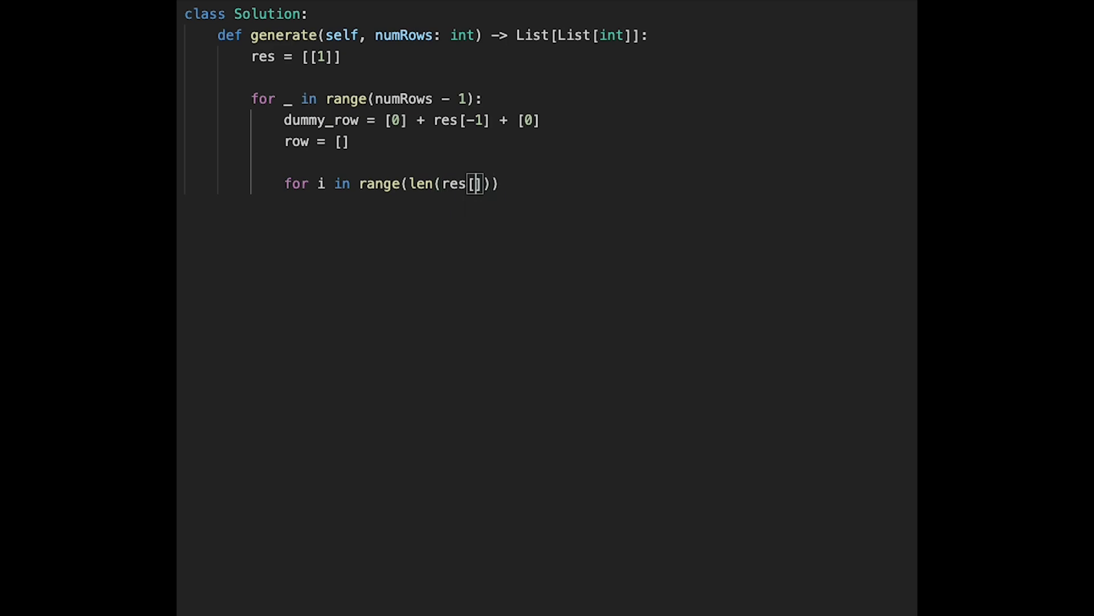
pyautogui.write('-1')
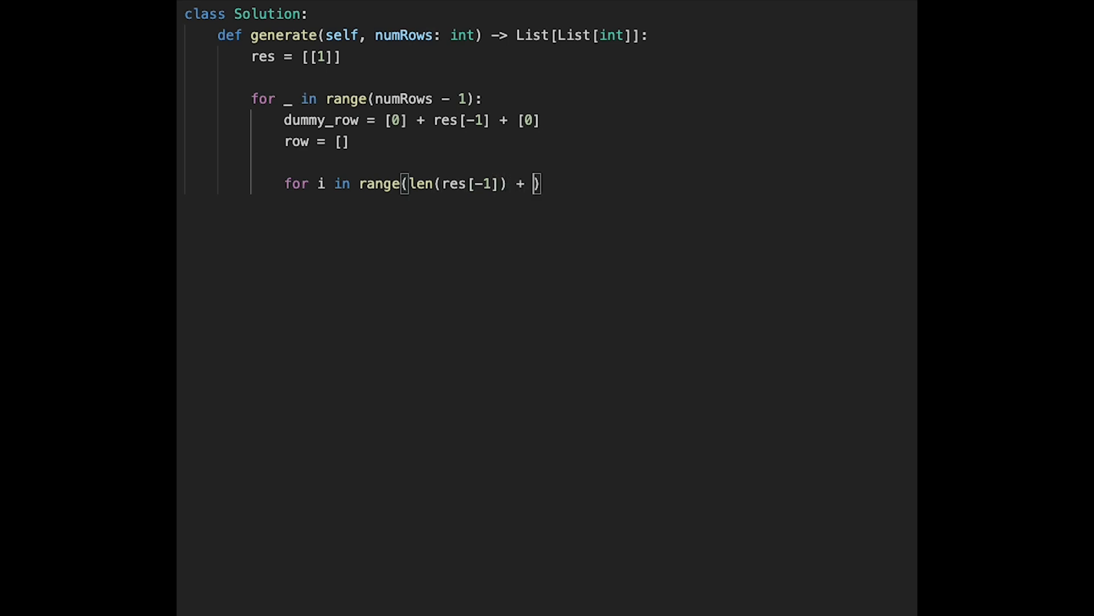
pyautogui.write('1')
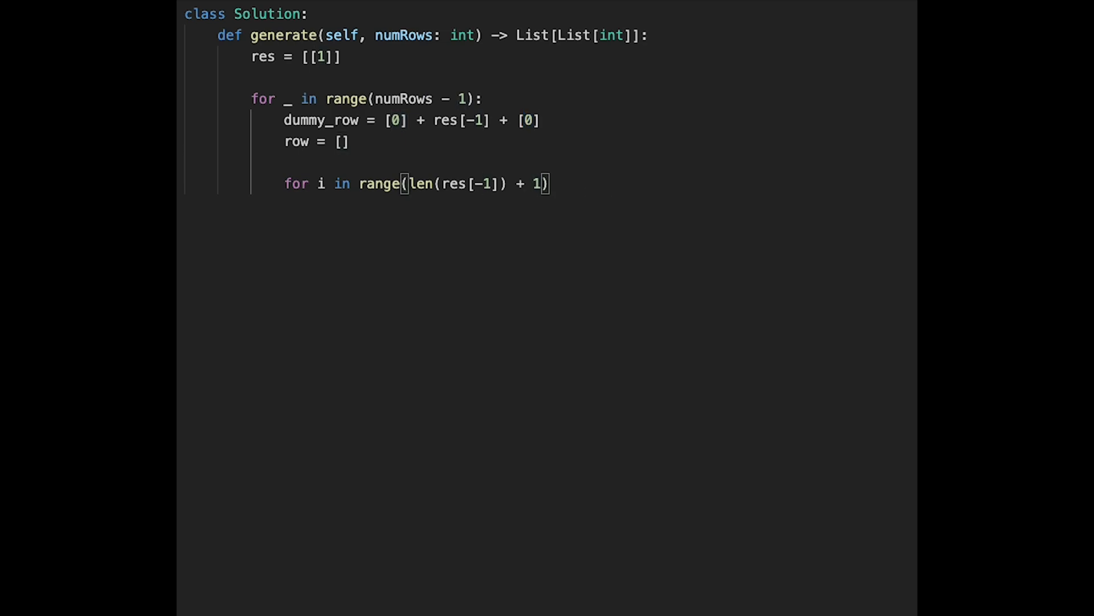
pyautogui.write(':')
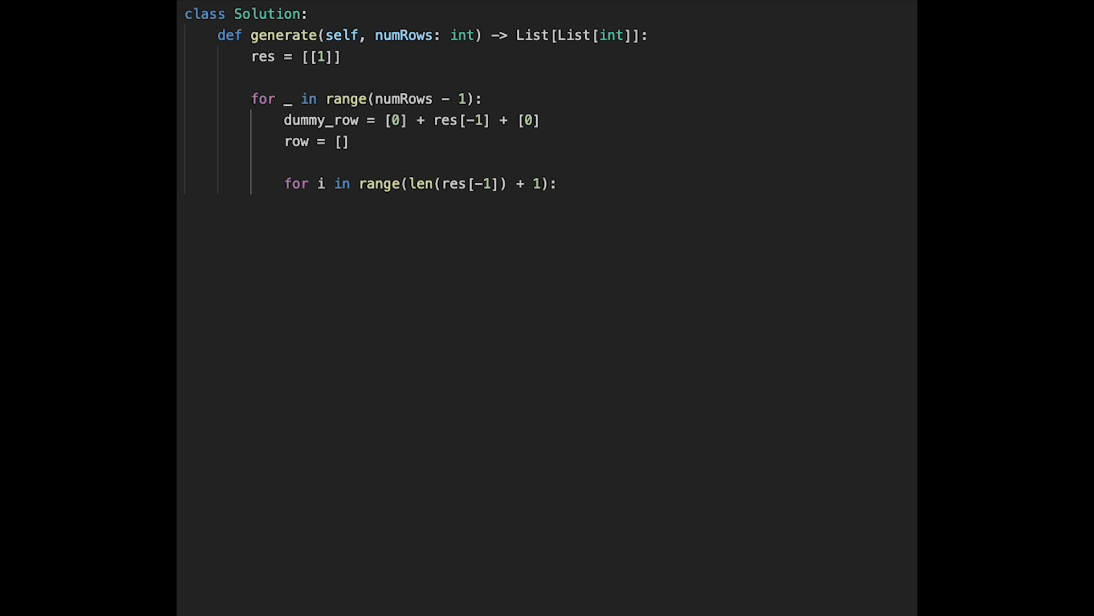
# Step: Append dummy_row[i] + dummy_row[i+1] to row for each neighbouring pair
pyautogui.write('row')
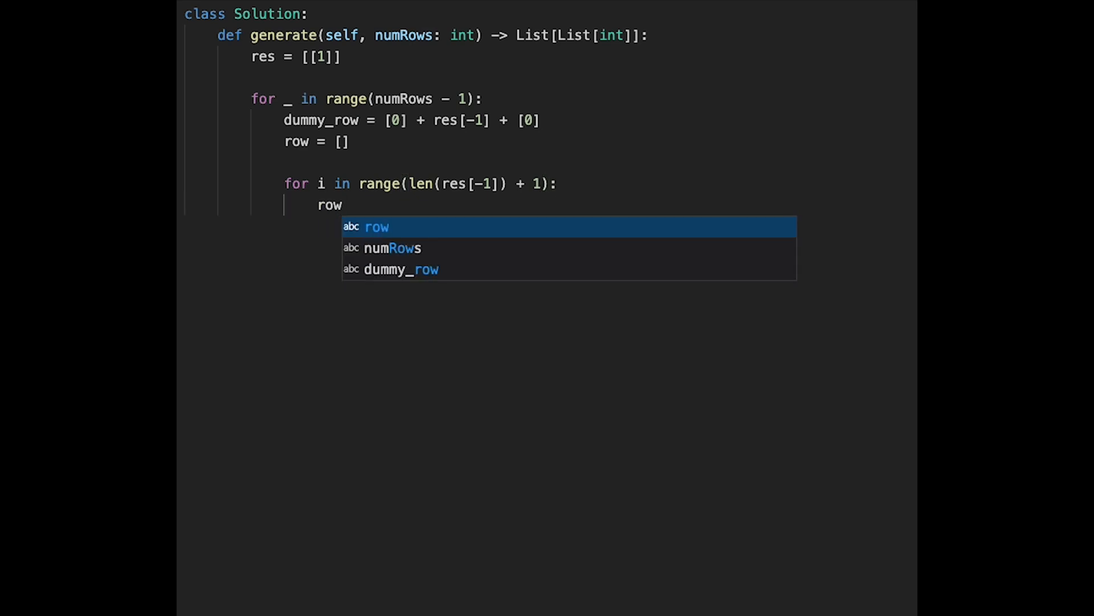
pyautogui.write('.append')
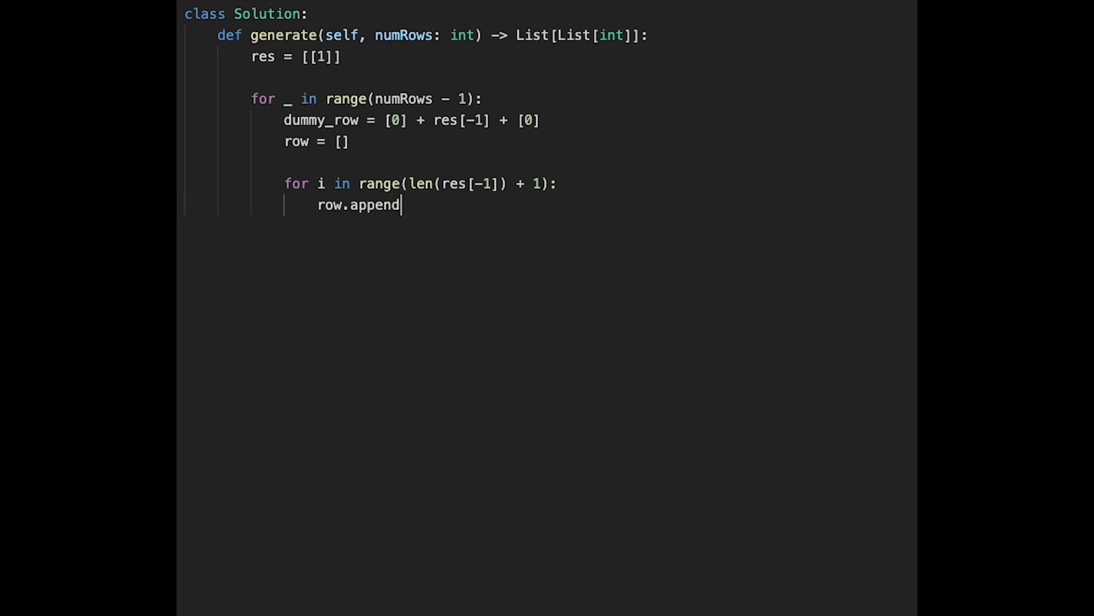
pyautogui.write('(')
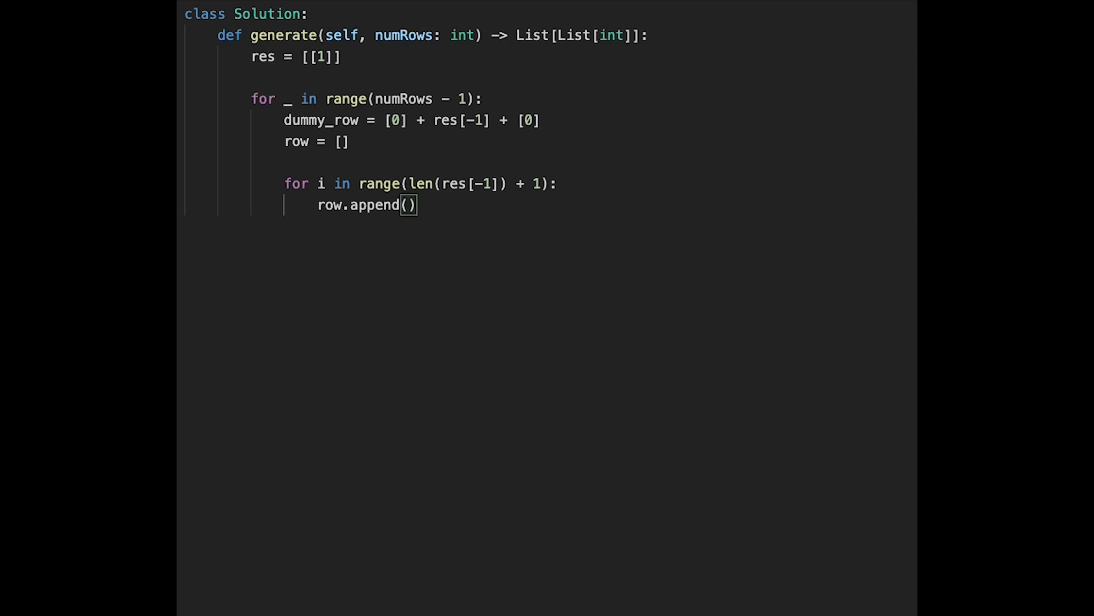
pyautogui.write('dummy_row[')
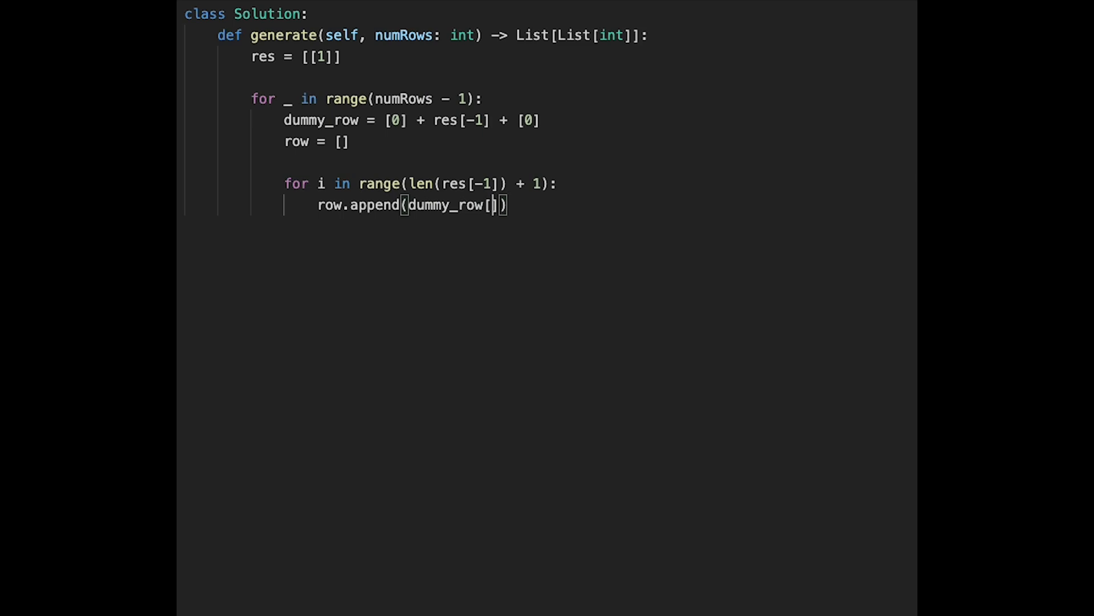
pyautogui.write('i] + dummy_row[i')
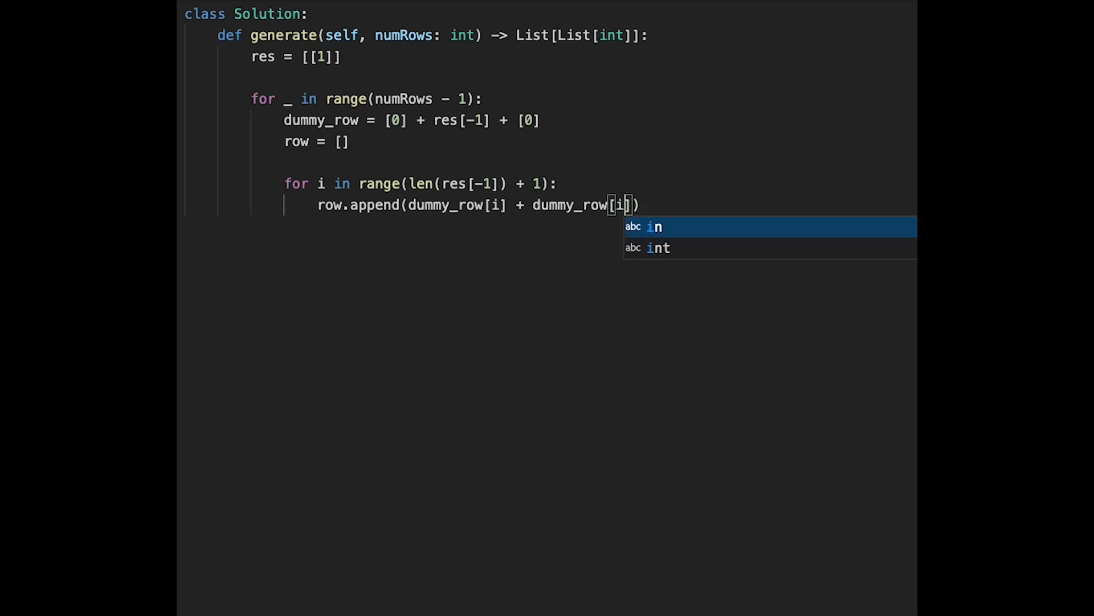
pyautogui.write('+1')
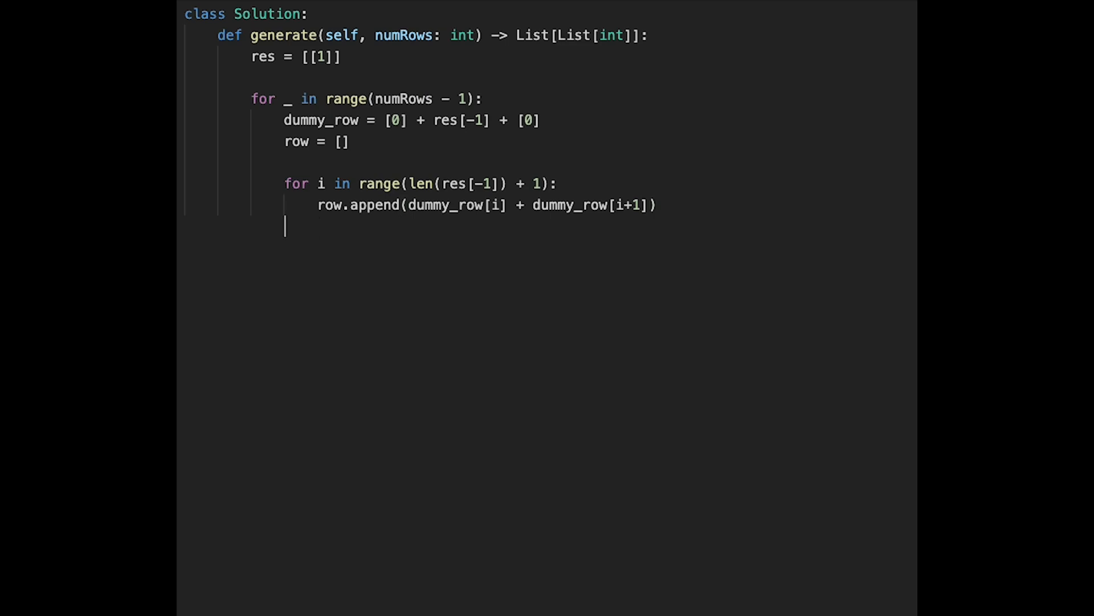
# Step: Append each finished row to res and return res
pyautogui.press('Backspace')
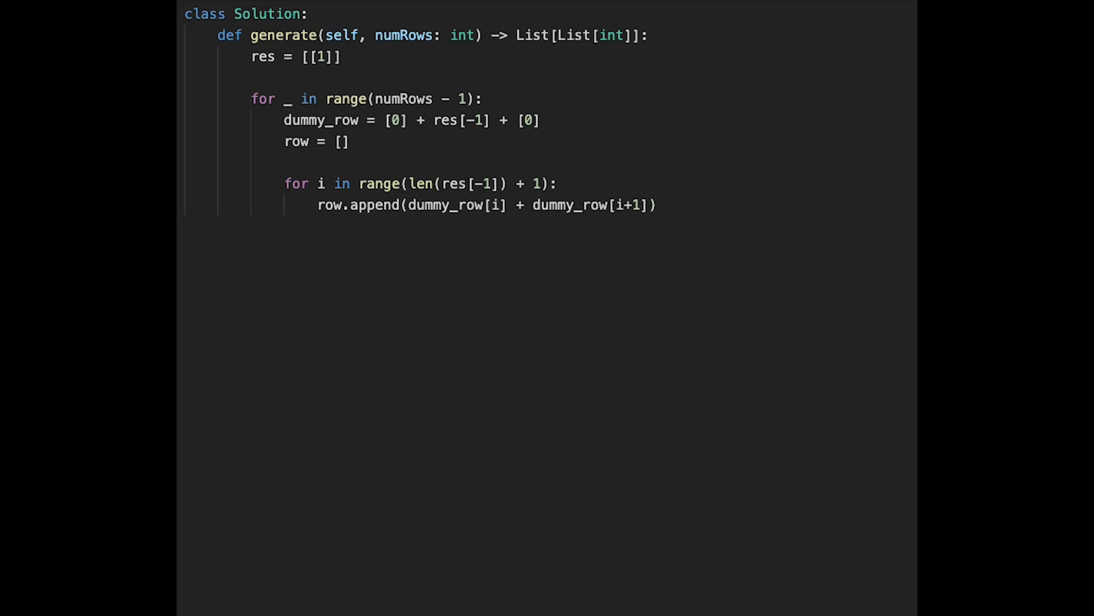
pyautogui.write('res.a')
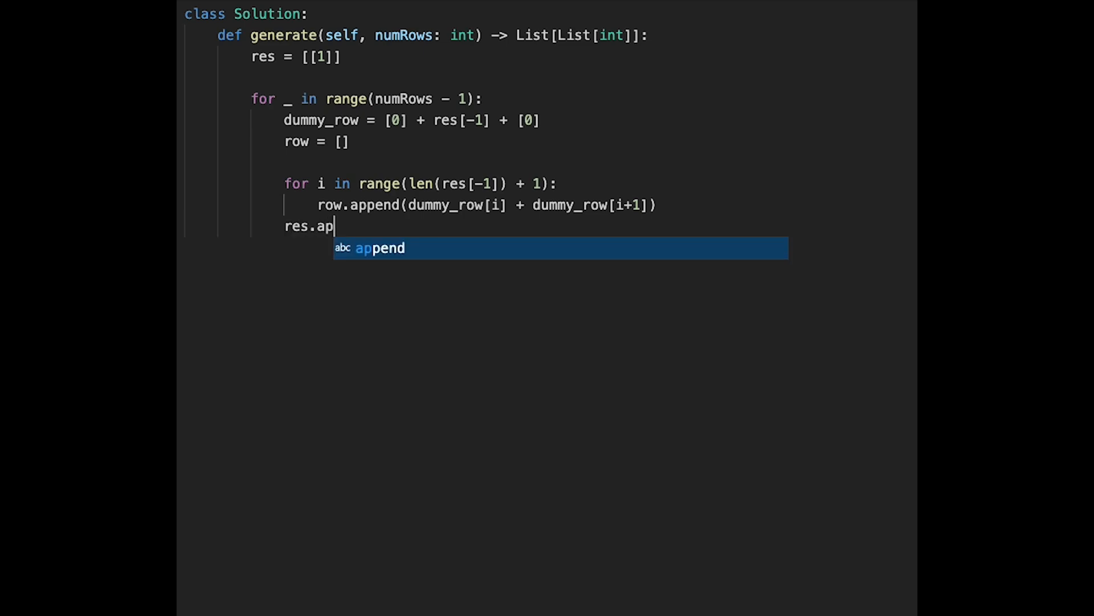
pyautogui.write('pend(row')
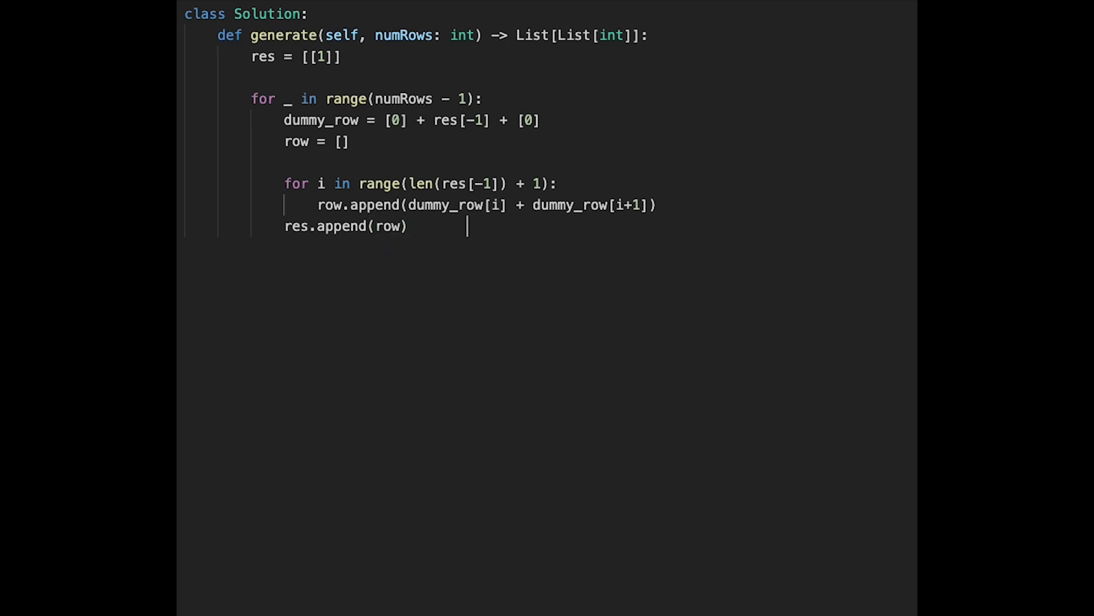
pyautogui.press('Enter')
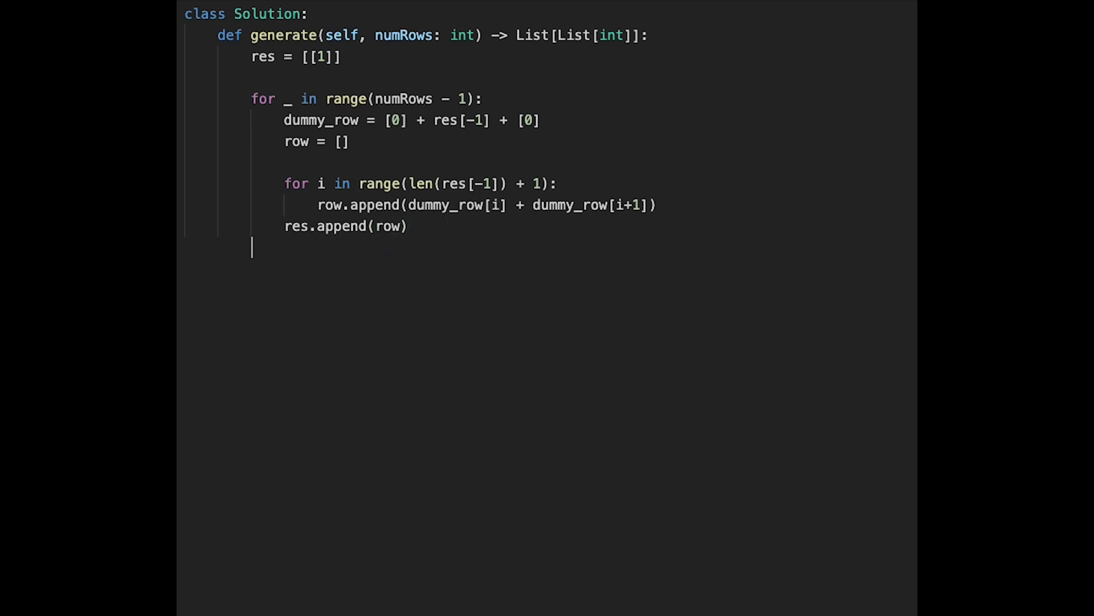
pyautogui.write('return res')
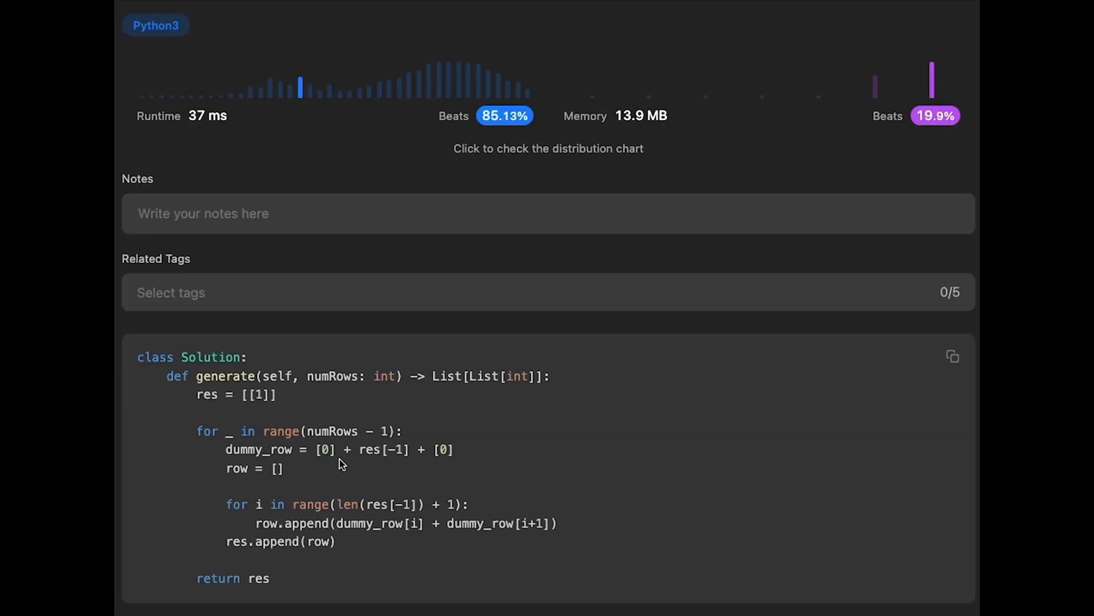
pyautogui.moveTo(373, 472)
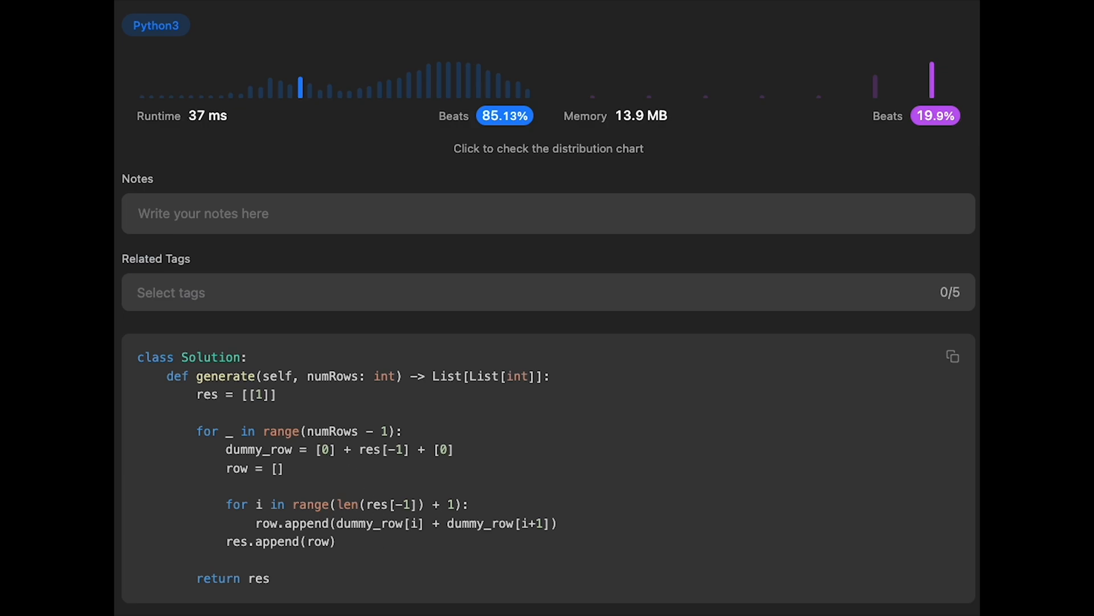
pyautogui.moveTo(265, 450)
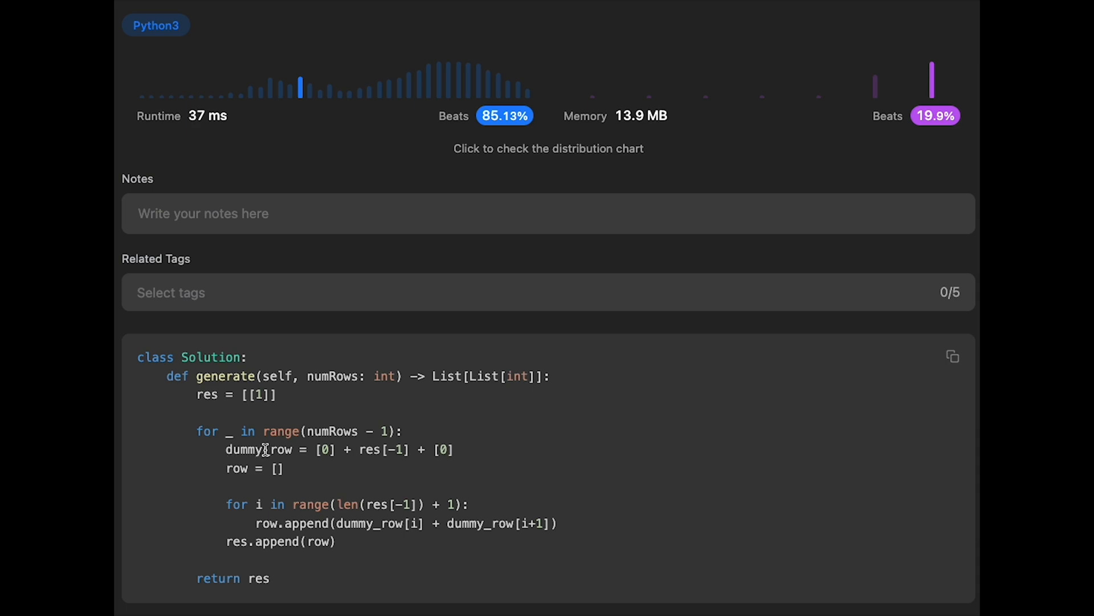
pyautogui.moveTo(337, 465)
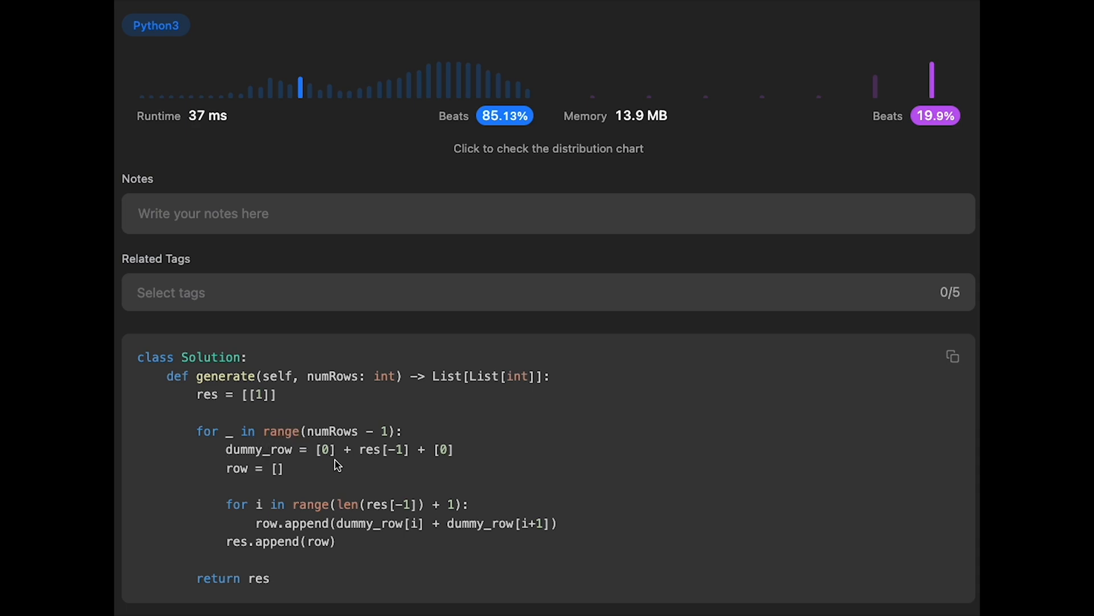
pyautogui.moveTo(340, 450)
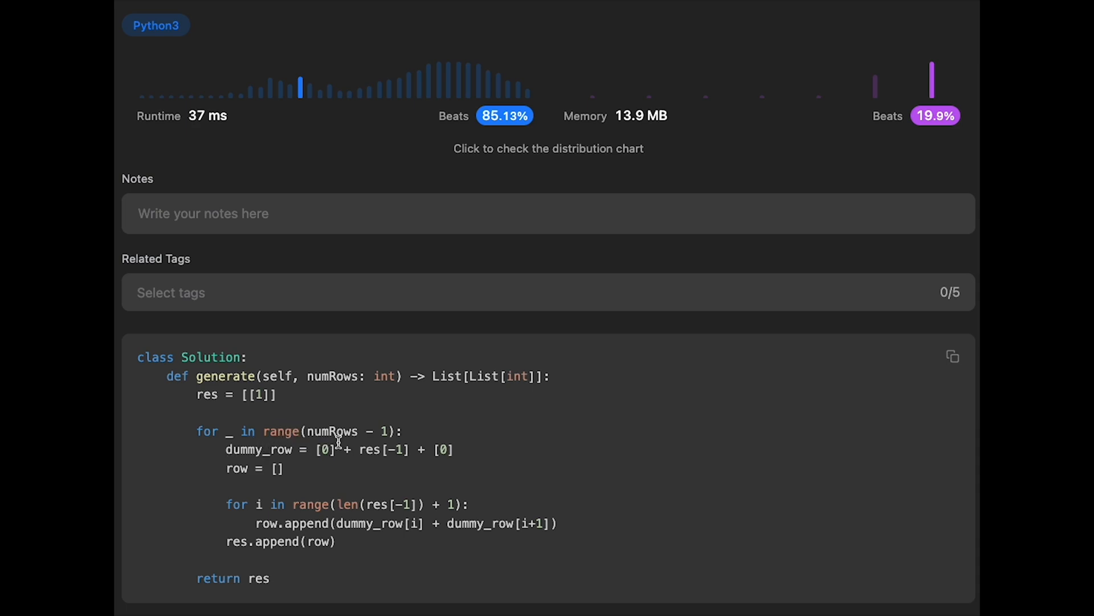
pyautogui.moveTo(306, 497)
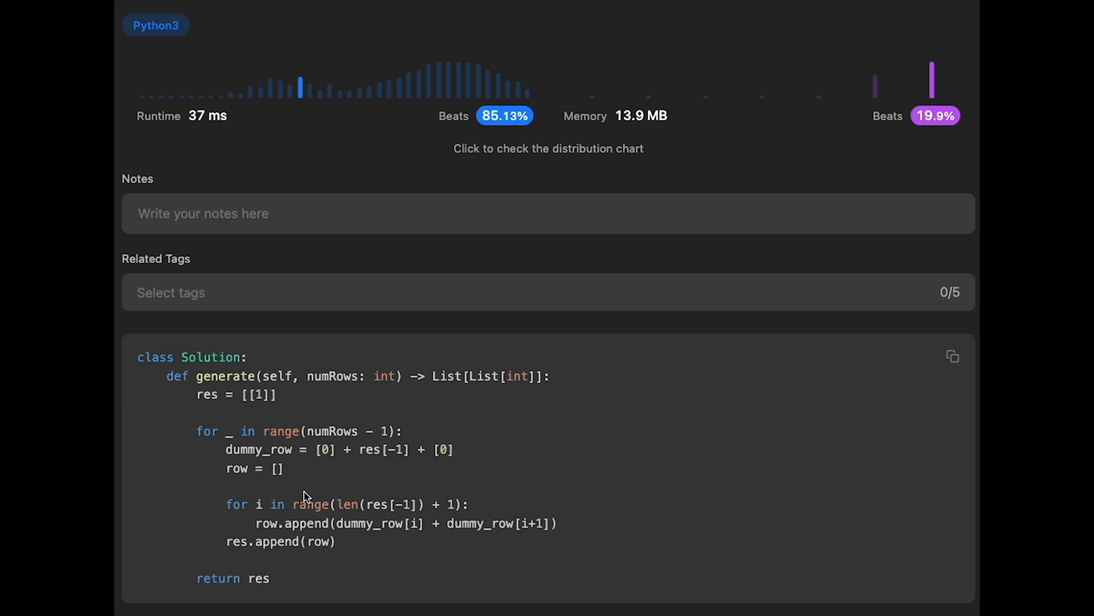
pyautogui.moveTo(349, 531)
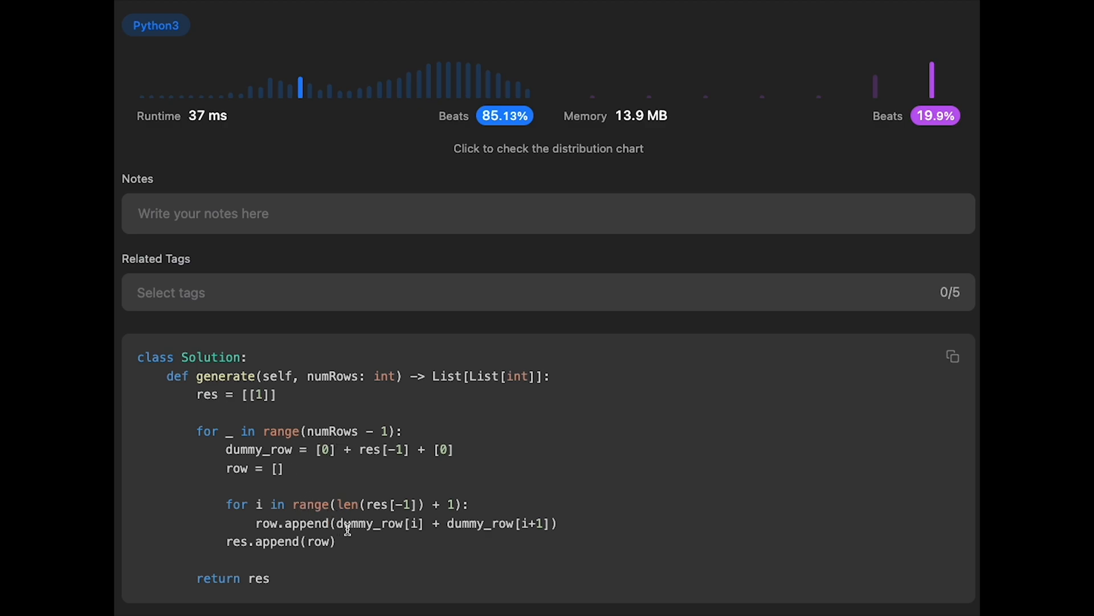
pyautogui.moveTo(313, 525)
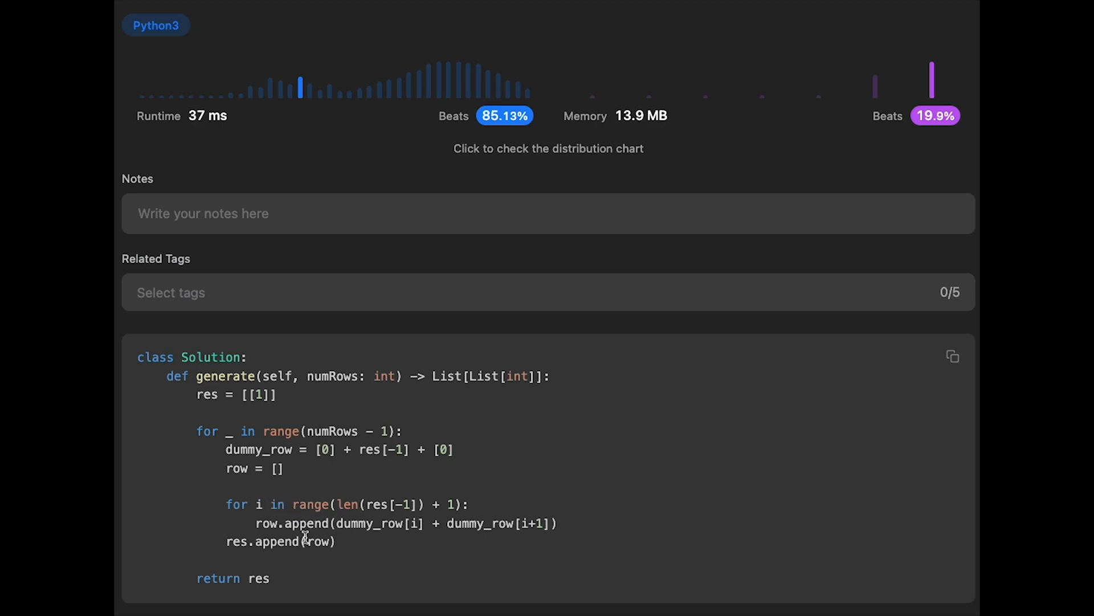
pyautogui.moveTo(349, 542)
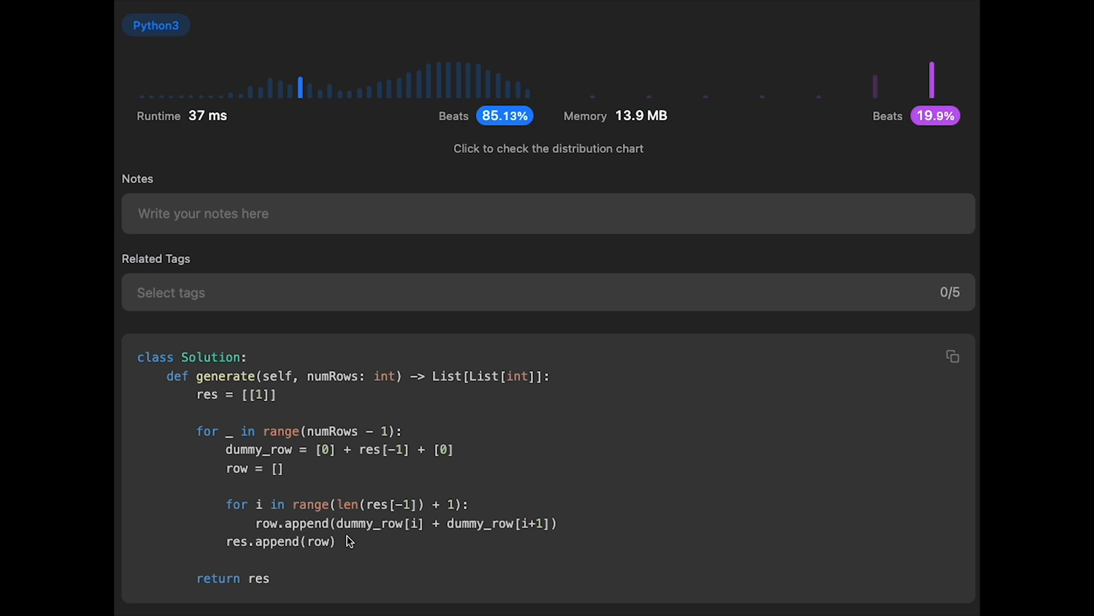
pyautogui.moveTo(367, 523)
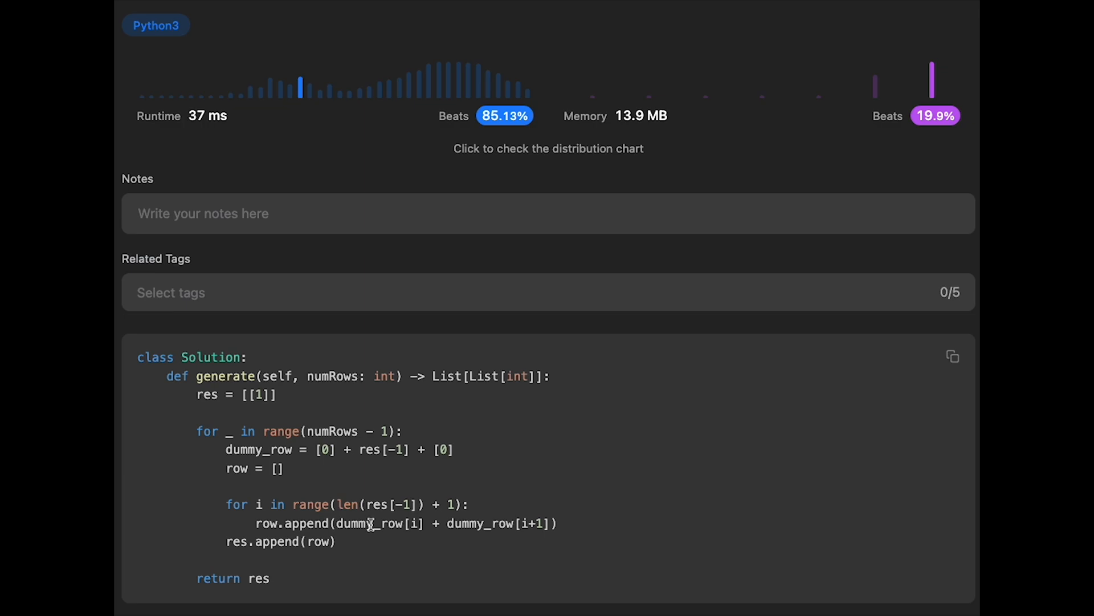
pyautogui.moveTo(363, 522)
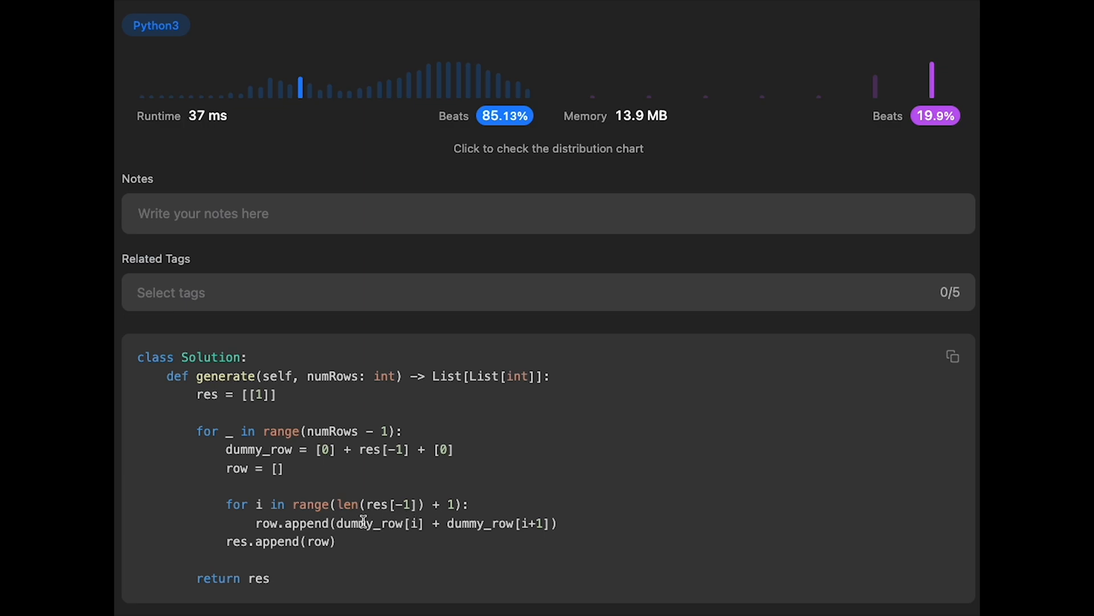
pyautogui.moveTo(341, 489)
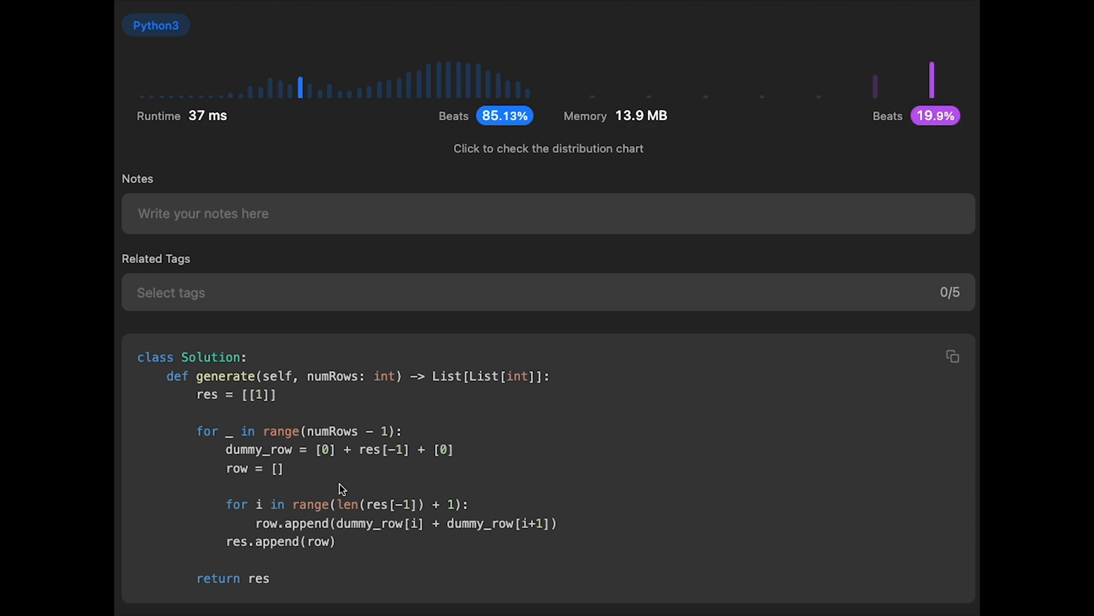
pyautogui.moveTo(362, 538)
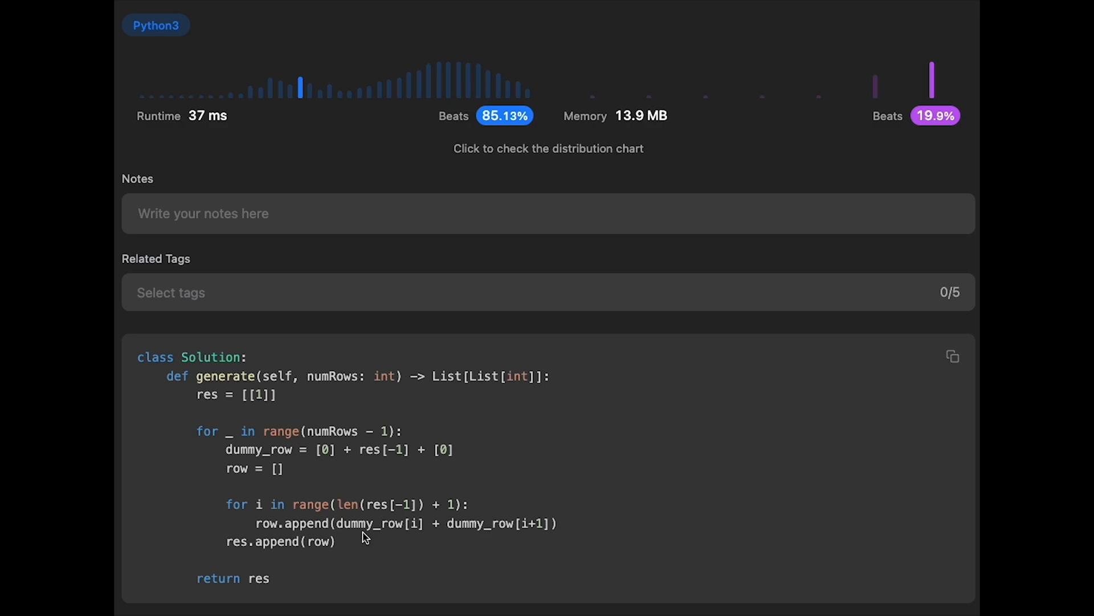
pyautogui.moveTo(271, 394)
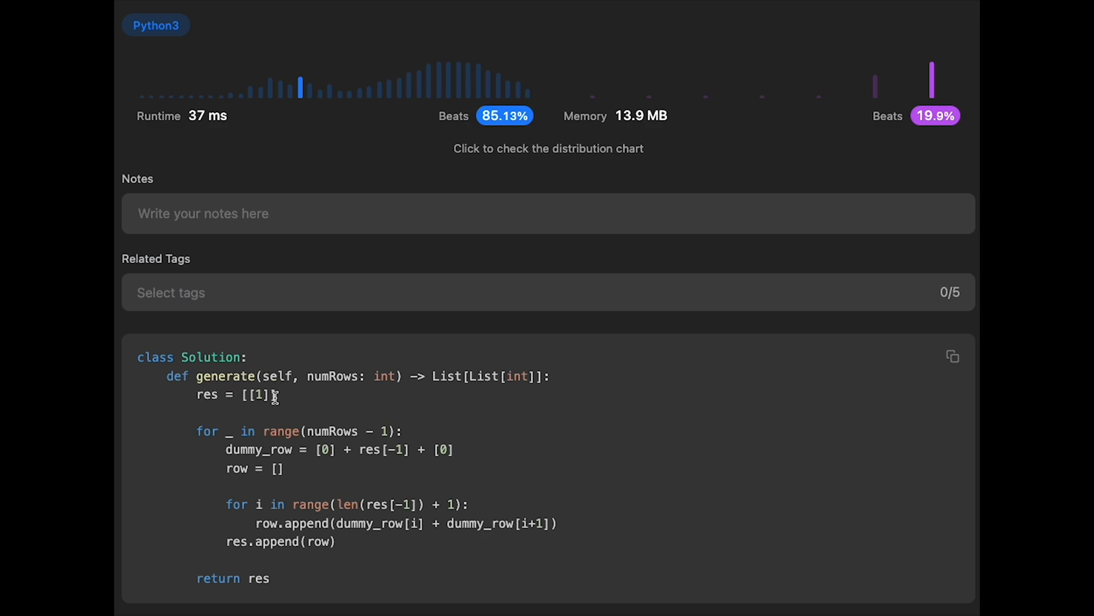
pyautogui.moveTo(287, 425)
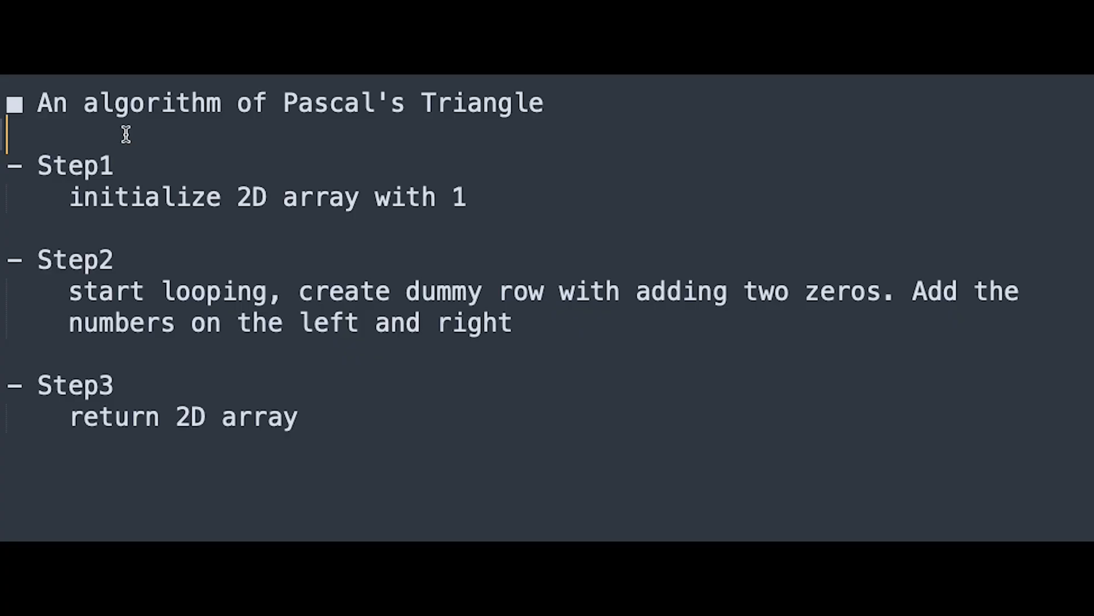
pyautogui.moveTo(353, 134)
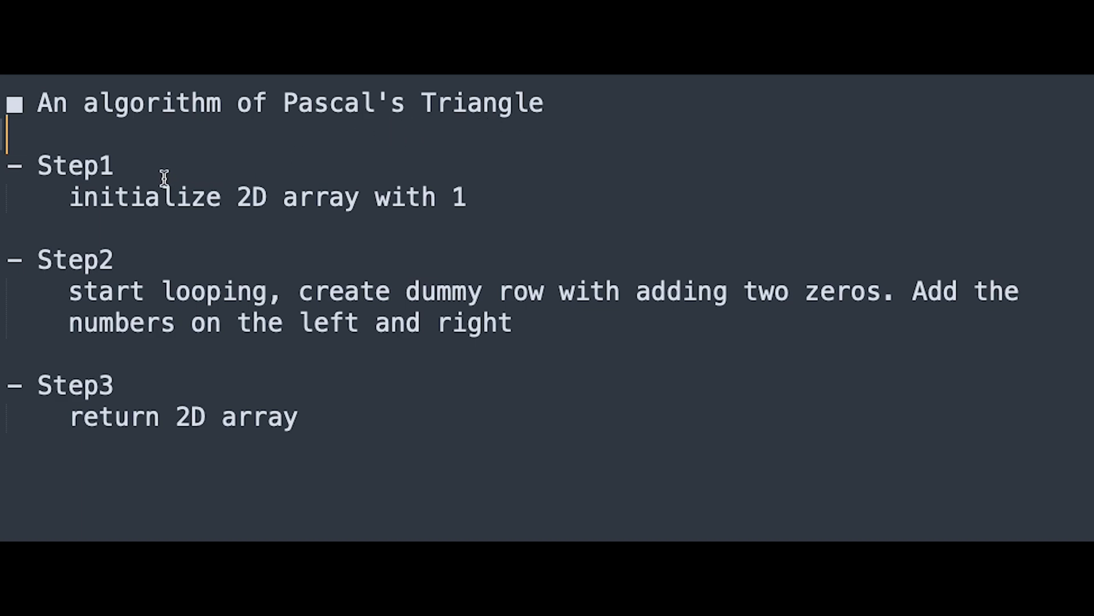
pyautogui.moveTo(221, 179)
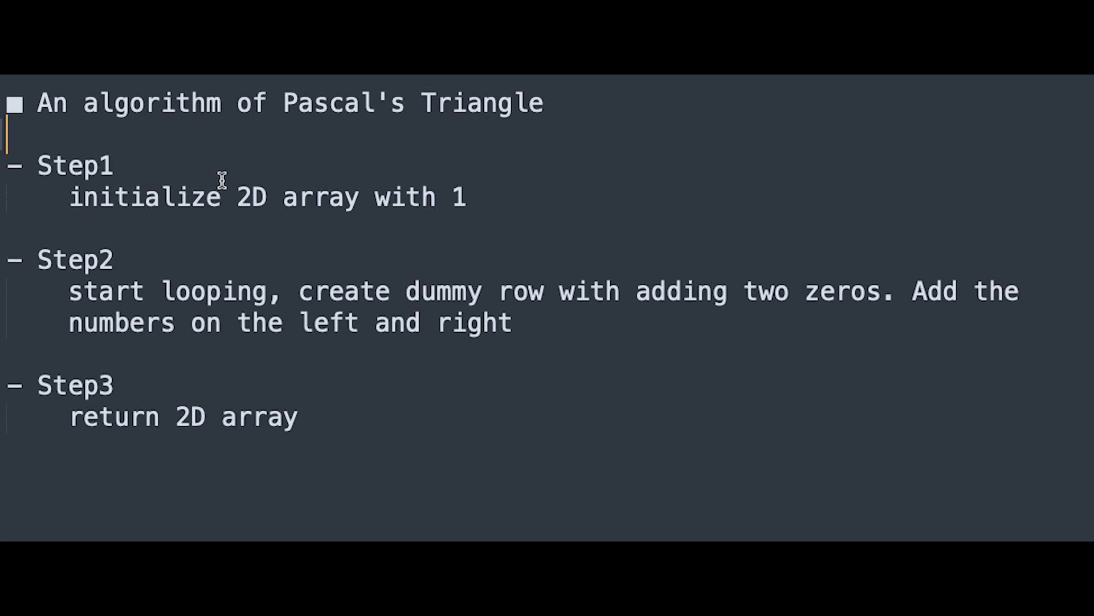
pyautogui.moveTo(147, 268)
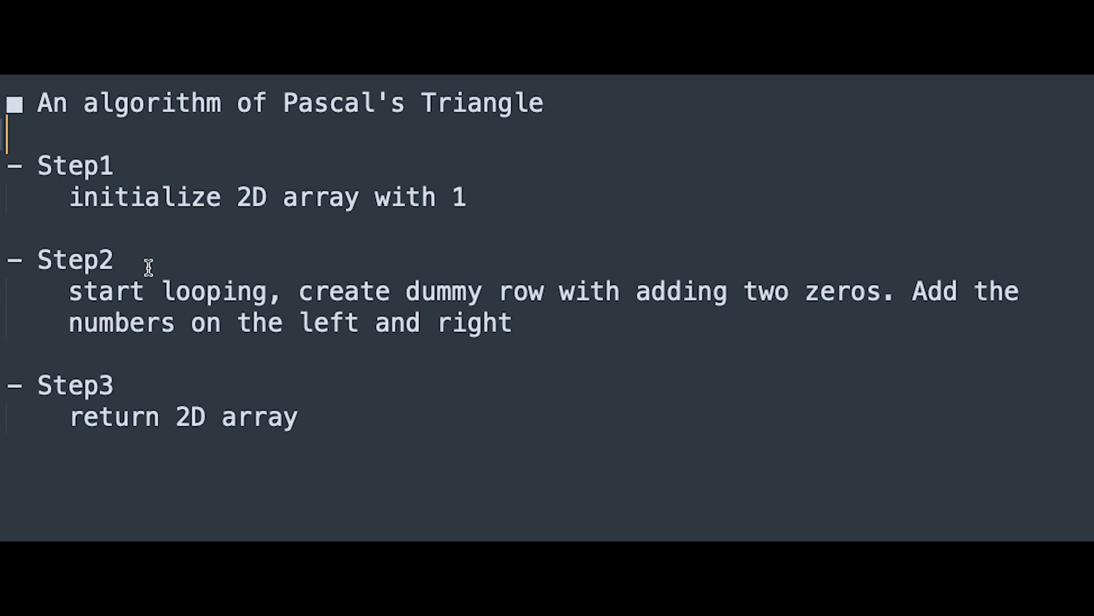
pyautogui.moveTo(320, 271)
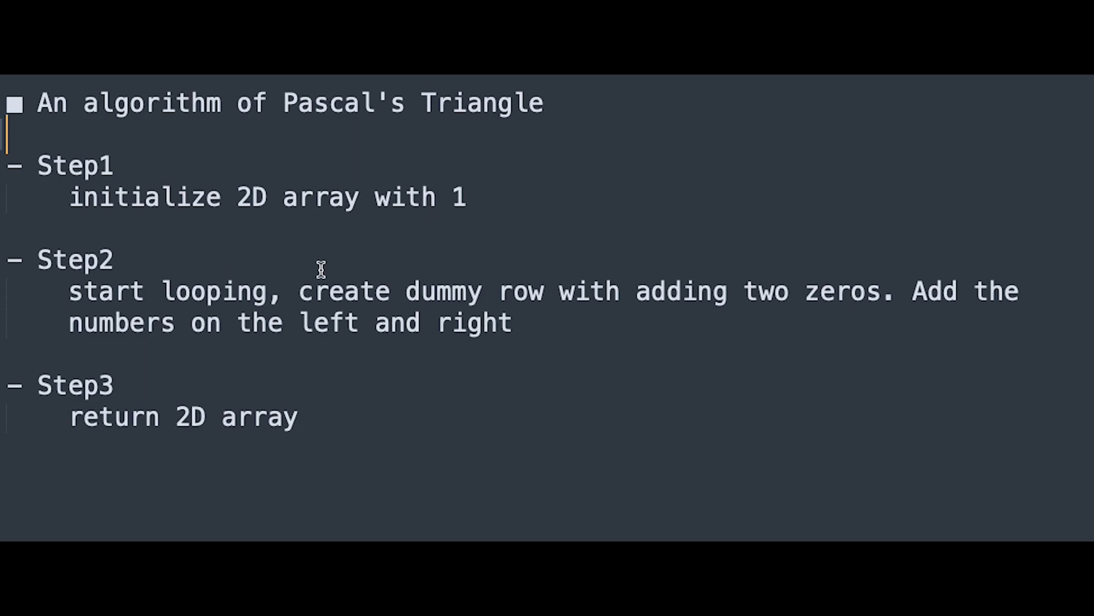
pyautogui.moveTo(775, 268)
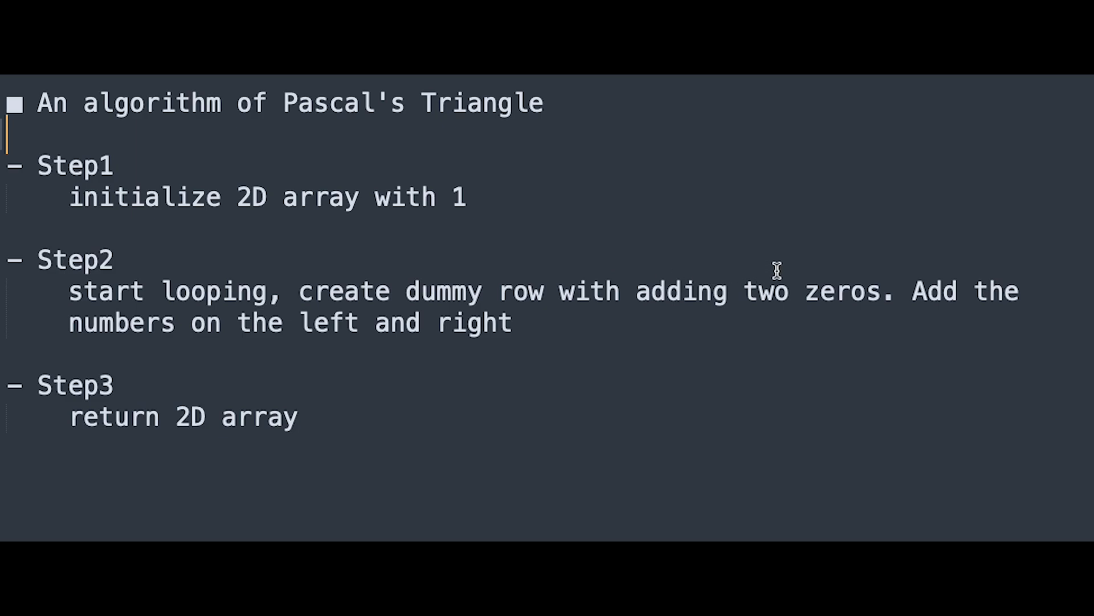
pyautogui.moveTo(224, 294)
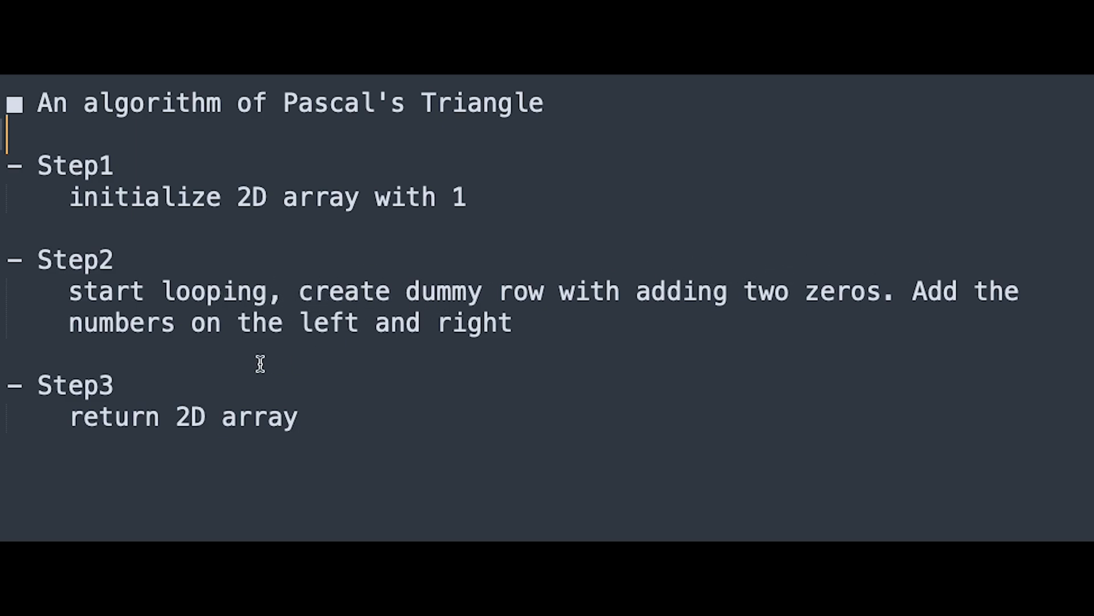
pyautogui.moveTo(358, 372)
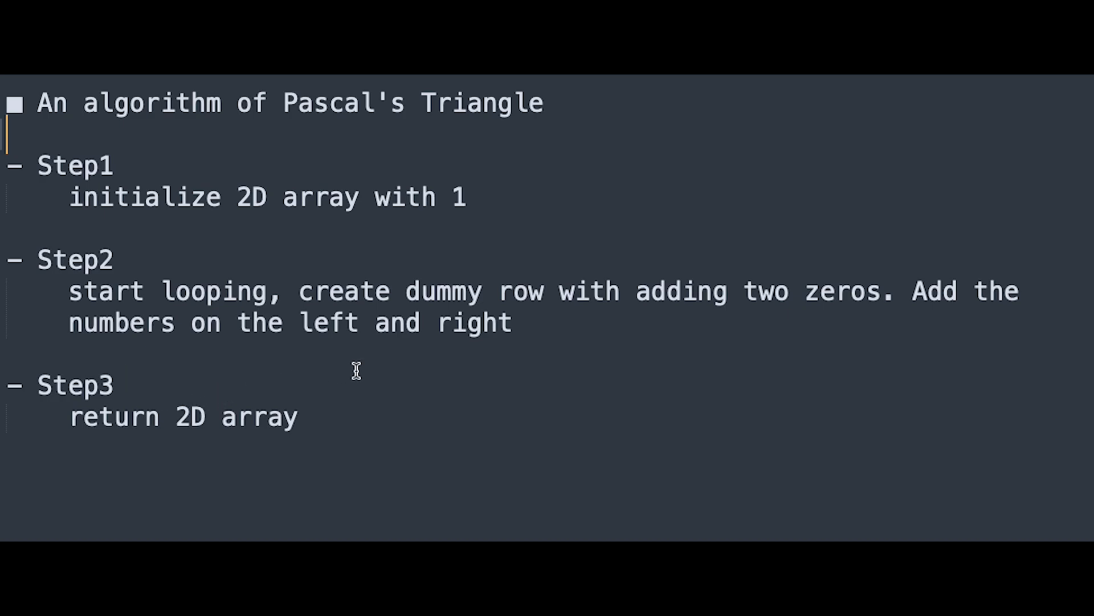
pyautogui.moveTo(385, 369)
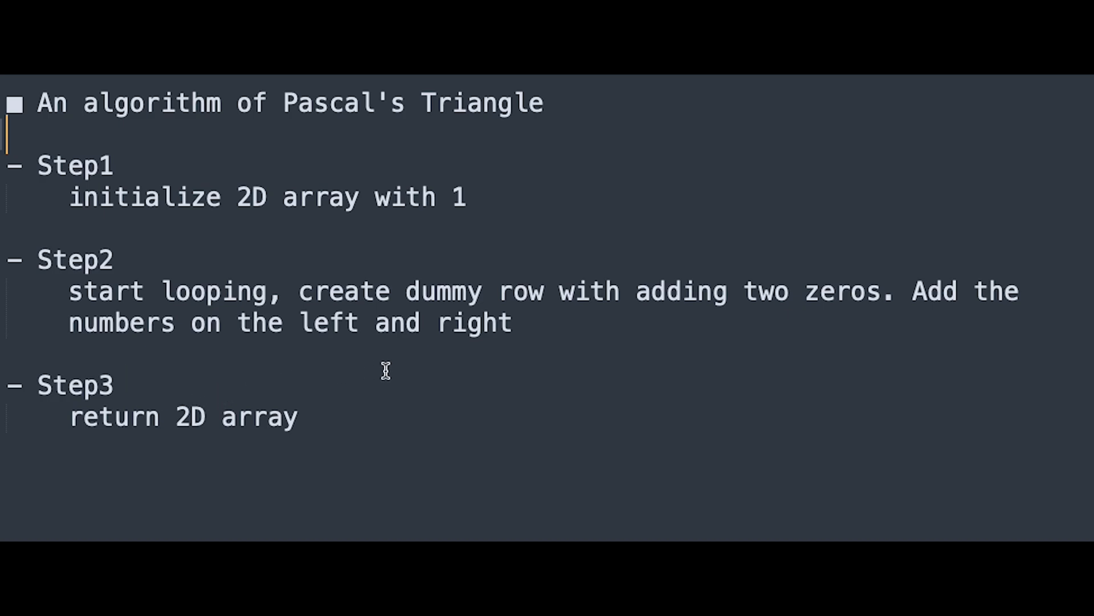